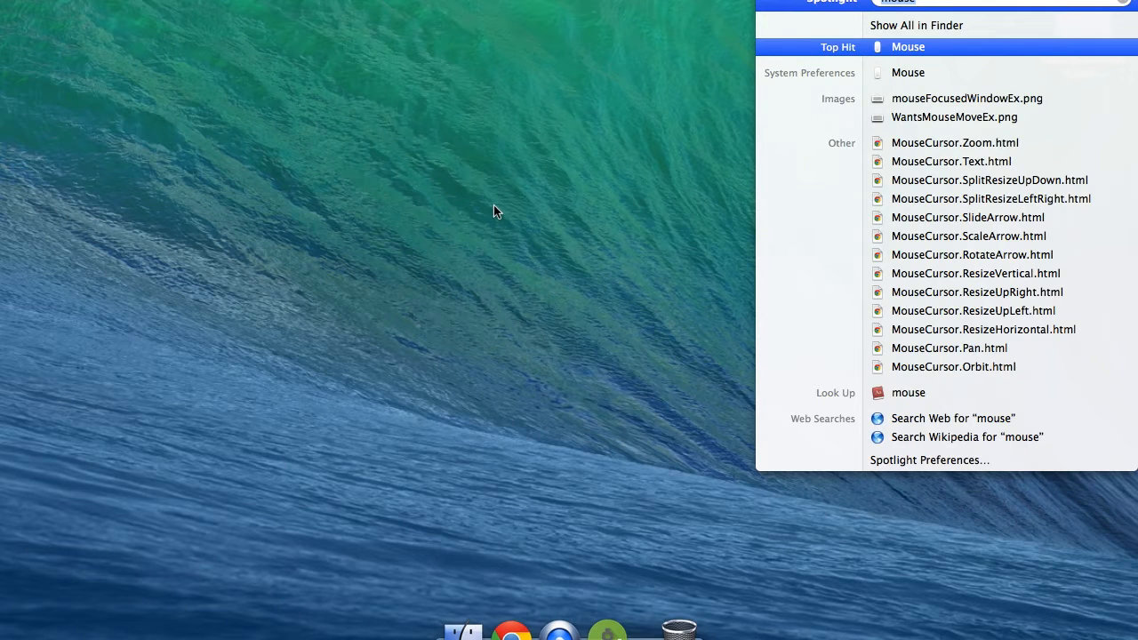
Step: Launch Android Studio from Spotlight by searching 'andr'
{"action": "type", "text": "andr"}
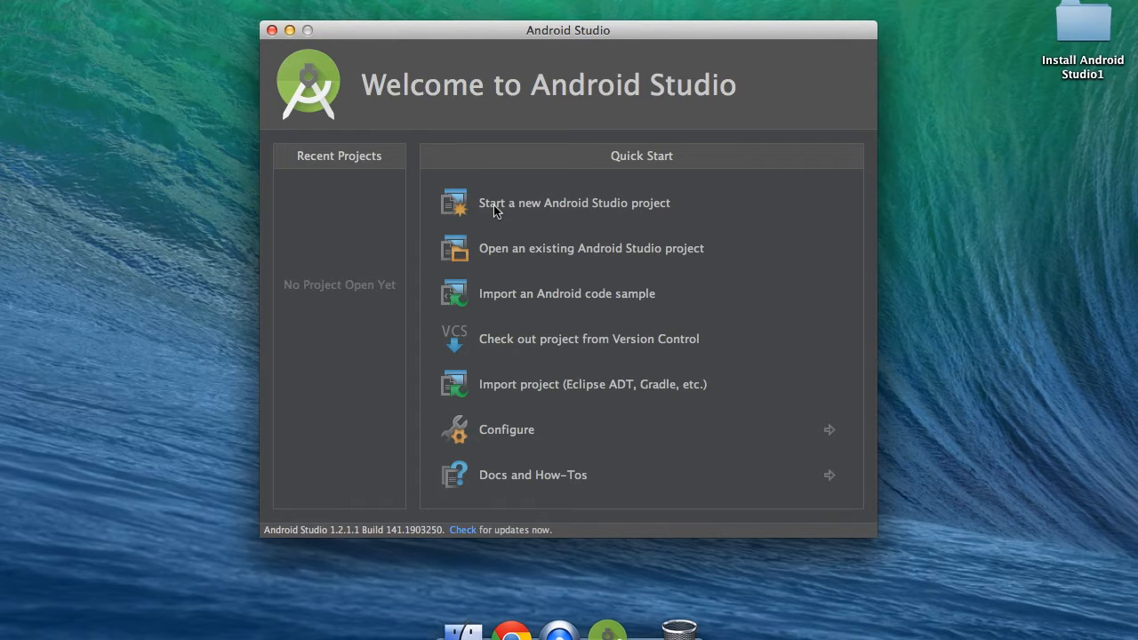
{"action": "mouse_move", "coordinate": [601, 221]}
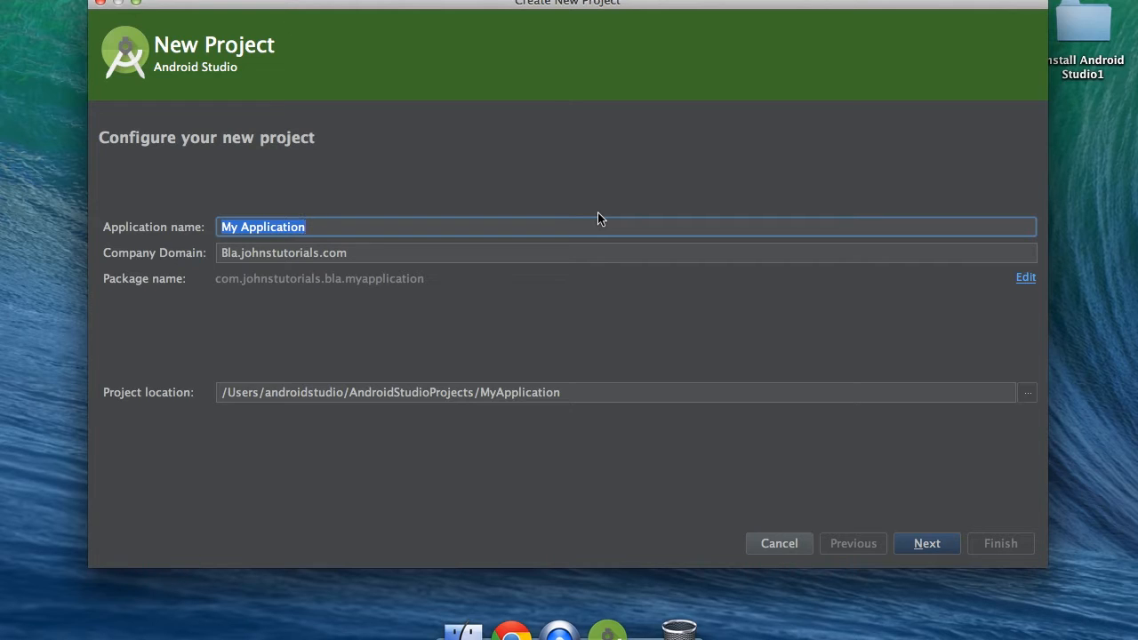
Step: Set the application name to 'Blank Activity', correcting the 'Blanck' misspelling
{"action": "type", "text": "--"}
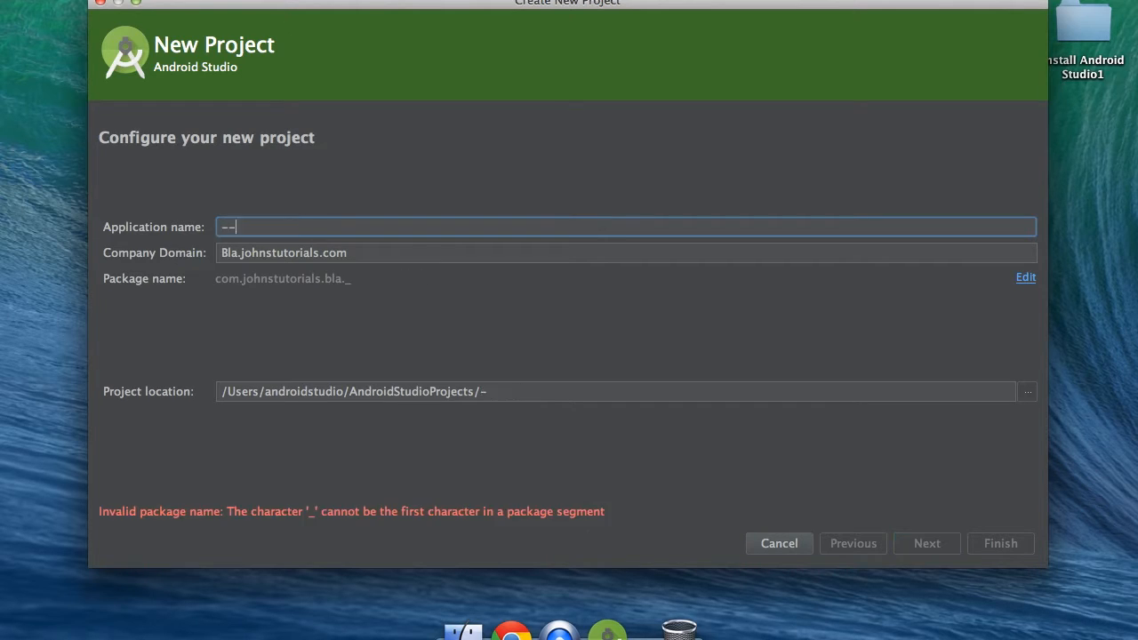
{"action": "type", "text": "-"}
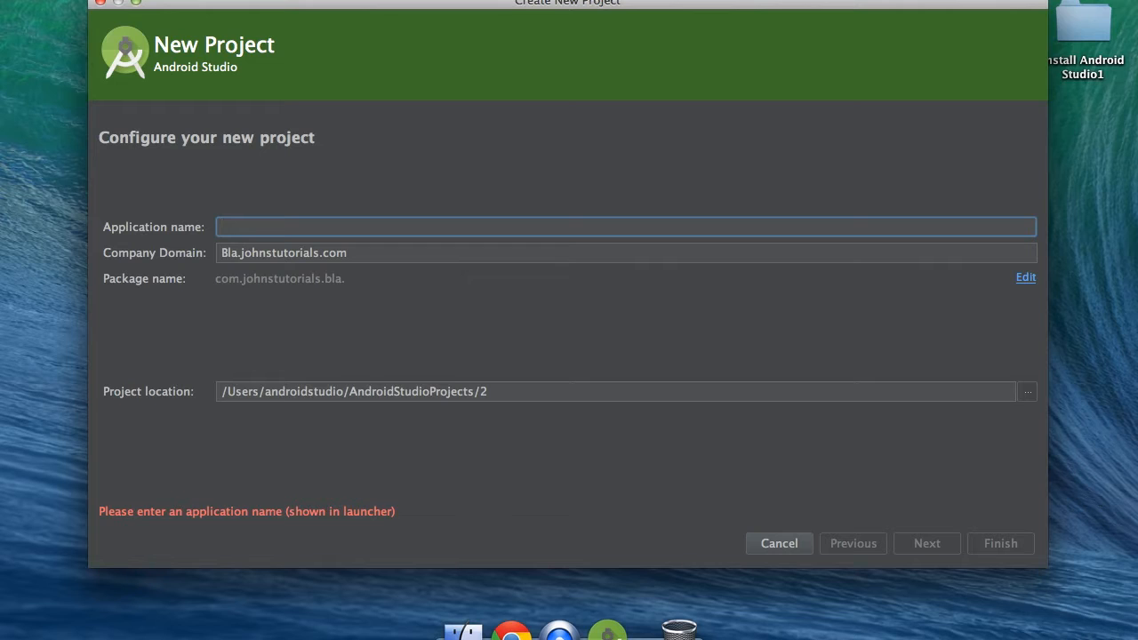
{"action": "type", "text": "Blanck"}
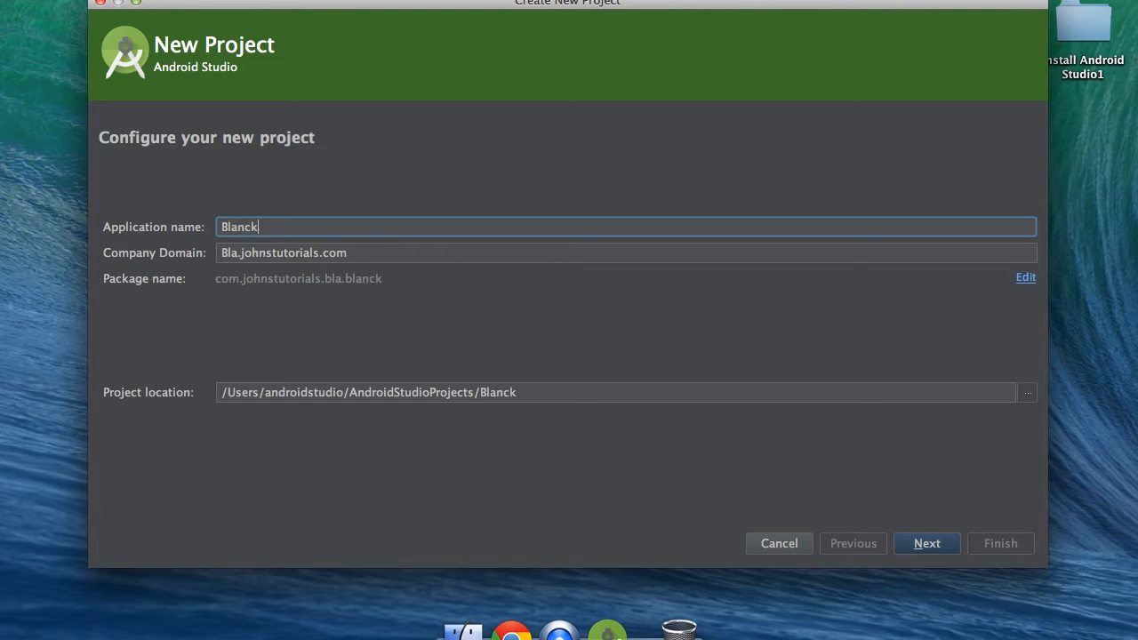
{"action": "key", "text": "Backspace"}
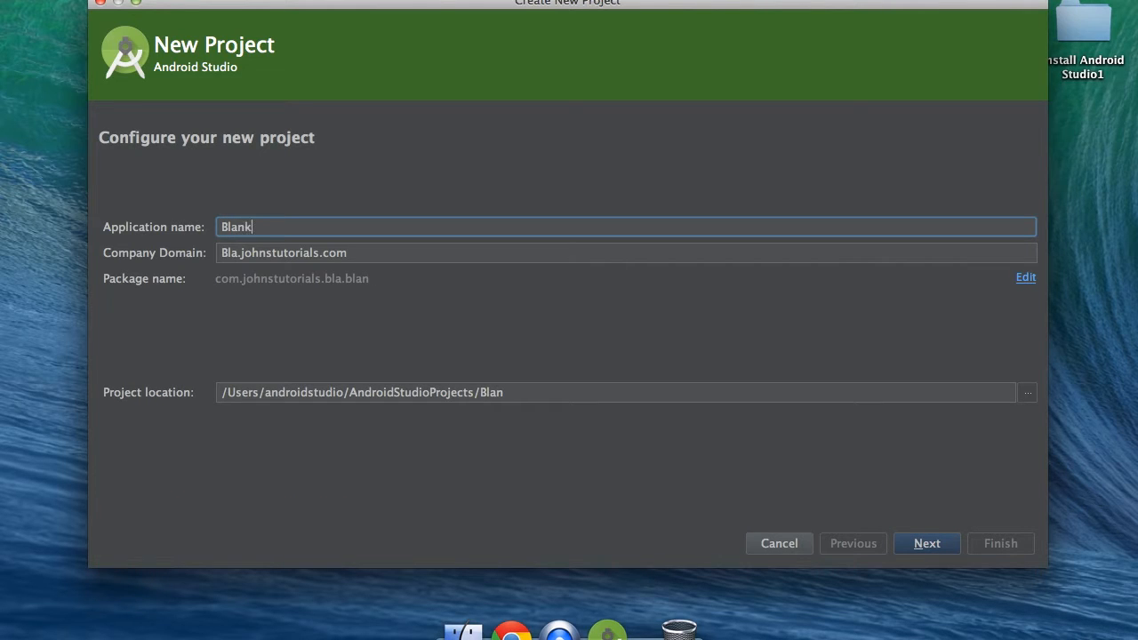
{"action": "type", "text": "Activ"}
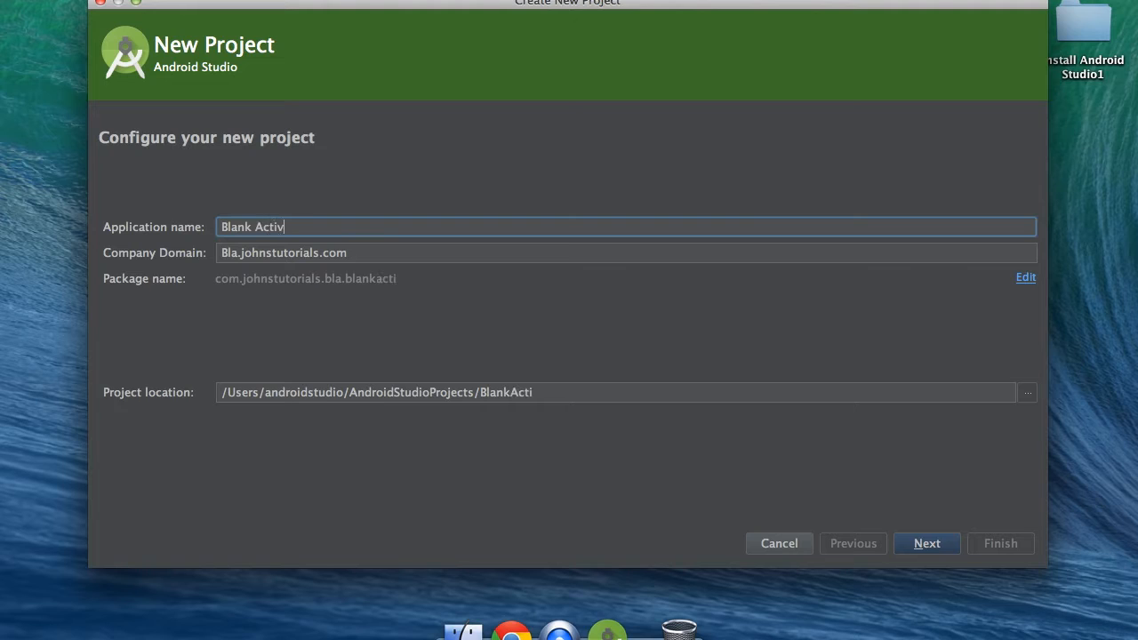
{"action": "type", "text": "ity"}
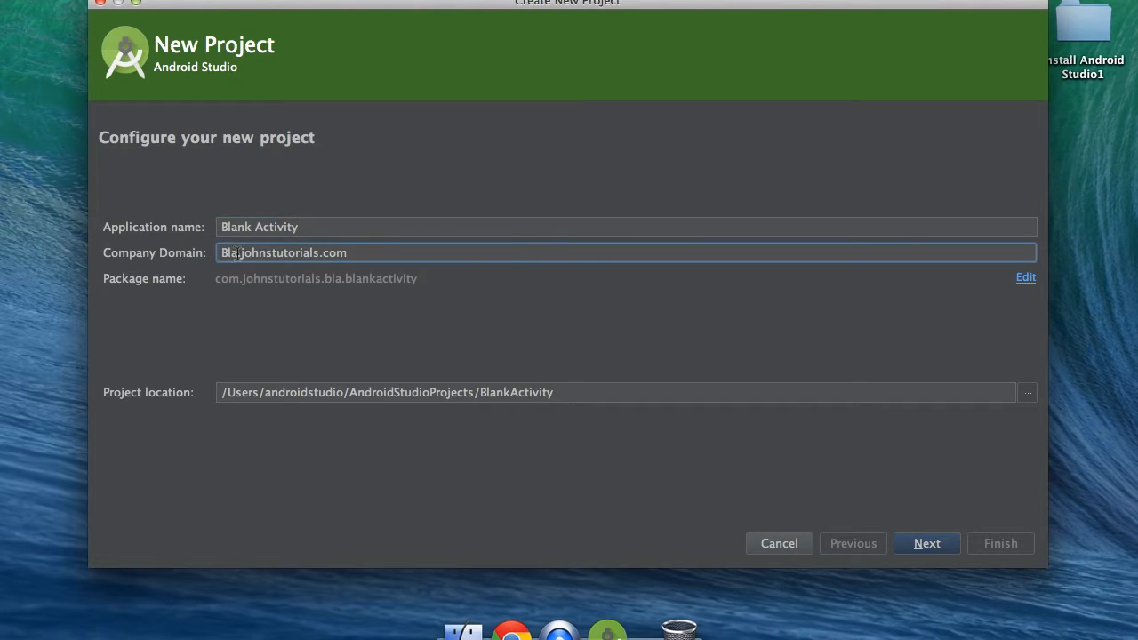
Step: Set the company domain to blankactivity.johnstutorials.com
{"action": "type", "text": "n"}
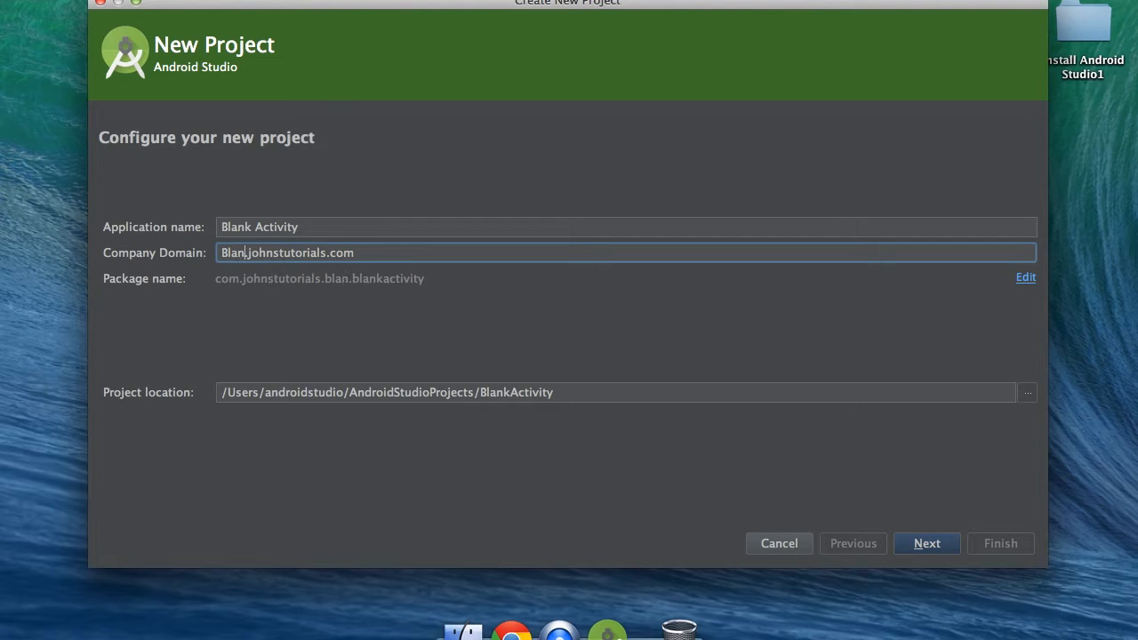
{"action": "type", "text": "kActivit"}
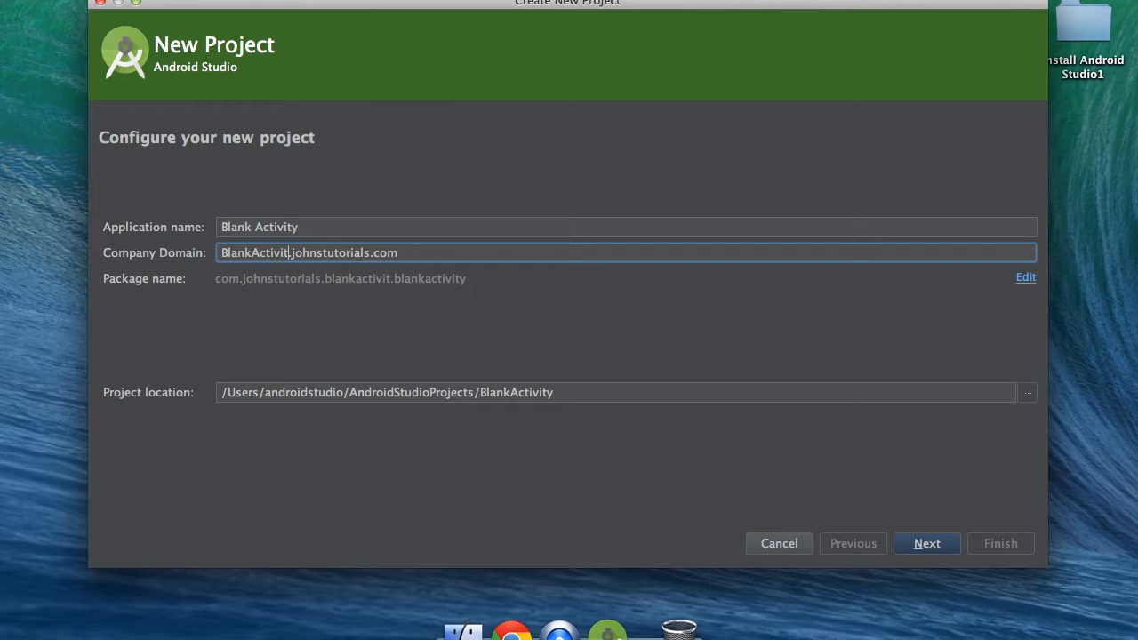
{"action": "type", "text": "blankactivity"}
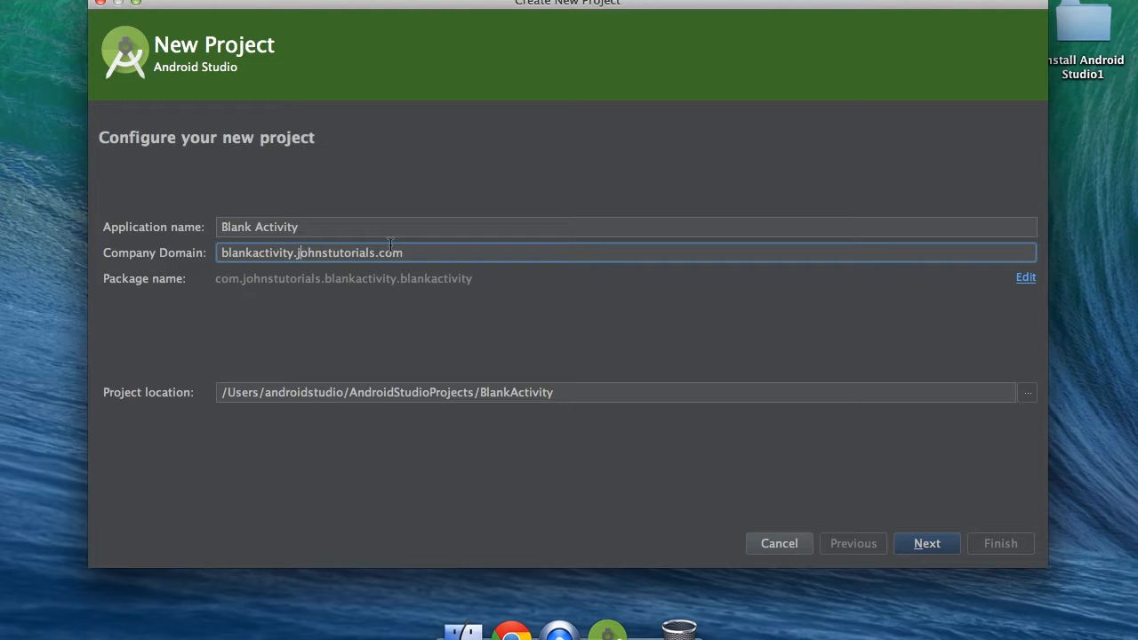
{"action": "mouse_move", "coordinate": [435, 253]}
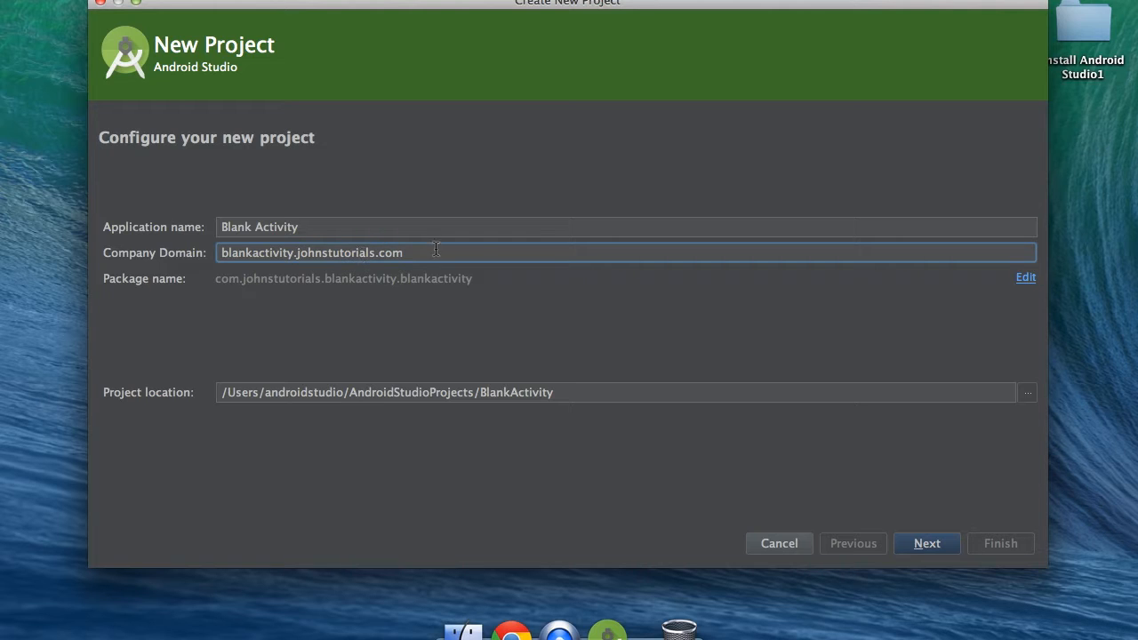
{"action": "mouse_move", "coordinate": [530, 249]}
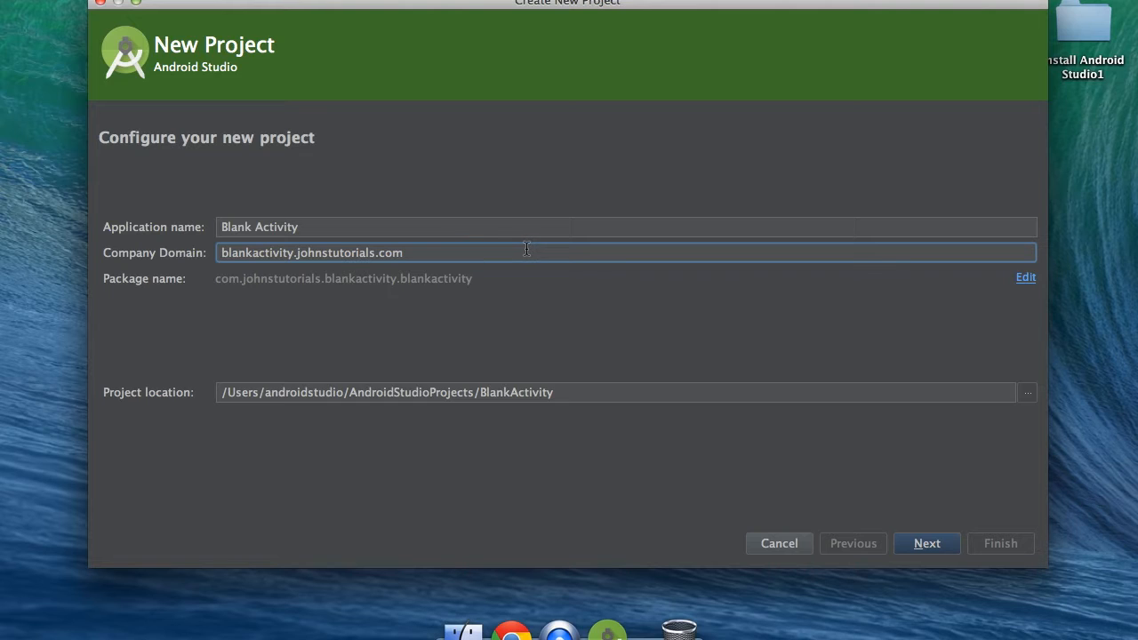
{"action": "mouse_move", "coordinate": [331, 287]}
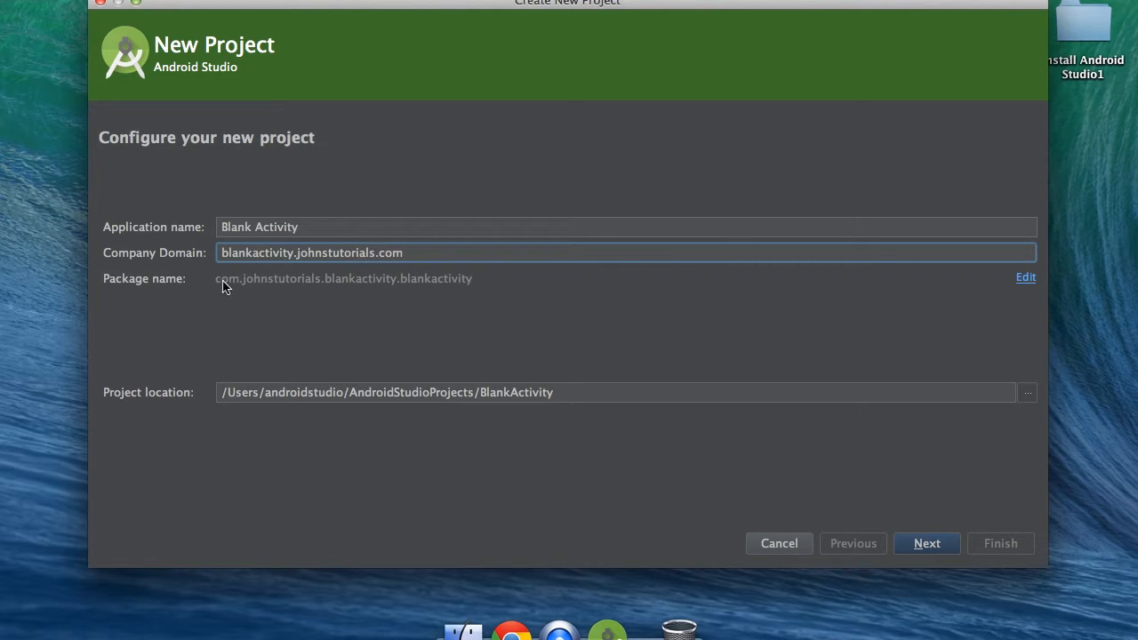
{"action": "mouse_move", "coordinate": [281, 288]}
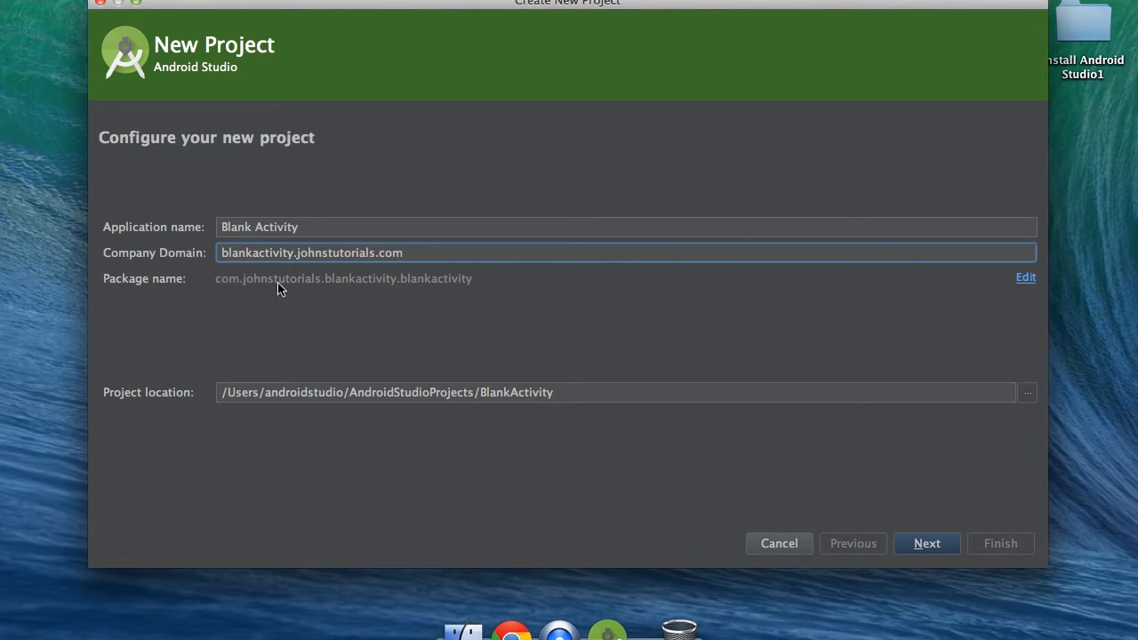
{"action": "mouse_move", "coordinate": [336, 286]}
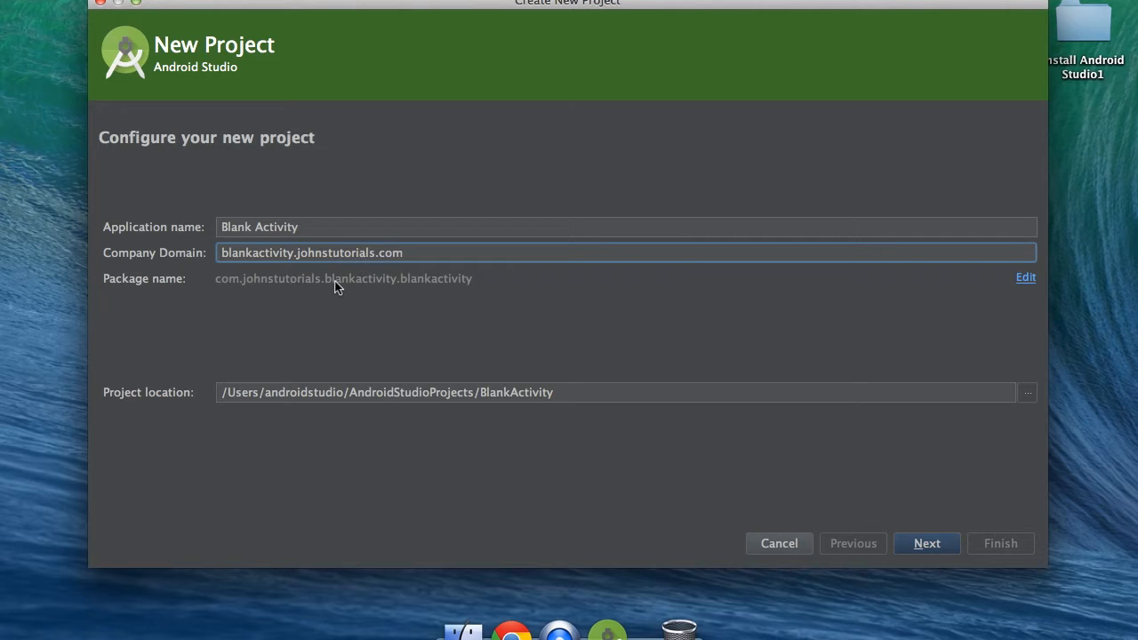
{"action": "mouse_move", "coordinate": [436, 295]}
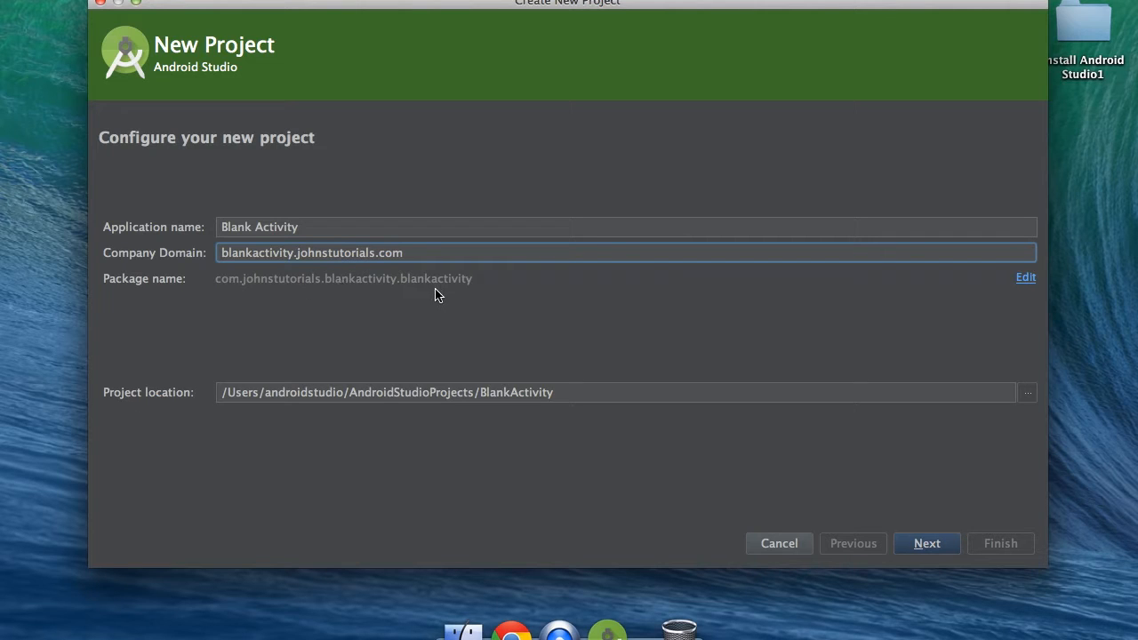
{"action": "mouse_move", "coordinate": [981, 283]}
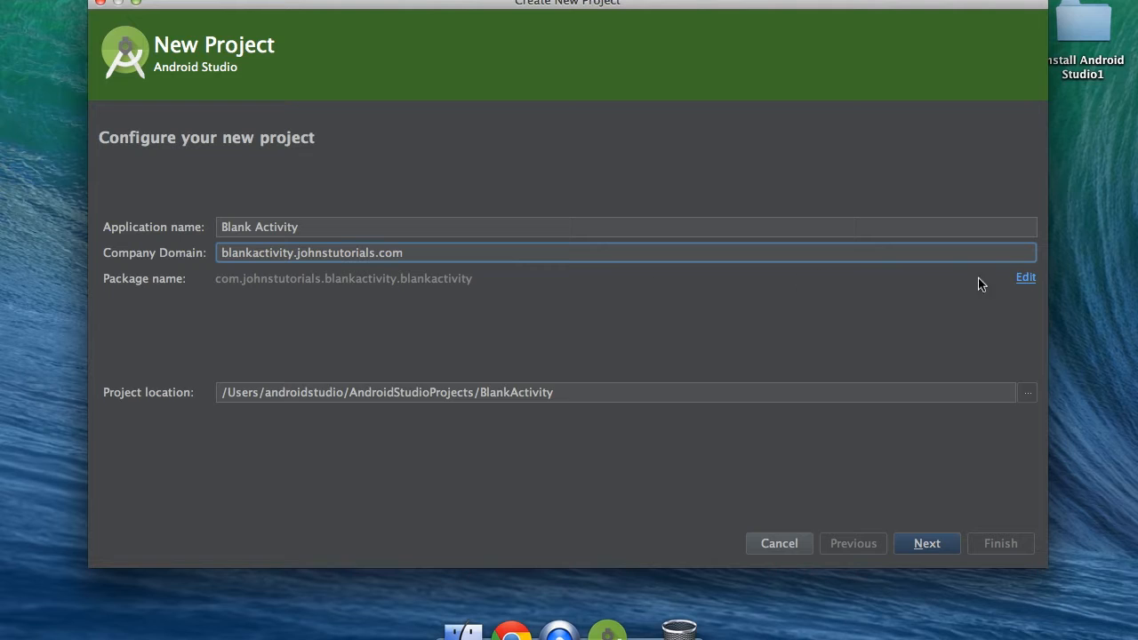
Step: Edit the package name to com.johnstutorials.blankactivity and confirm it
{"action": "left_click", "coordinate": [1024, 278]}
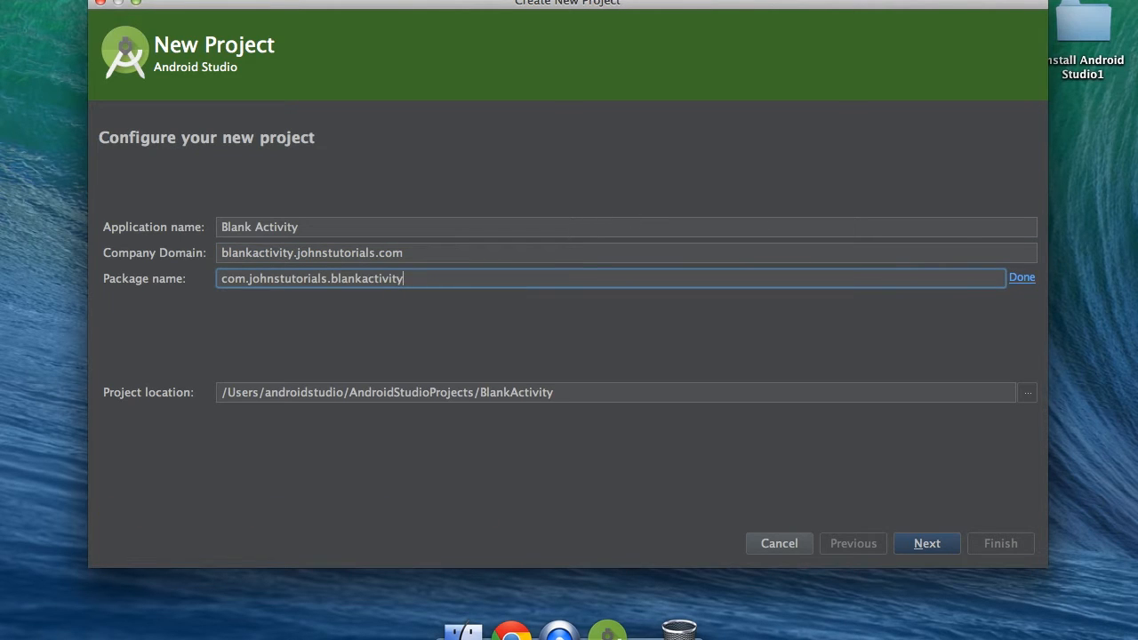
{"action": "mouse_move", "coordinate": [1045, 313]}
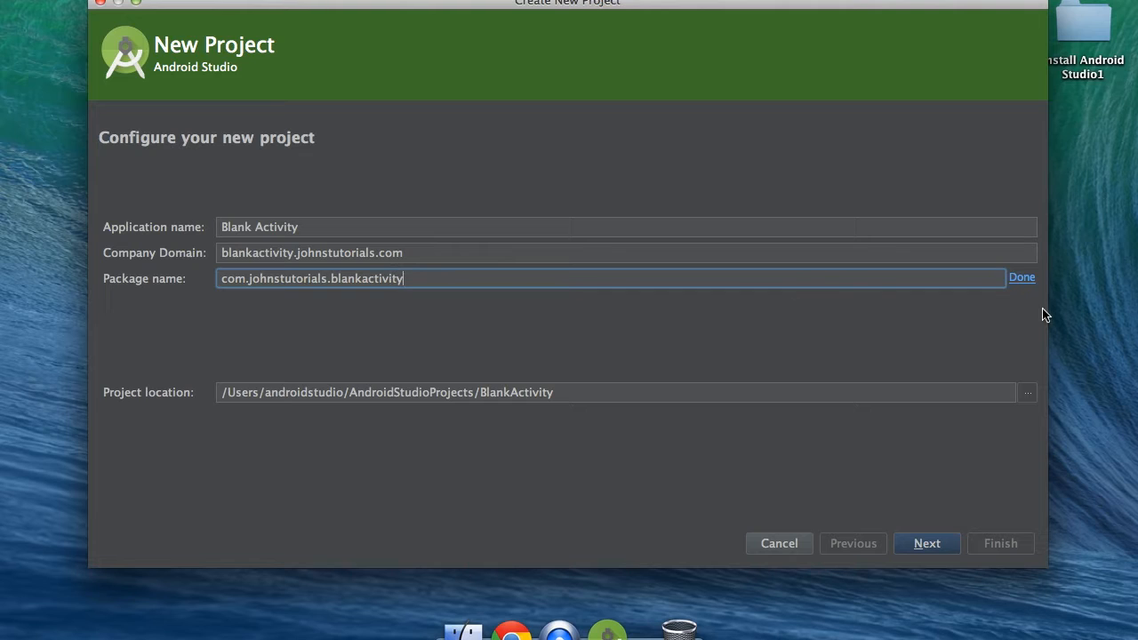
{"action": "left_click", "coordinate": [1020, 277]}
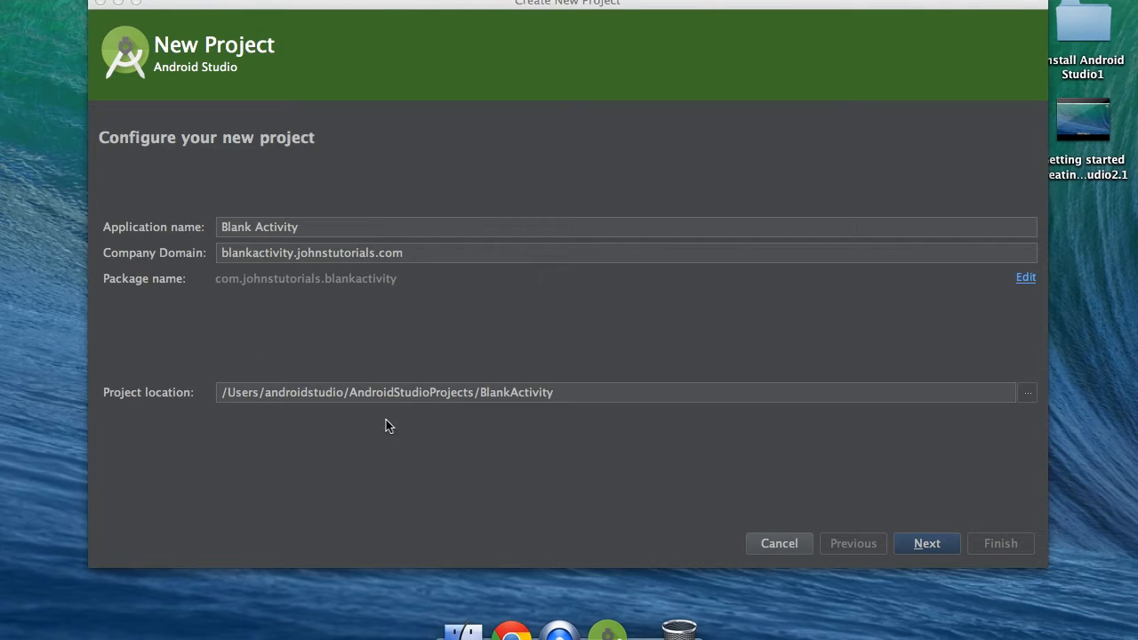
{"action": "mouse_move", "coordinate": [373, 453]}
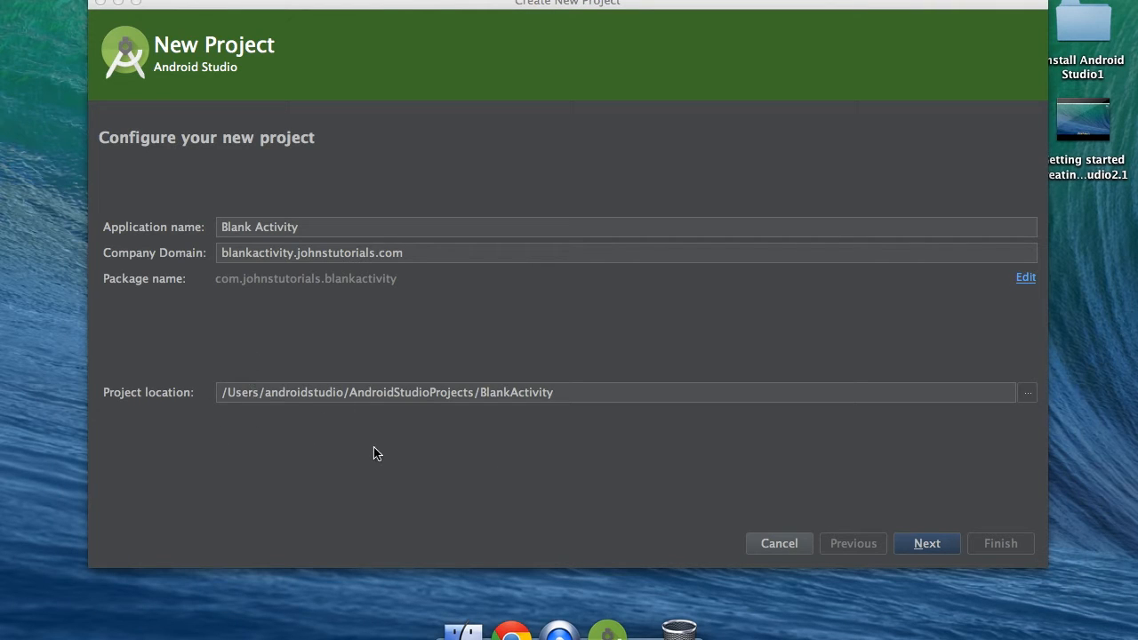
{"action": "mouse_move", "coordinate": [622, 349]}
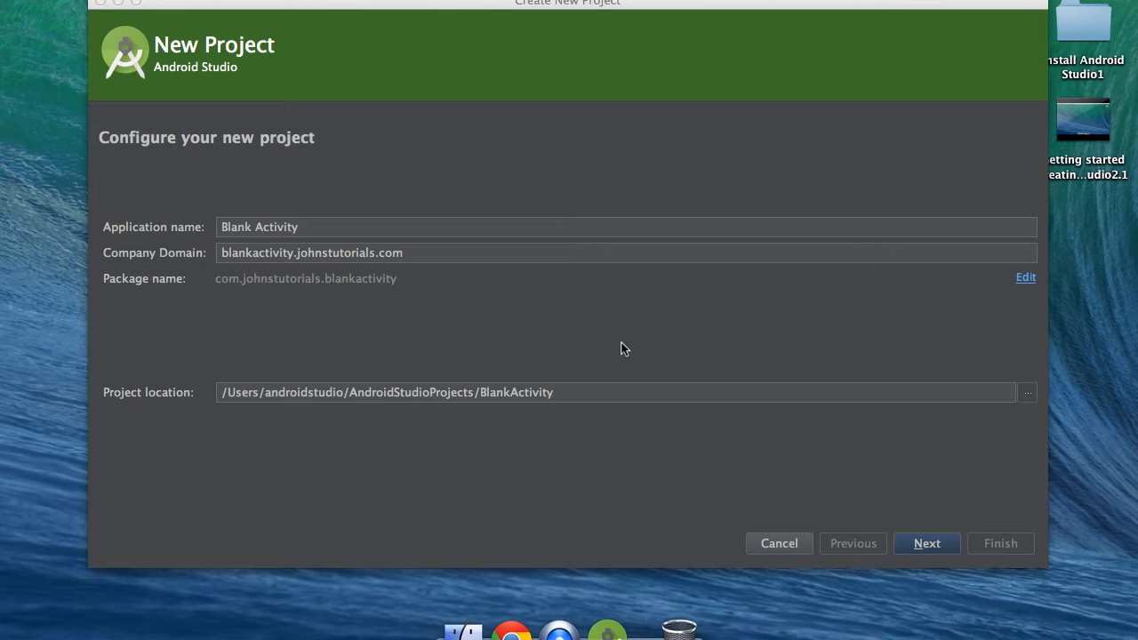
Step: Choose /Users/androidstudio/Documents as the project location
{"action": "left_click", "coordinate": [1028, 392]}
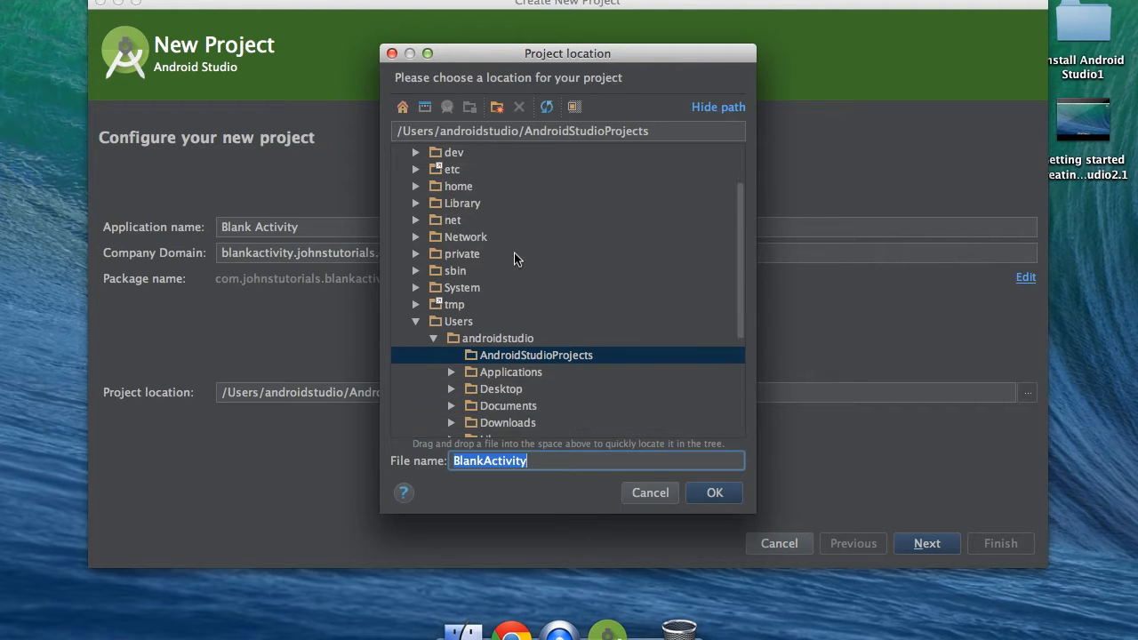
{"action": "scroll", "scroll_direction": "down", "scroll_amount": 3}
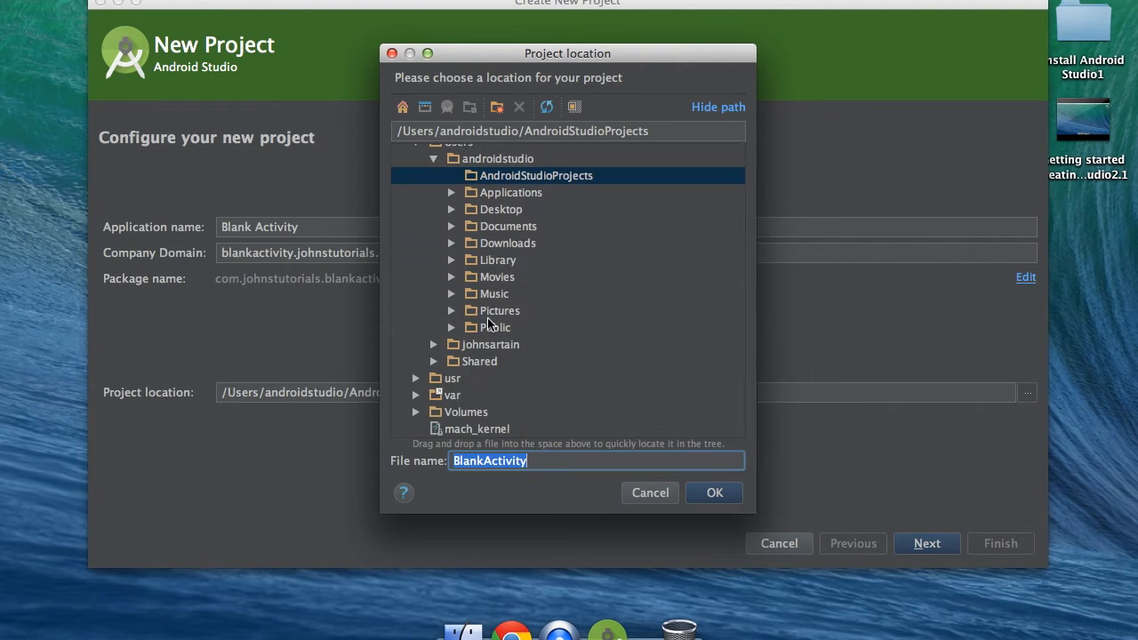
{"action": "mouse_move", "coordinate": [455, 359]}
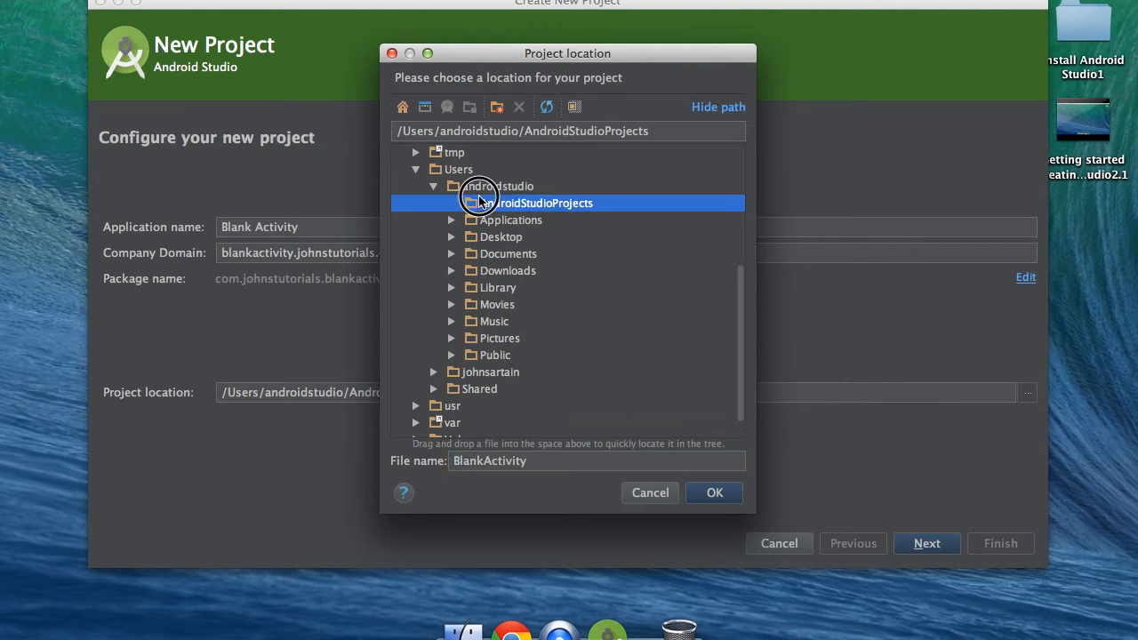
{"action": "left_click", "coordinate": [498, 186]}
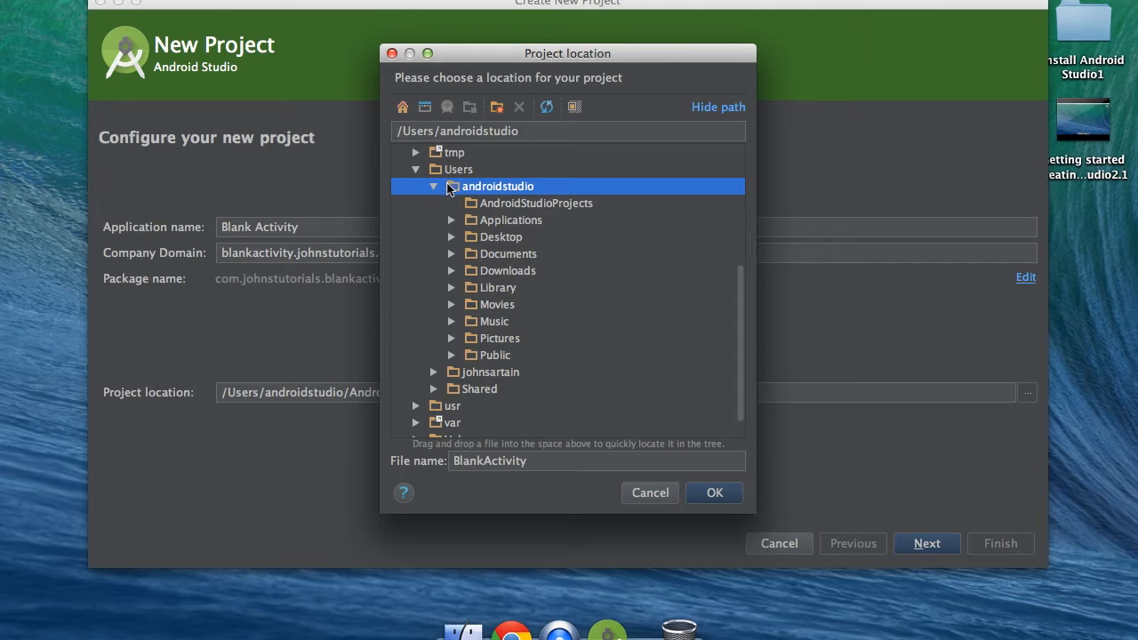
{"action": "mouse_move", "coordinate": [540, 199]}
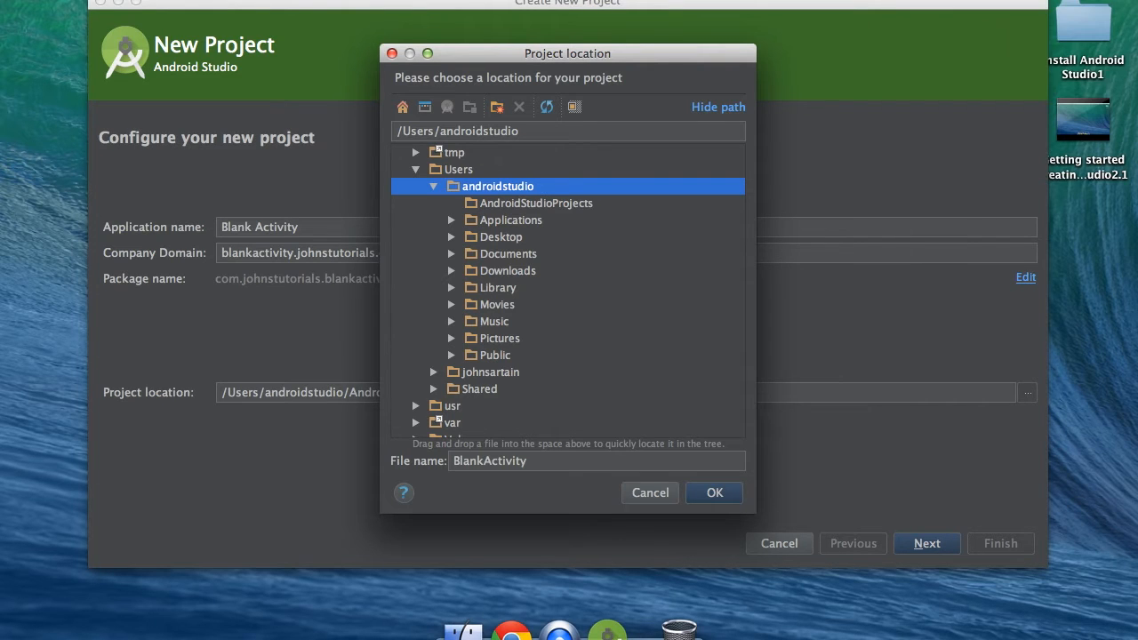
{"action": "mouse_move", "coordinate": [536, 189]}
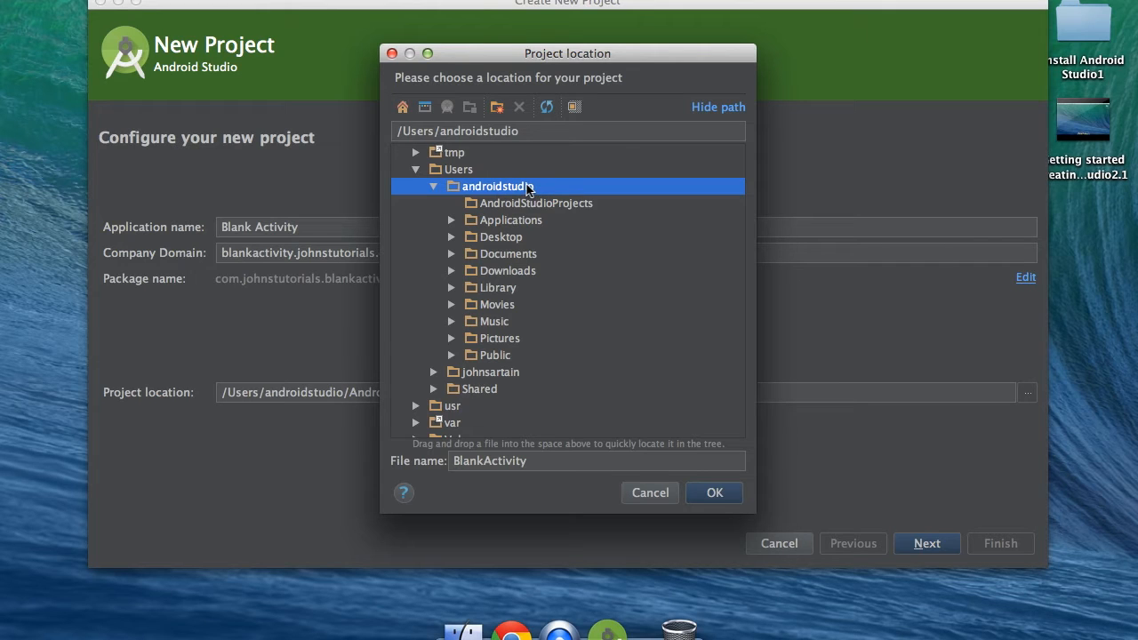
{"action": "mouse_move", "coordinate": [522, 192]}
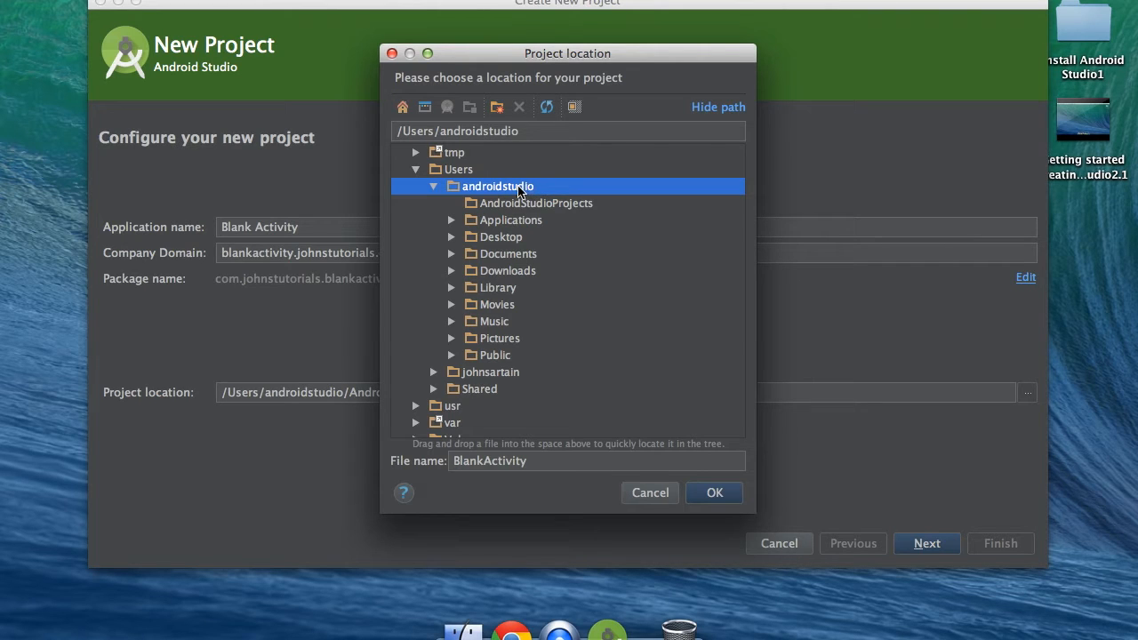
{"action": "mouse_move", "coordinate": [501, 210]}
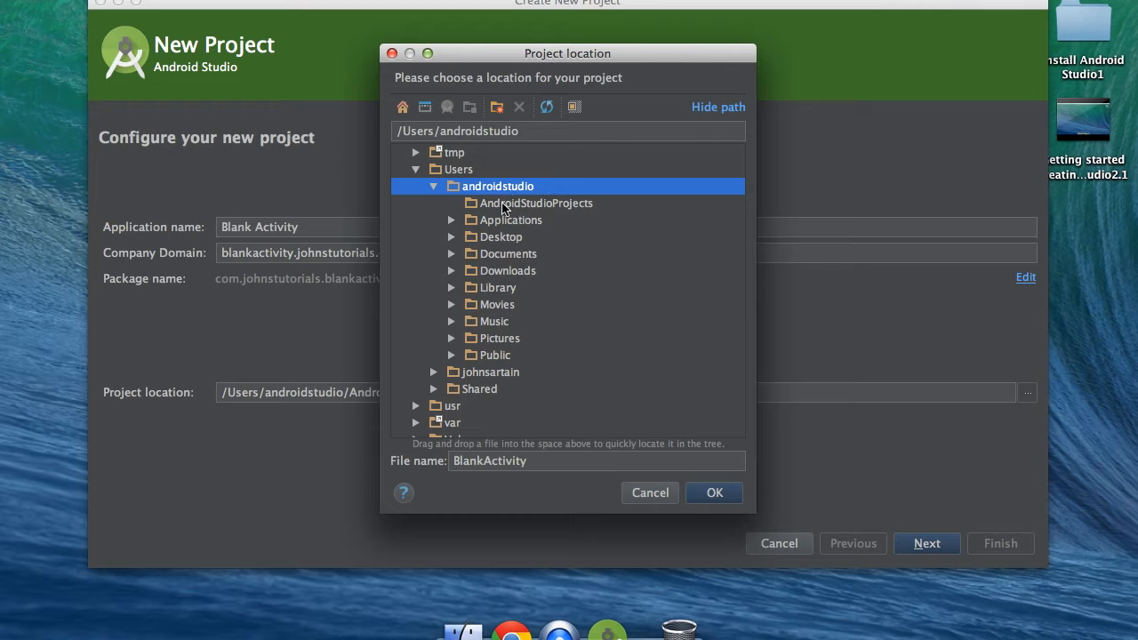
{"action": "left_click", "coordinate": [509, 252]}
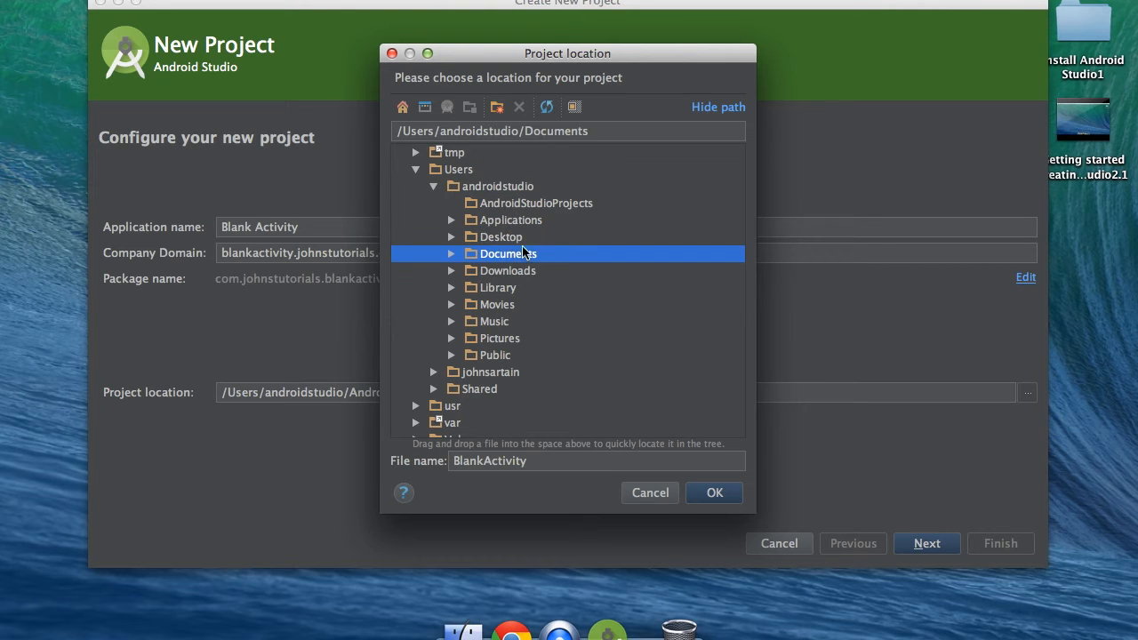
{"action": "mouse_move", "coordinate": [455, 263]}
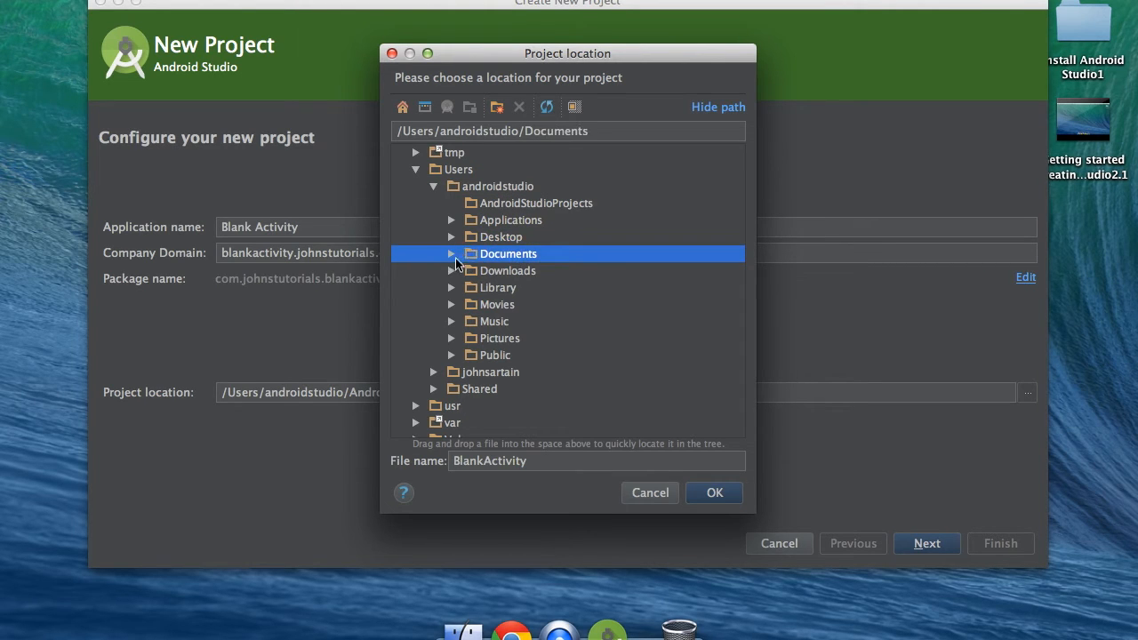
{"action": "left_click", "coordinate": [451, 253]}
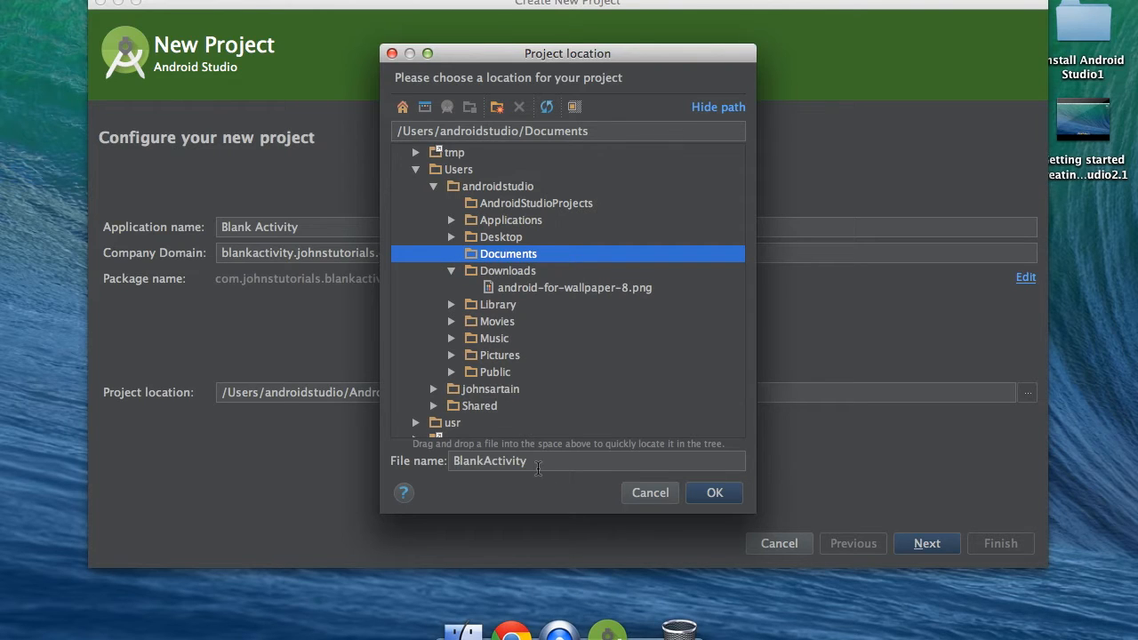
{"action": "left_click", "coordinate": [715, 493]}
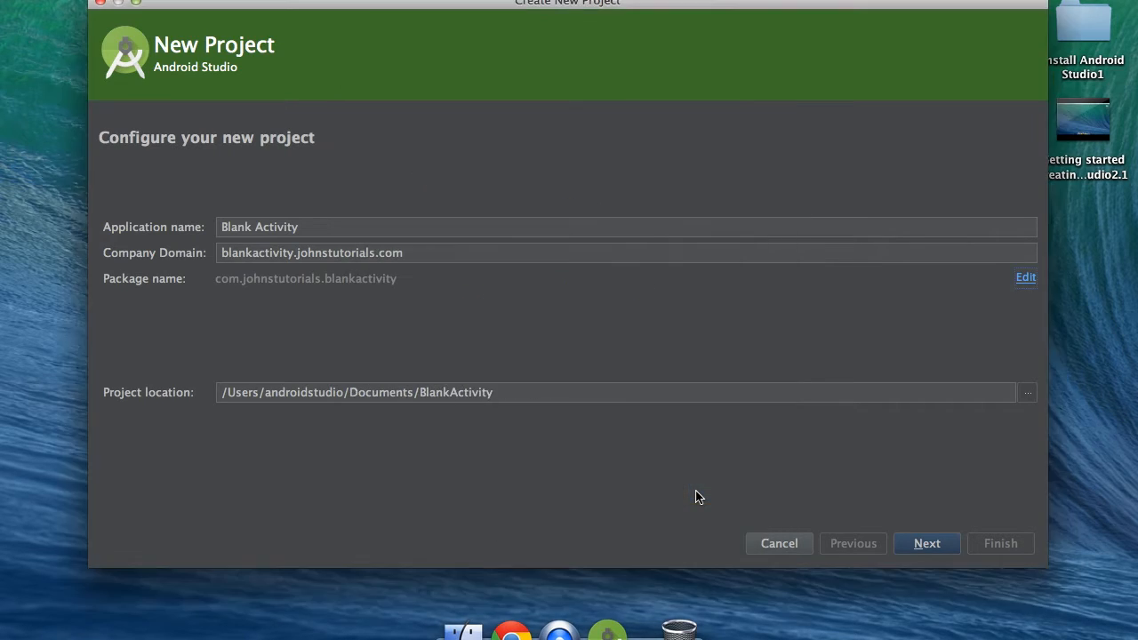
{"action": "mouse_move", "coordinate": [927, 543]}
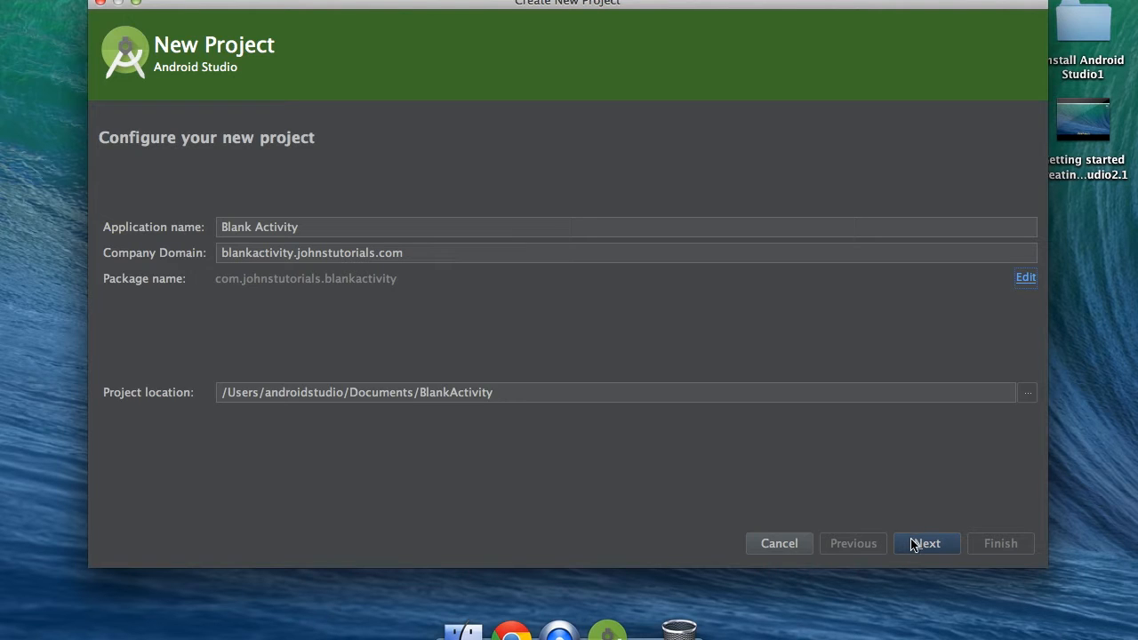
Step: Advance the wizard to the target Android devices page
{"action": "left_click", "coordinate": [926, 544]}
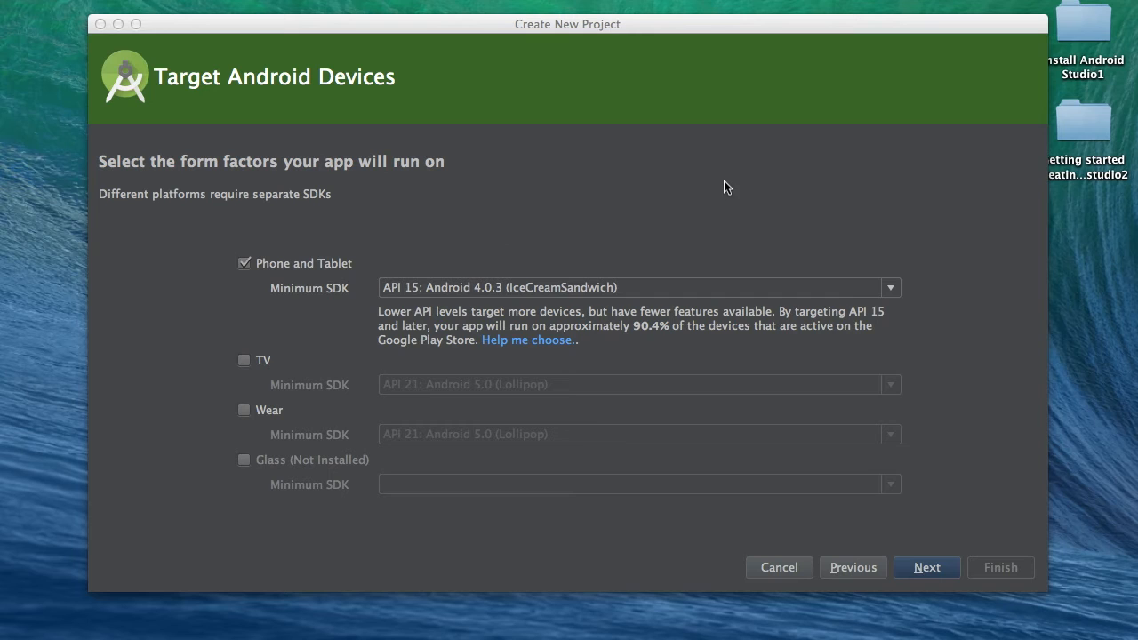
{"action": "mouse_move", "coordinate": [590, 283]}
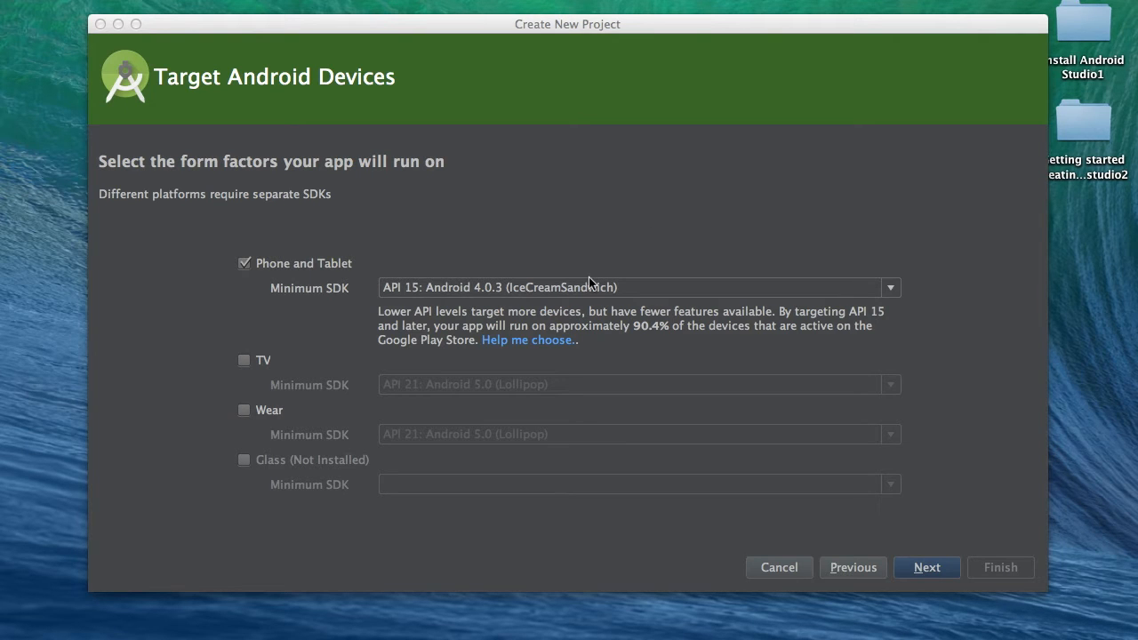
{"action": "mouse_move", "coordinate": [327, 292]}
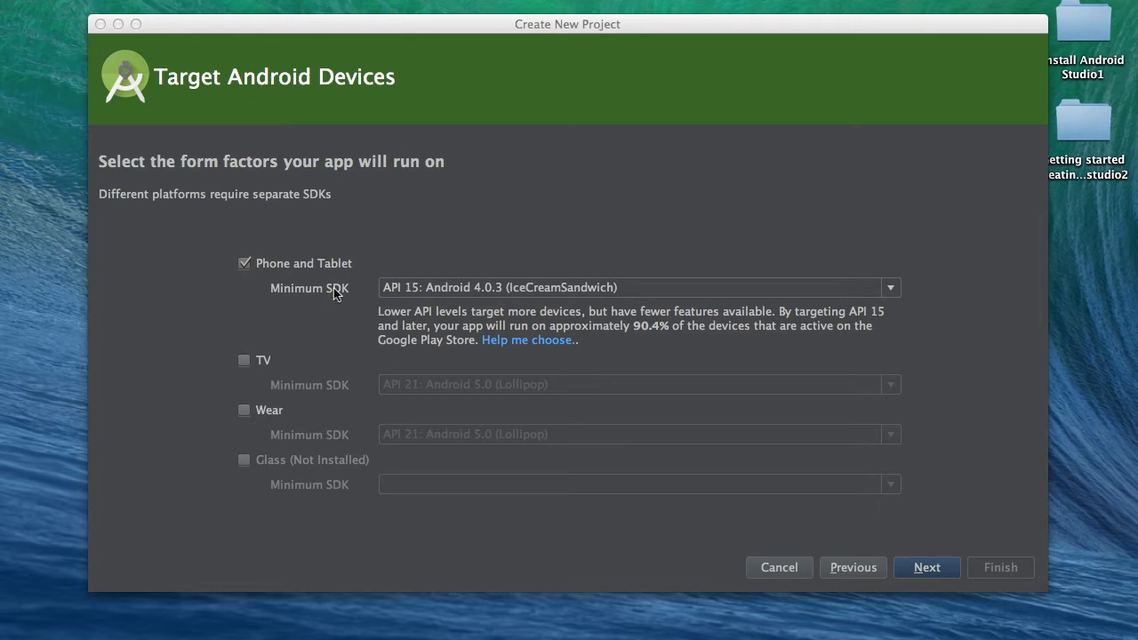
{"action": "mouse_move", "coordinate": [380, 308]}
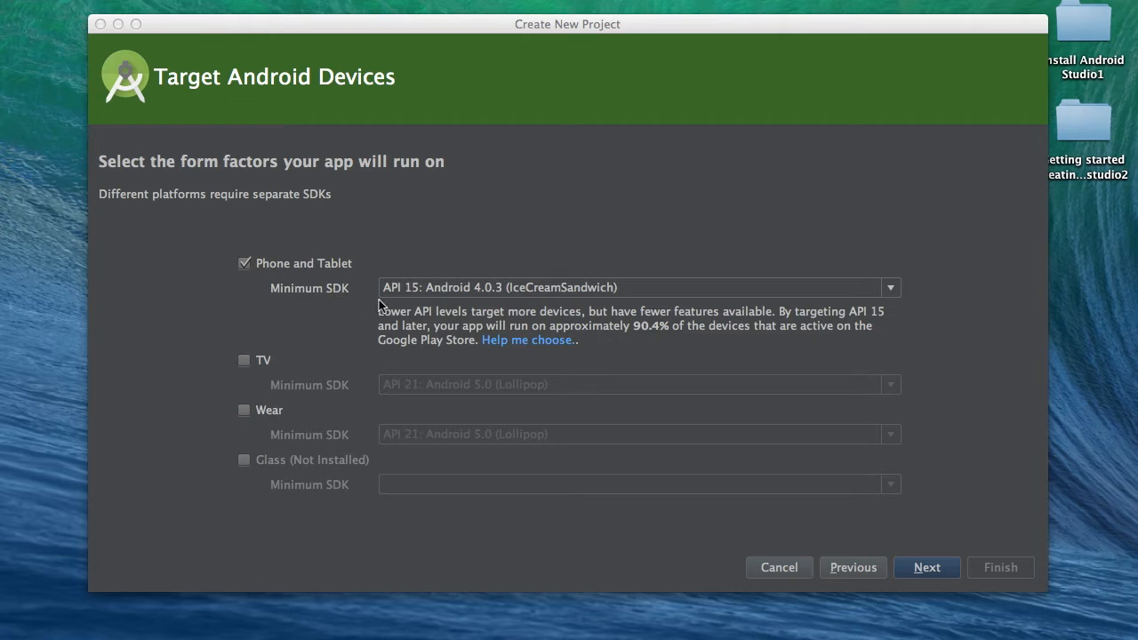
Step: Set the phone and tablet minimum SDK to API 22: Android 5.1 (Lollipop)
{"action": "left_click", "coordinate": [889, 288]}
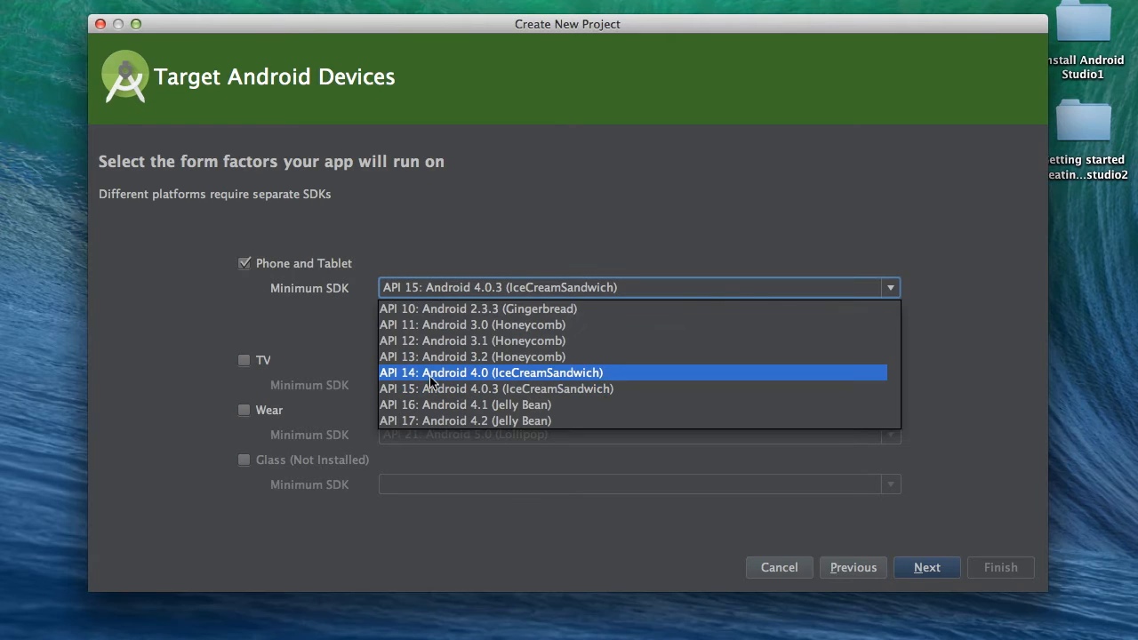
{"action": "scroll", "scroll_direction": "up", "scroll_amount": 3}
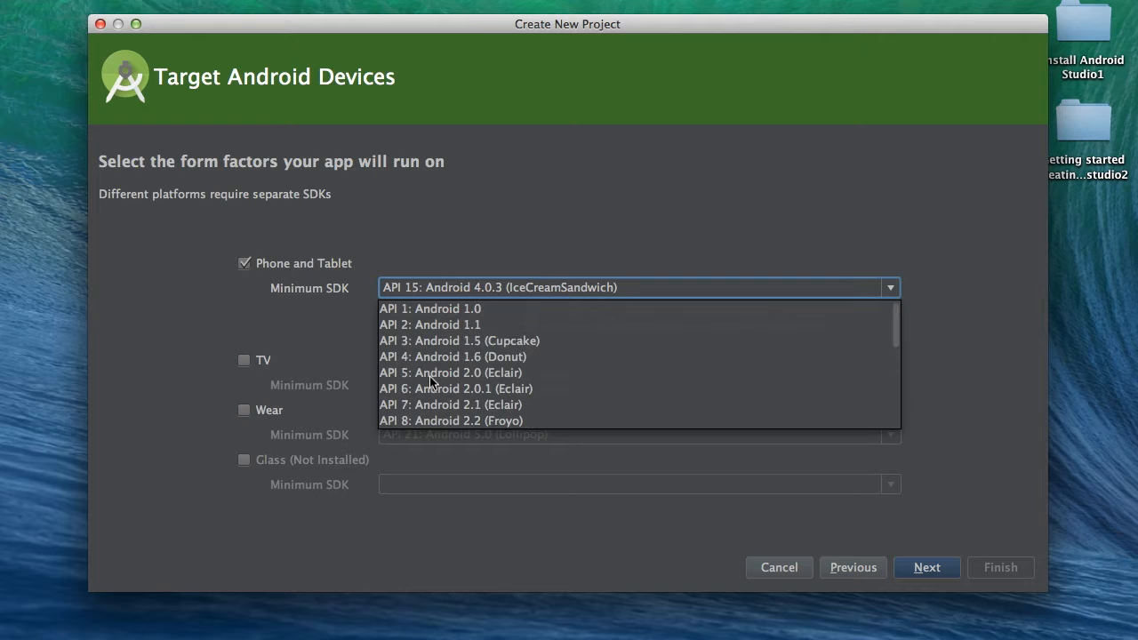
{"action": "mouse_move", "coordinate": [453, 355]}
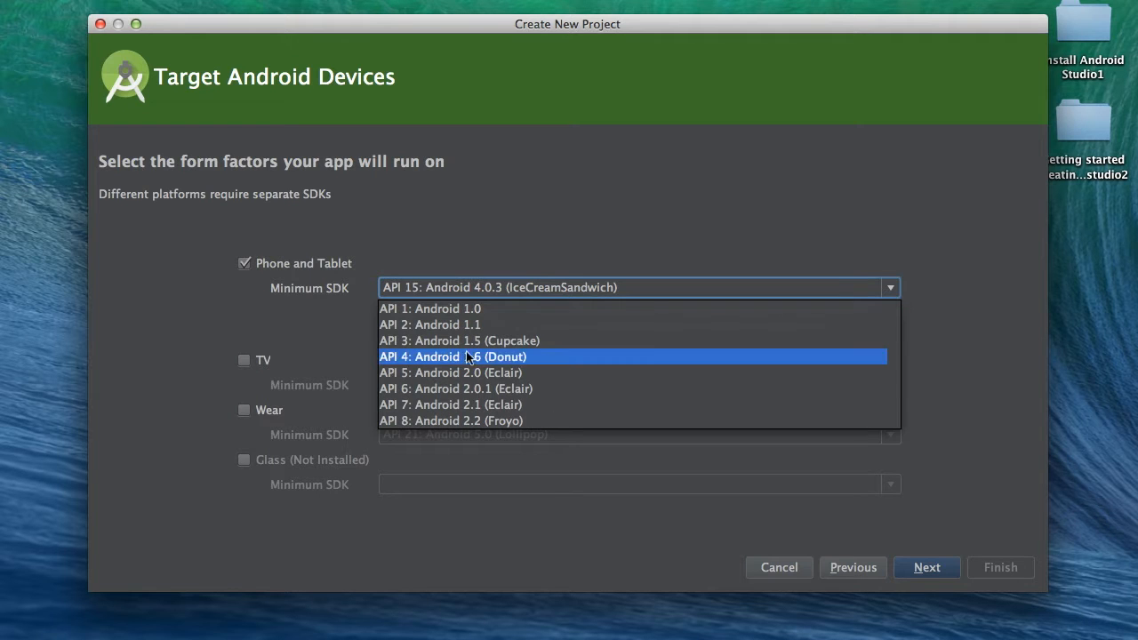
{"action": "mouse_move", "coordinate": [402, 309]}
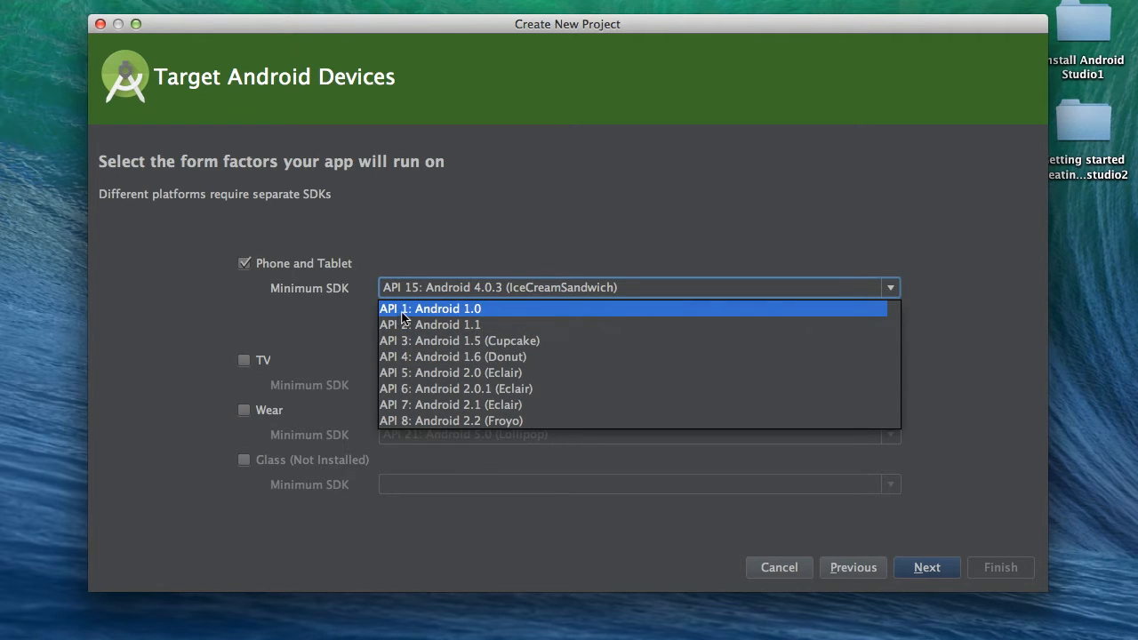
{"action": "mouse_move", "coordinate": [487, 324]}
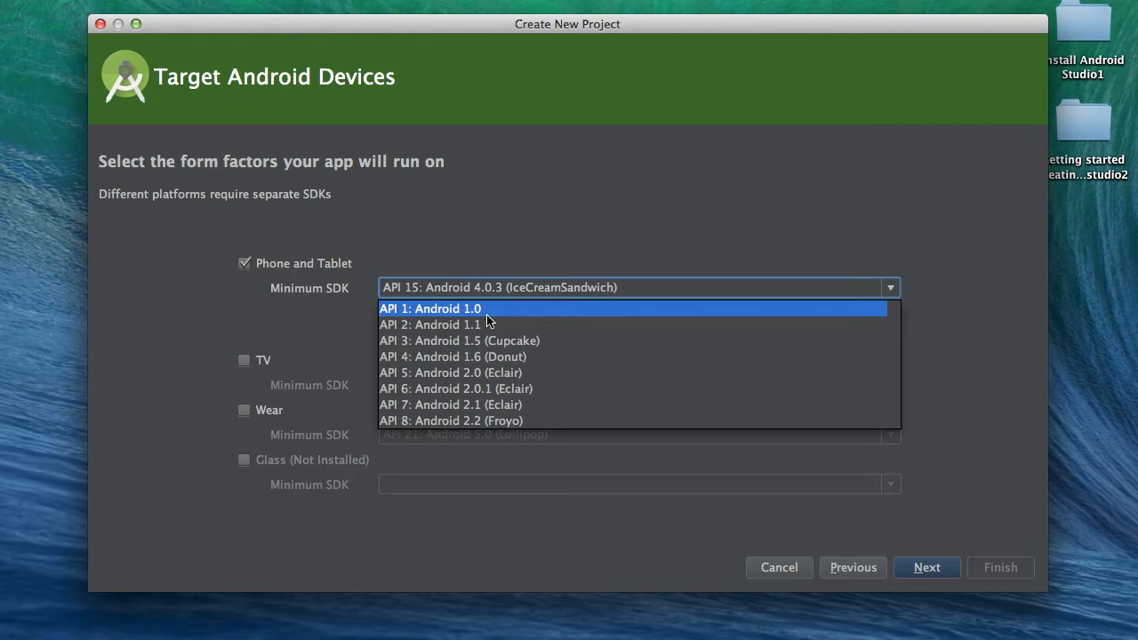
{"action": "scroll", "scroll_direction": "down", "scroll_amount": 3}
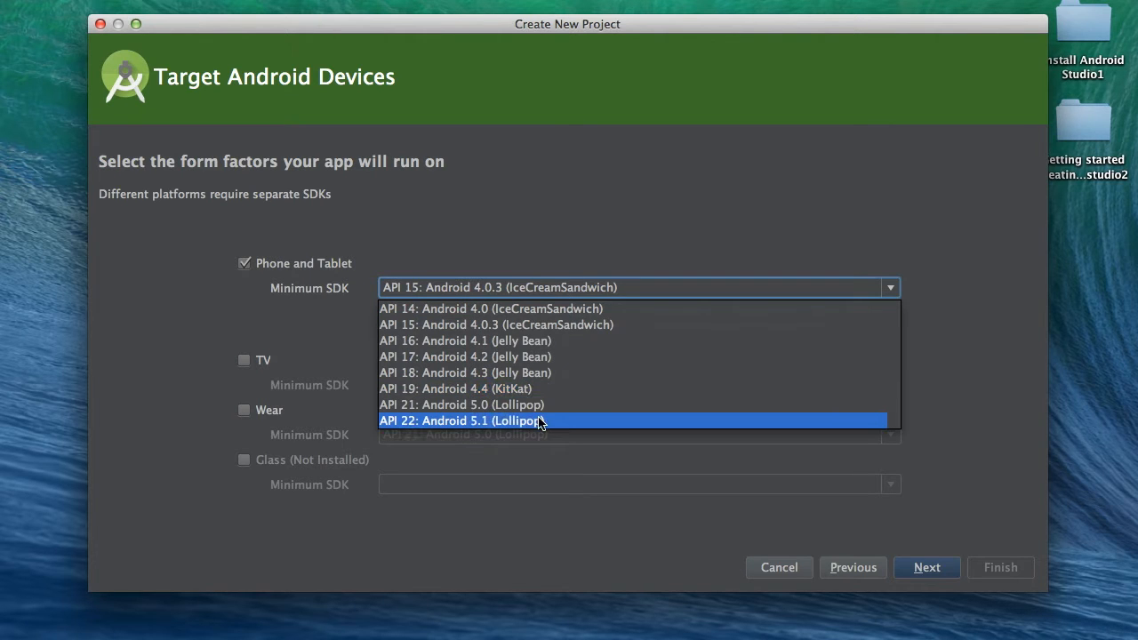
{"action": "mouse_move", "coordinate": [559, 432]}
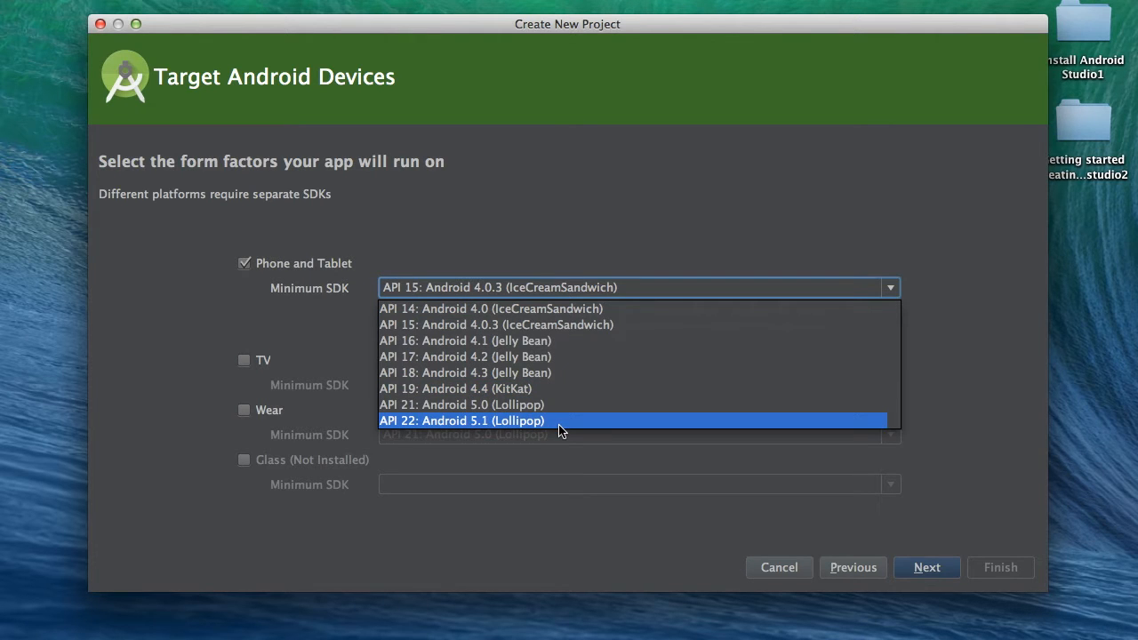
{"action": "mouse_move", "coordinate": [512, 432]}
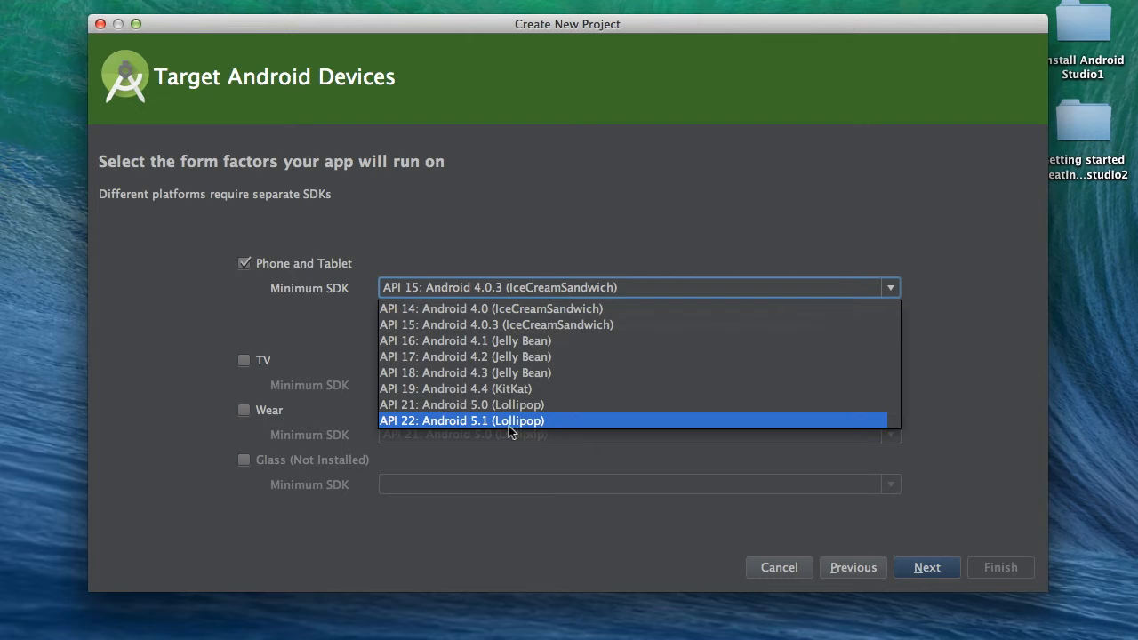
{"action": "mouse_move", "coordinate": [452, 430]}
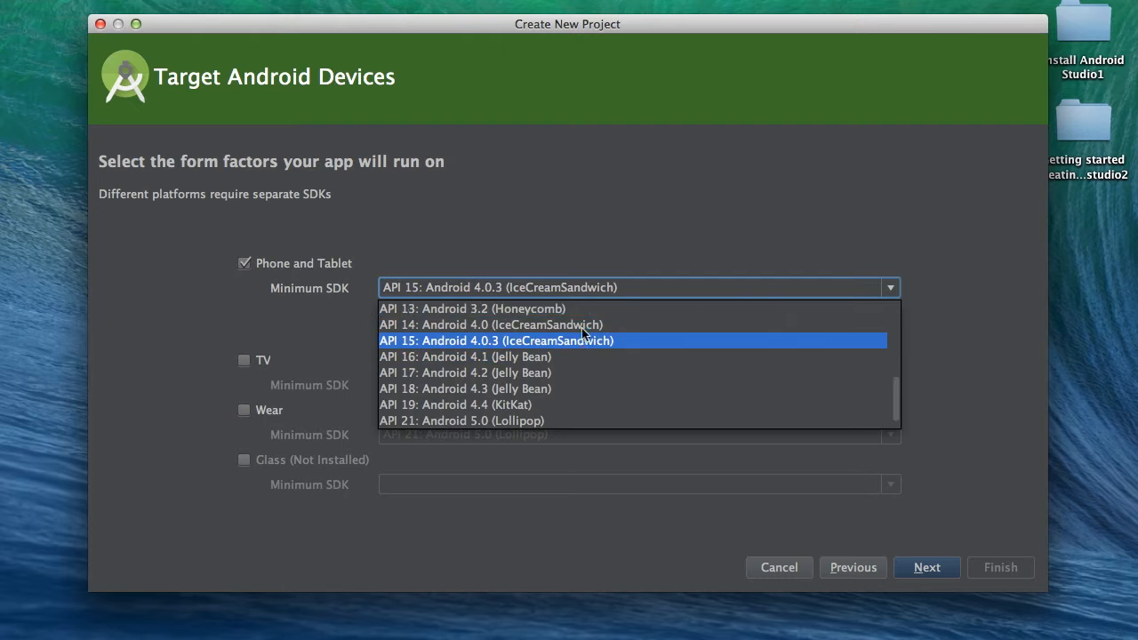
{"action": "scroll", "scroll_direction": "up", "scroll_amount": 3}
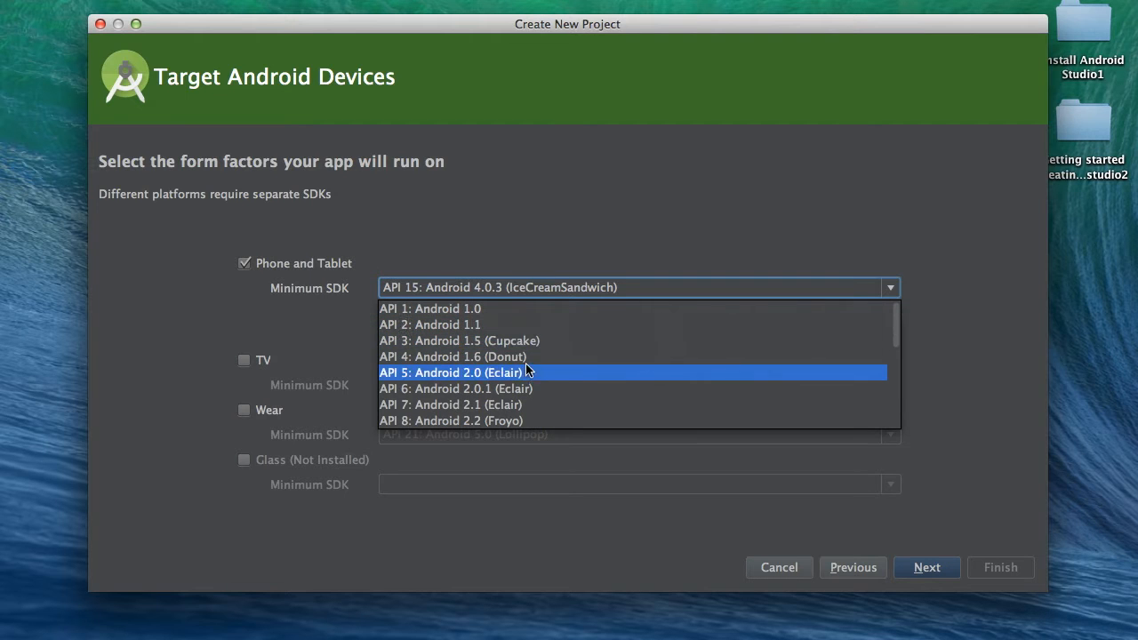
{"action": "mouse_move", "coordinate": [530, 355]}
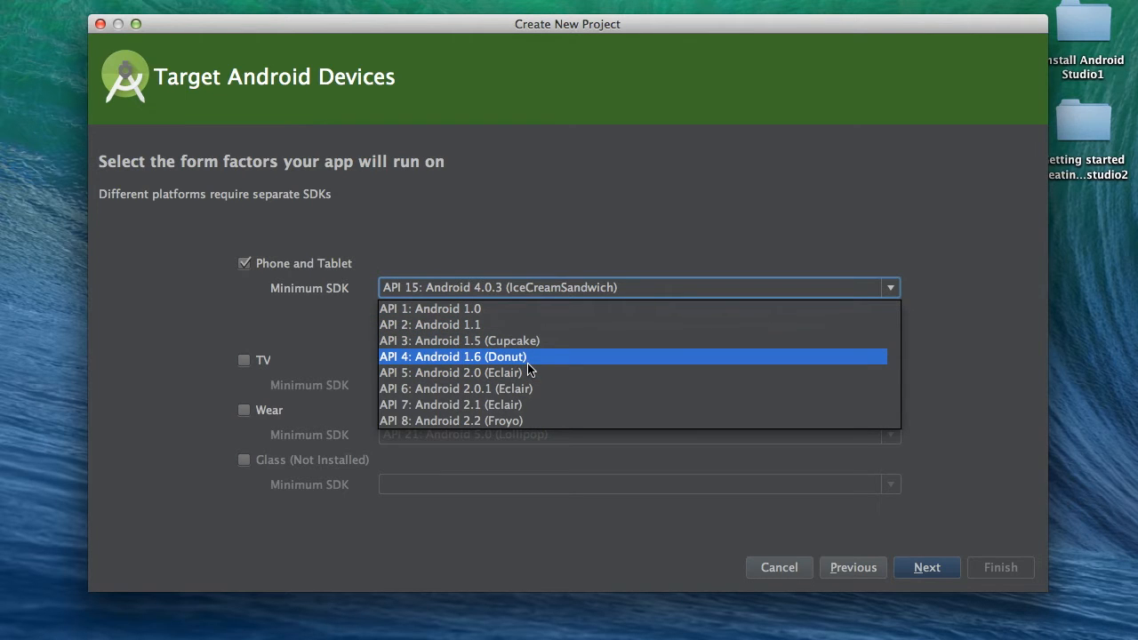
{"action": "mouse_move", "coordinate": [594, 309]}
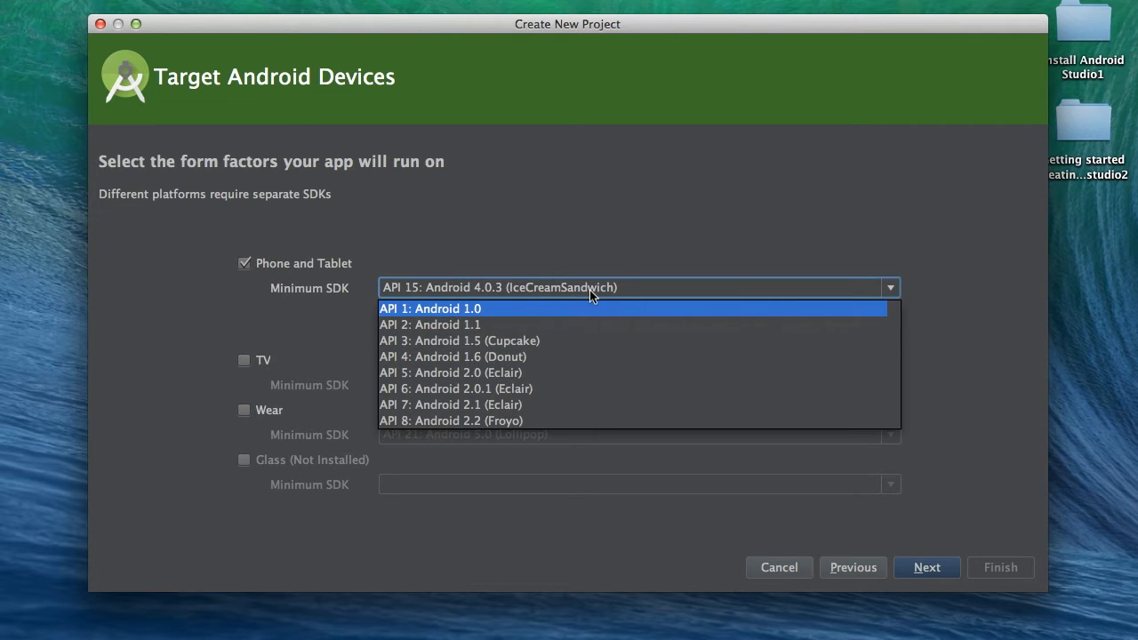
{"action": "scroll", "scroll_direction": "down", "scroll_amount": 3}
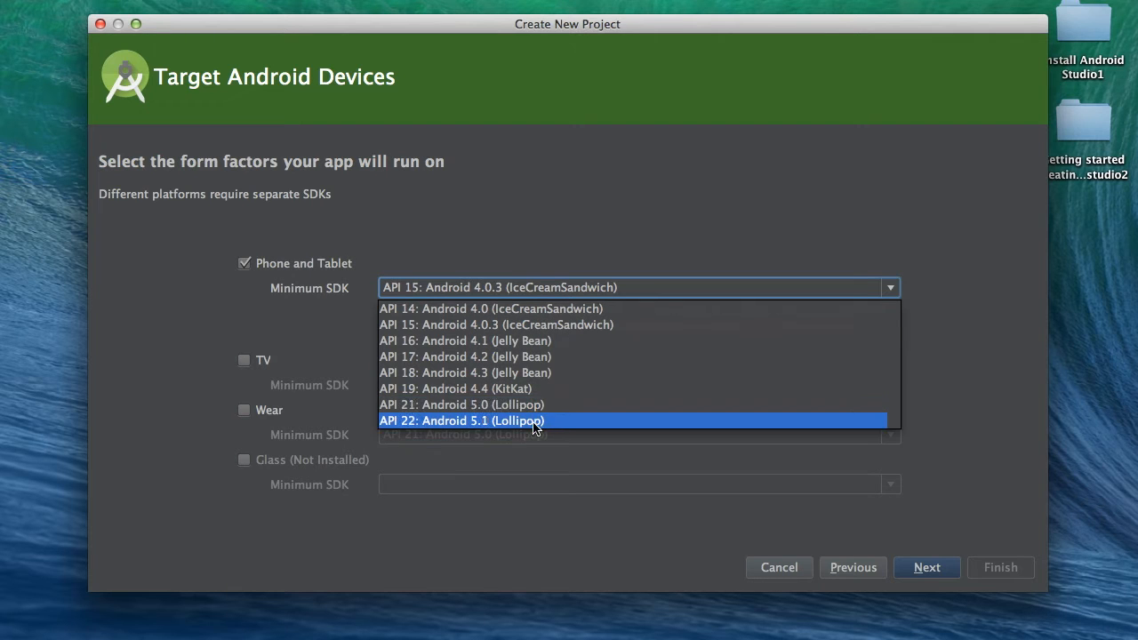
{"action": "mouse_move", "coordinate": [572, 423]}
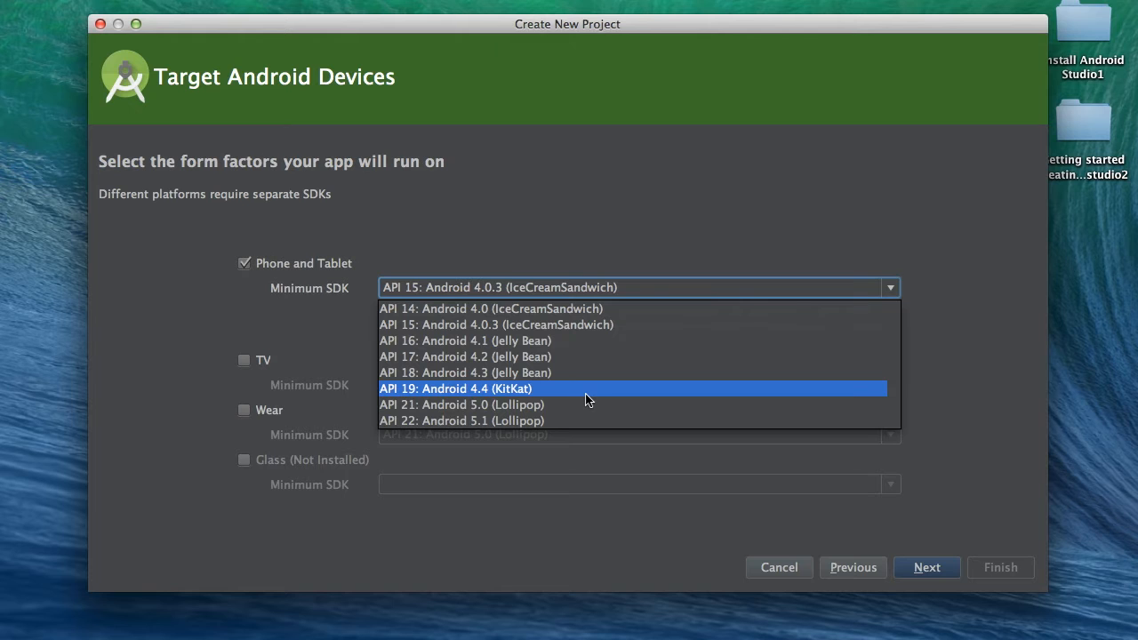
{"action": "scroll", "scroll_direction": "up", "scroll_amount": 3}
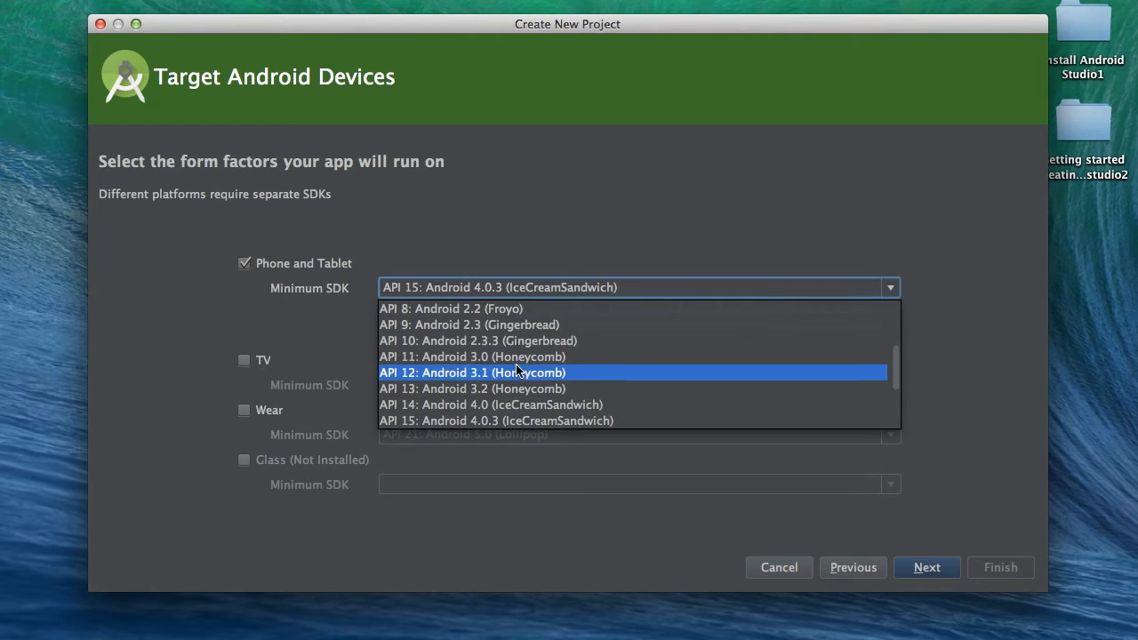
{"action": "scroll", "scroll_direction": "down", "scroll_amount": 3}
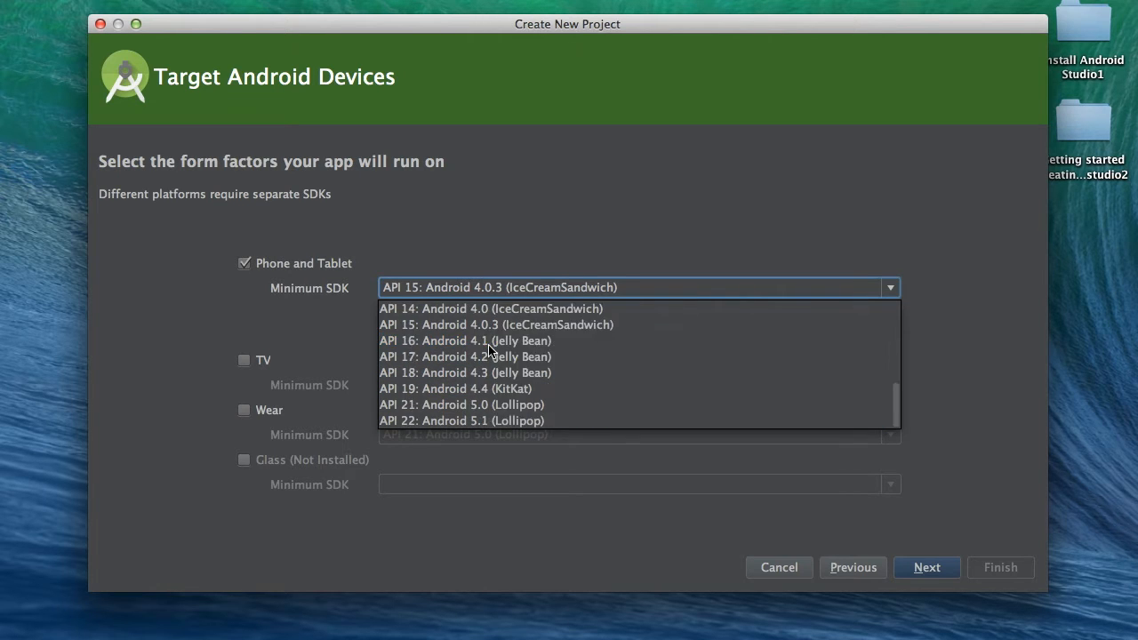
{"action": "mouse_move", "coordinate": [462, 419]}
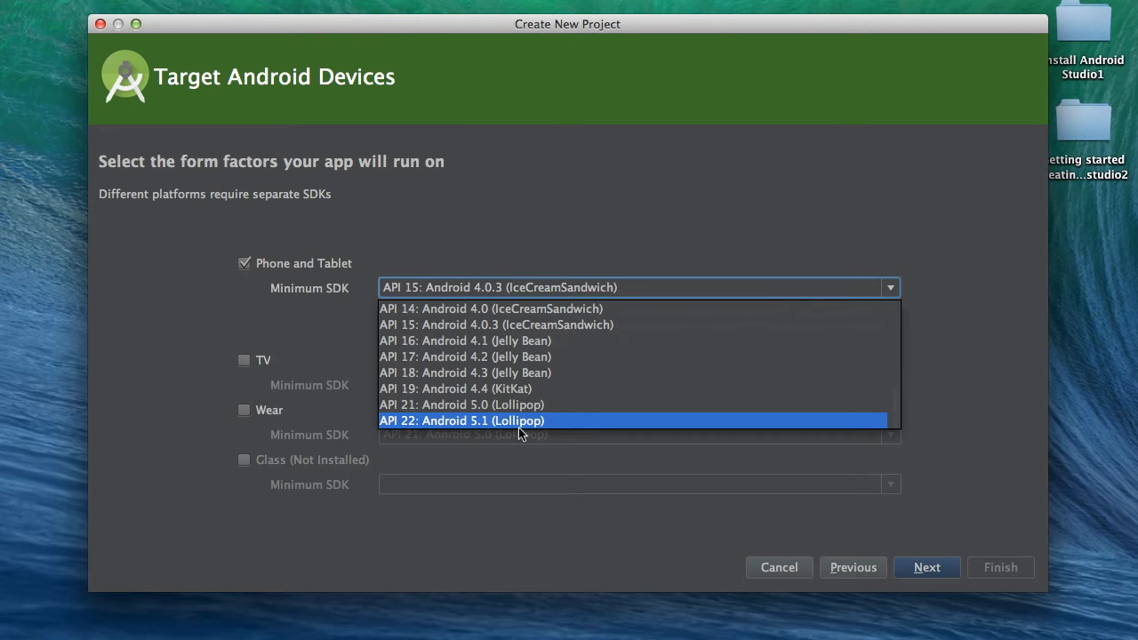
{"action": "left_click", "coordinate": [460, 419]}
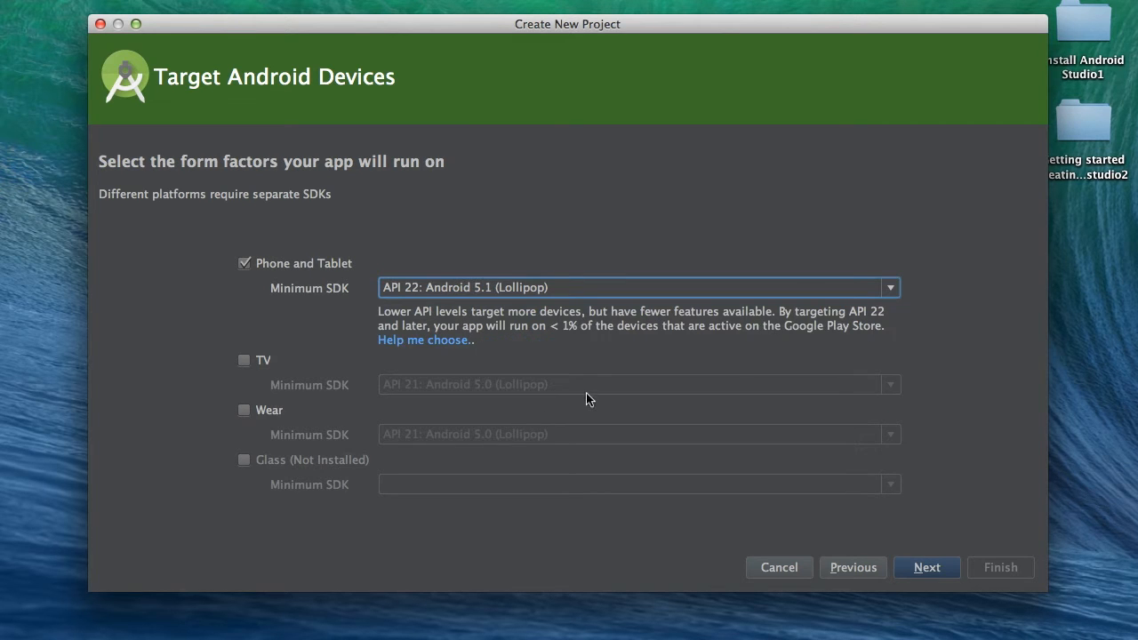
{"action": "mouse_move", "coordinate": [603, 341]}
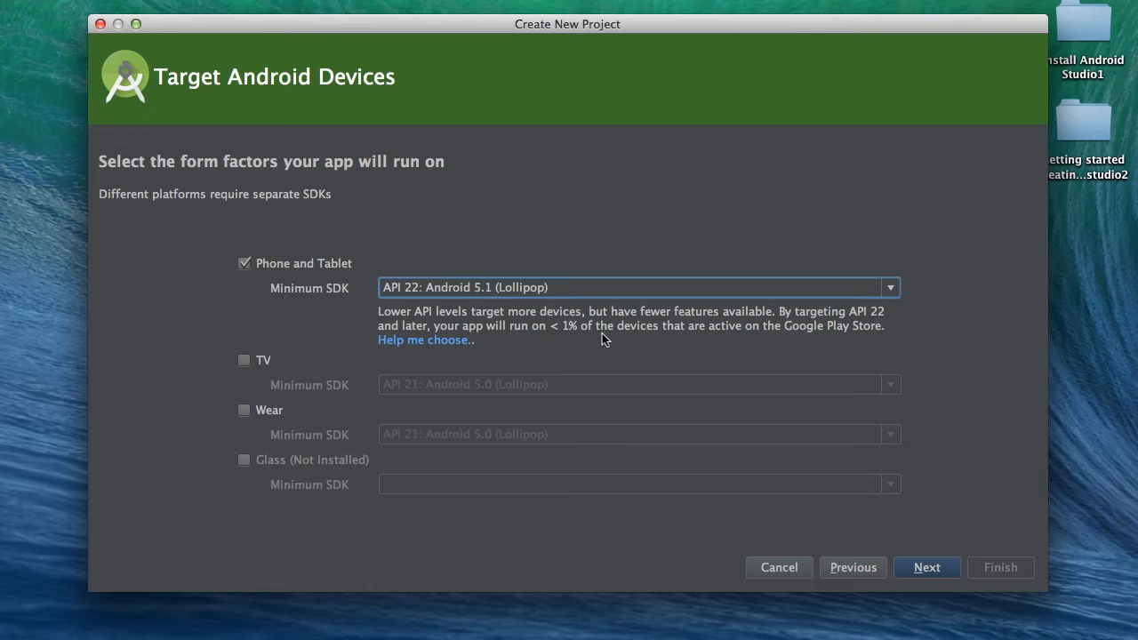
{"action": "mouse_move", "coordinate": [519, 304]}
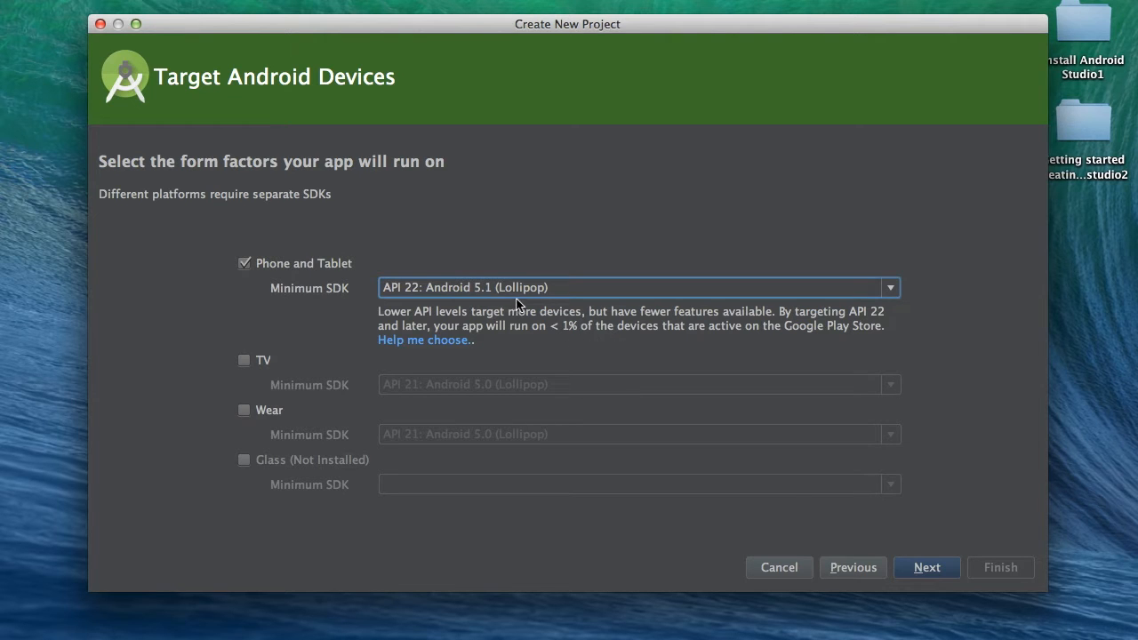
Step: Set the minimum SDK to API 15: Android 4.0.3 and show the version distribution chart
{"action": "left_click", "coordinate": [889, 288]}
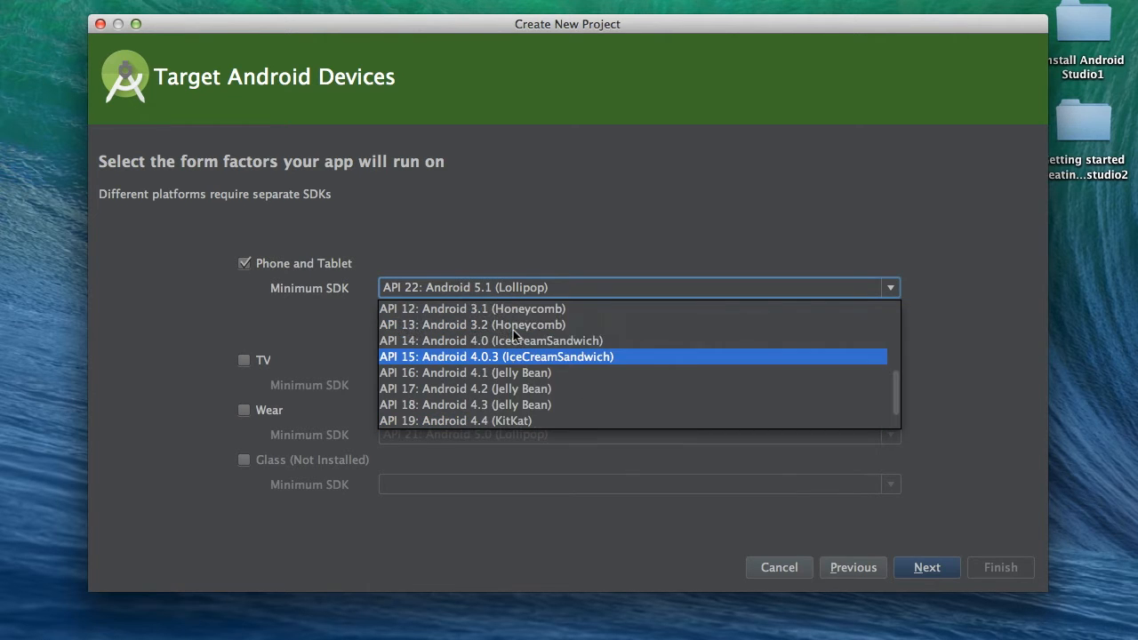
{"action": "mouse_move", "coordinate": [490, 341]}
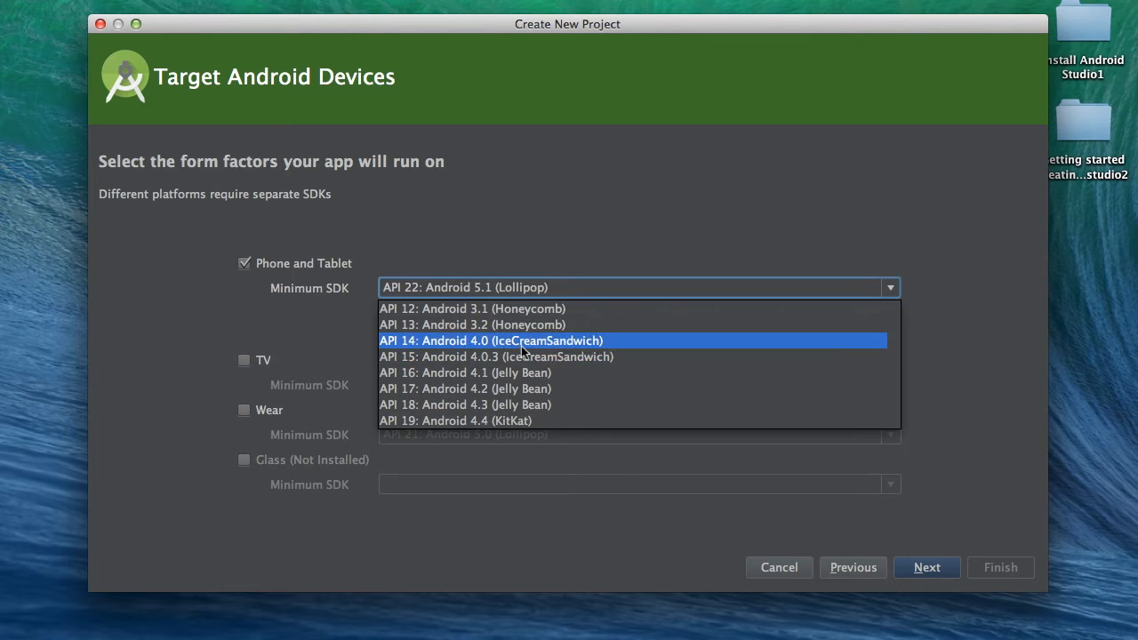
{"action": "left_click", "coordinate": [494, 356]}
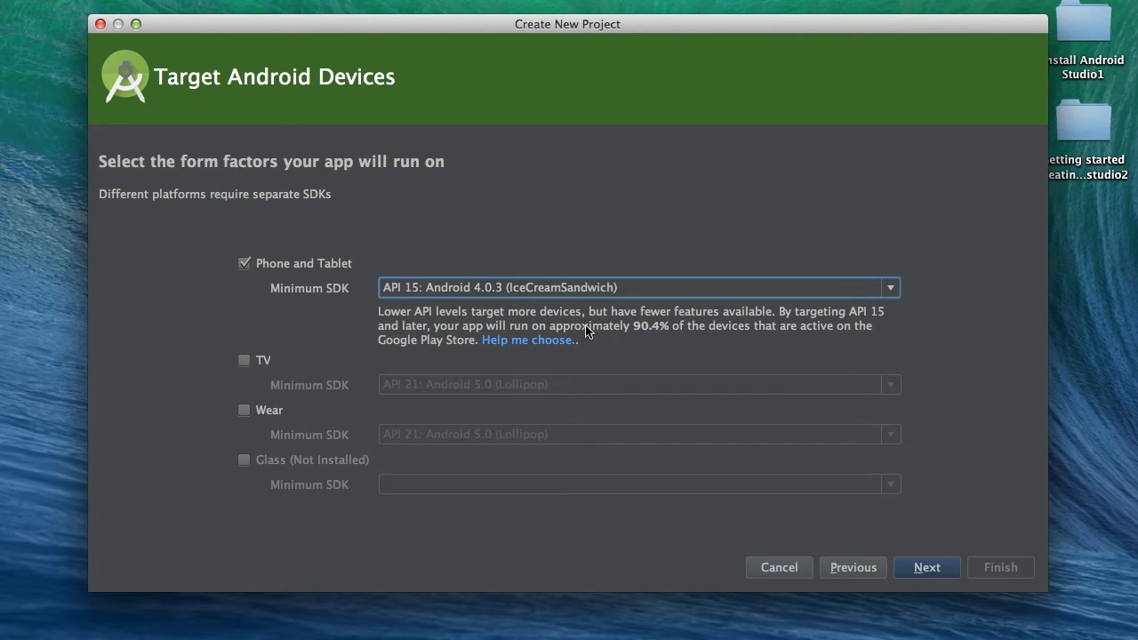
{"action": "mouse_move", "coordinate": [494, 309]}
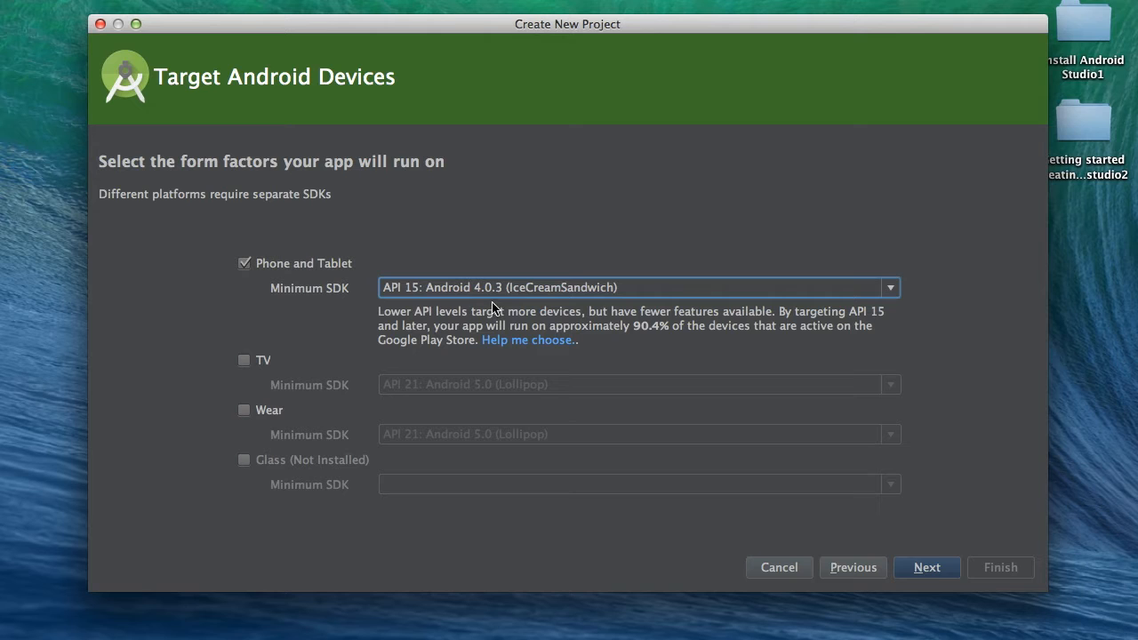
{"action": "mouse_move", "coordinate": [533, 299]}
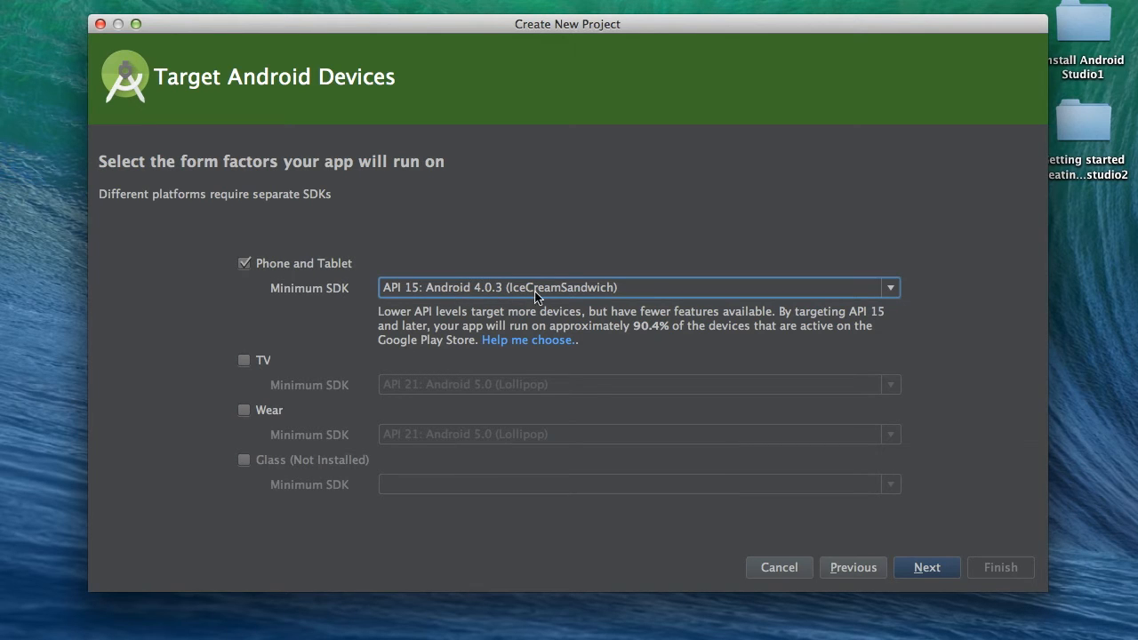
{"action": "mouse_move", "coordinate": [634, 337]}
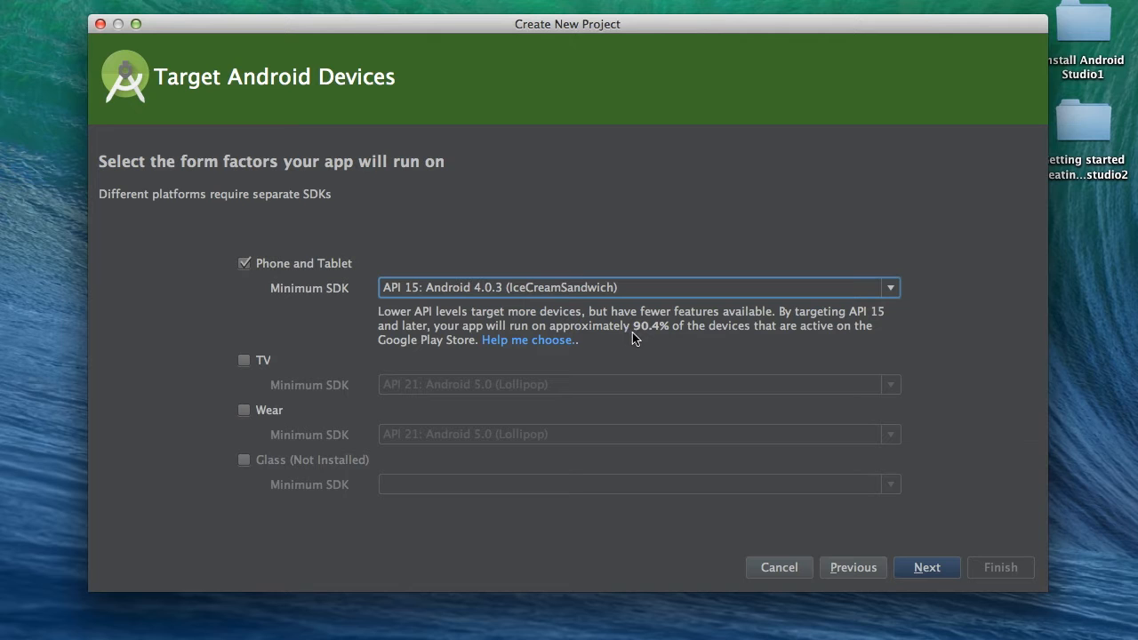
{"action": "mouse_move", "coordinate": [656, 334]}
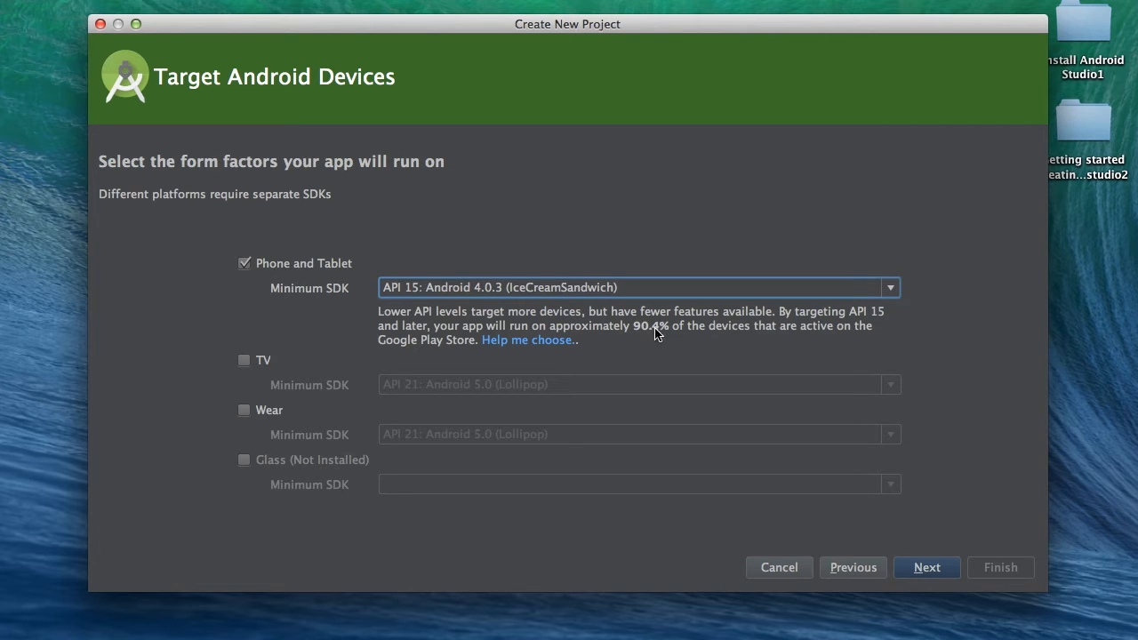
{"action": "mouse_move", "coordinate": [725, 334]}
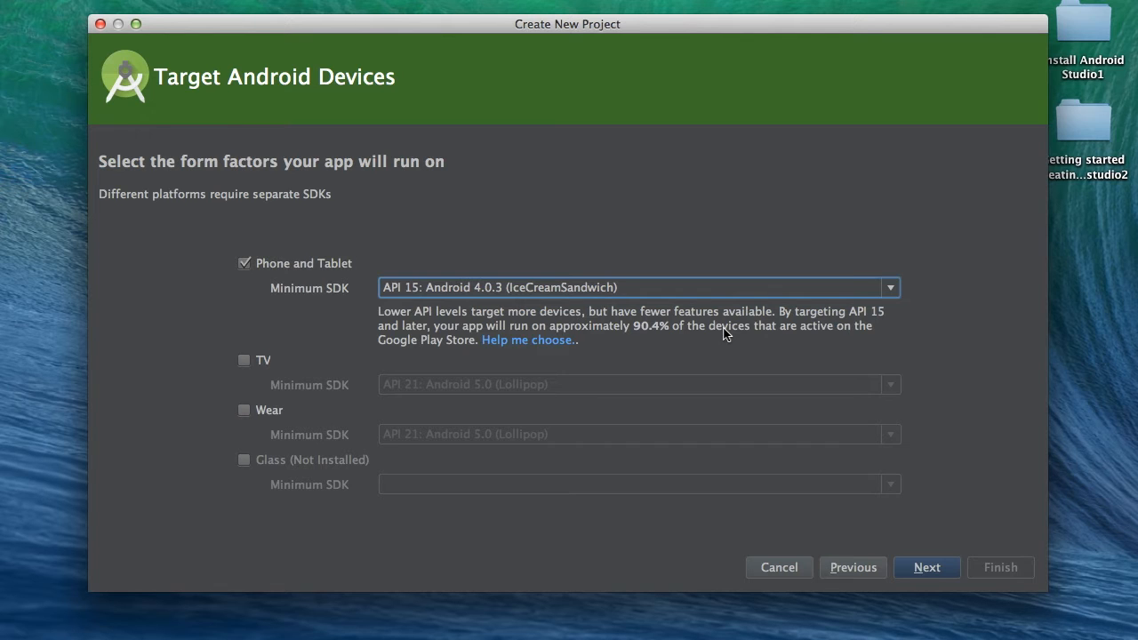
{"action": "left_click", "coordinate": [526, 339]}
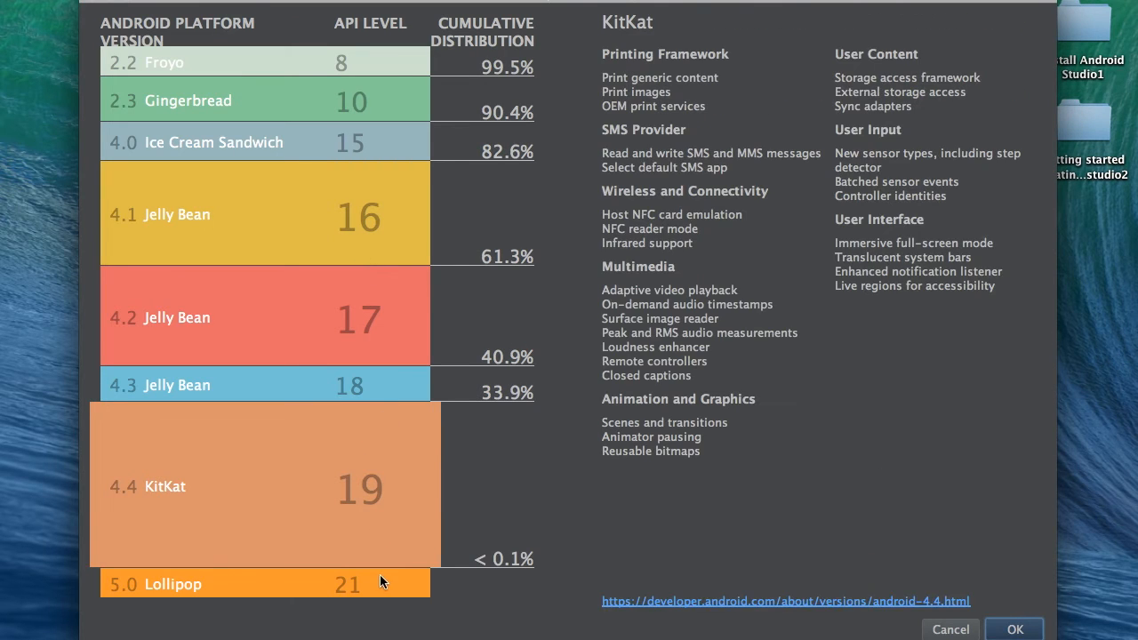
{"action": "left_click", "coordinate": [263, 384]}
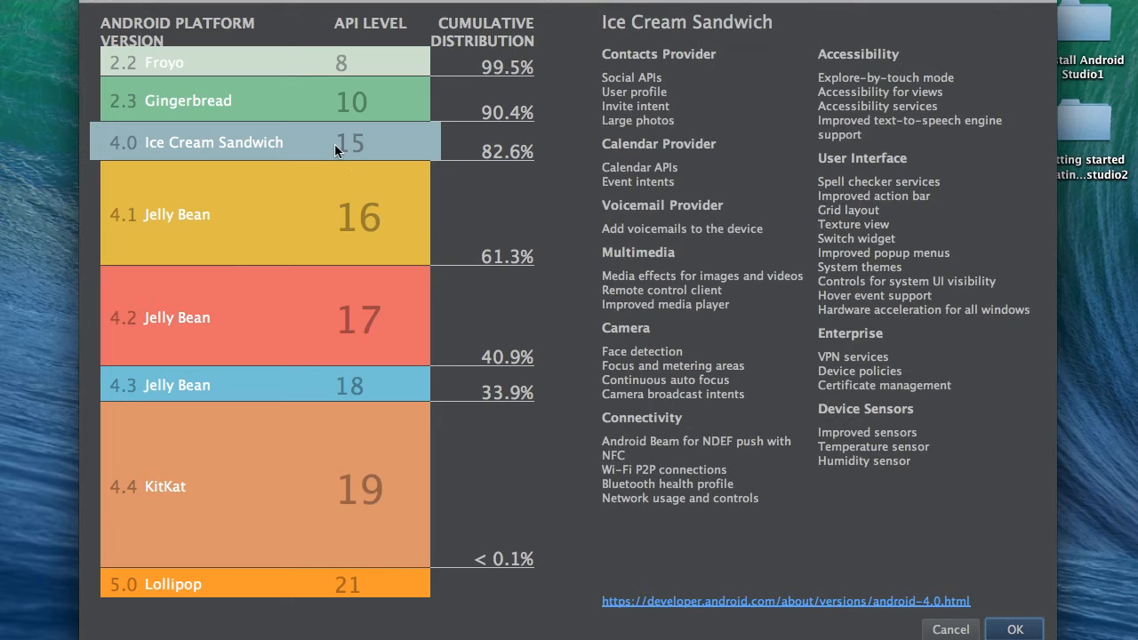
{"action": "mouse_move", "coordinate": [394, 142]}
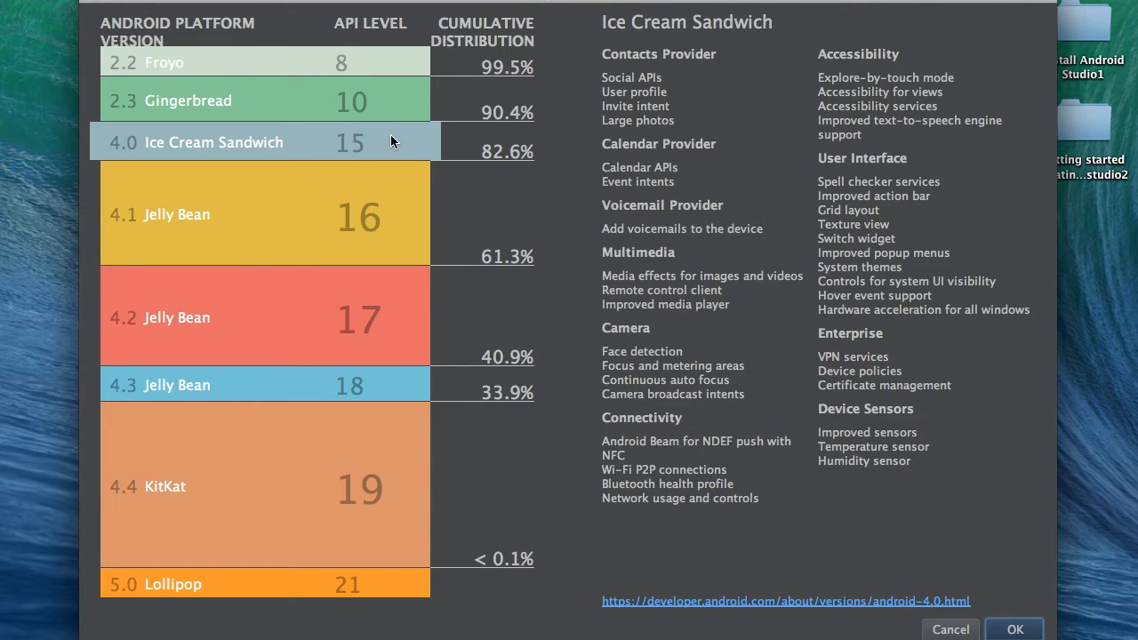
{"action": "mouse_move", "coordinate": [387, 309]}
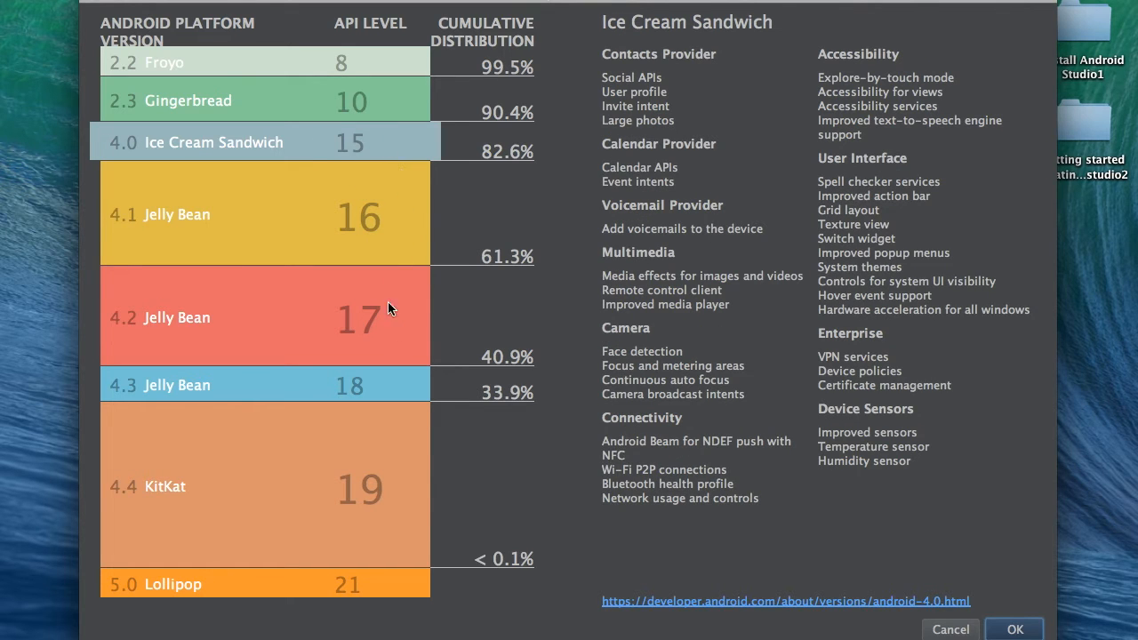
{"action": "mouse_move", "coordinate": [803, 544]}
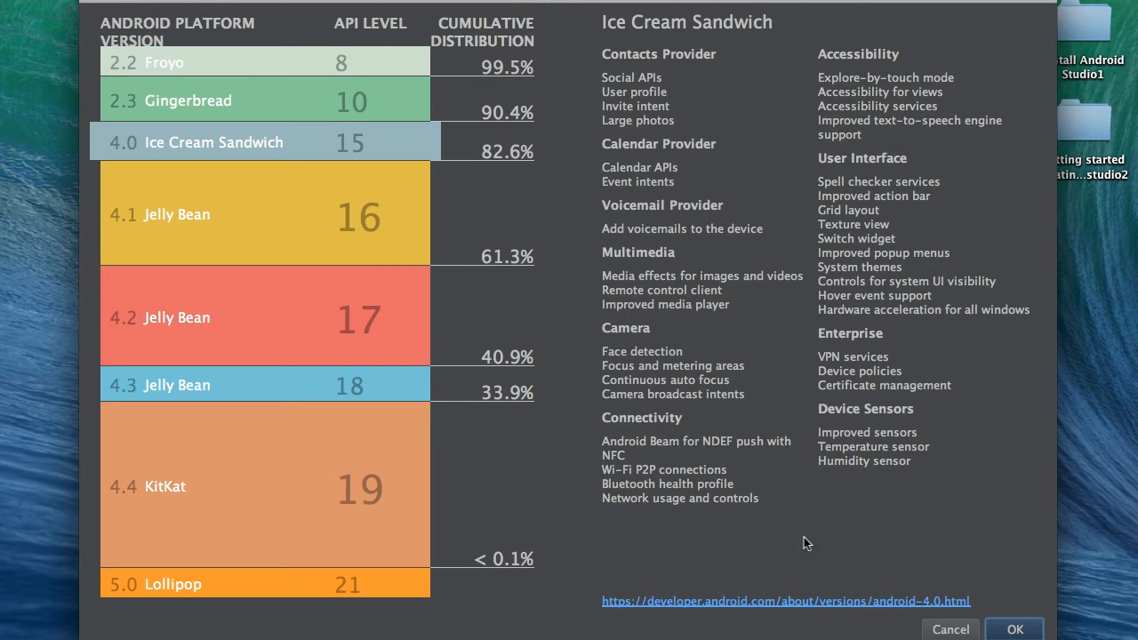
{"action": "mouse_move", "coordinate": [775, 509]}
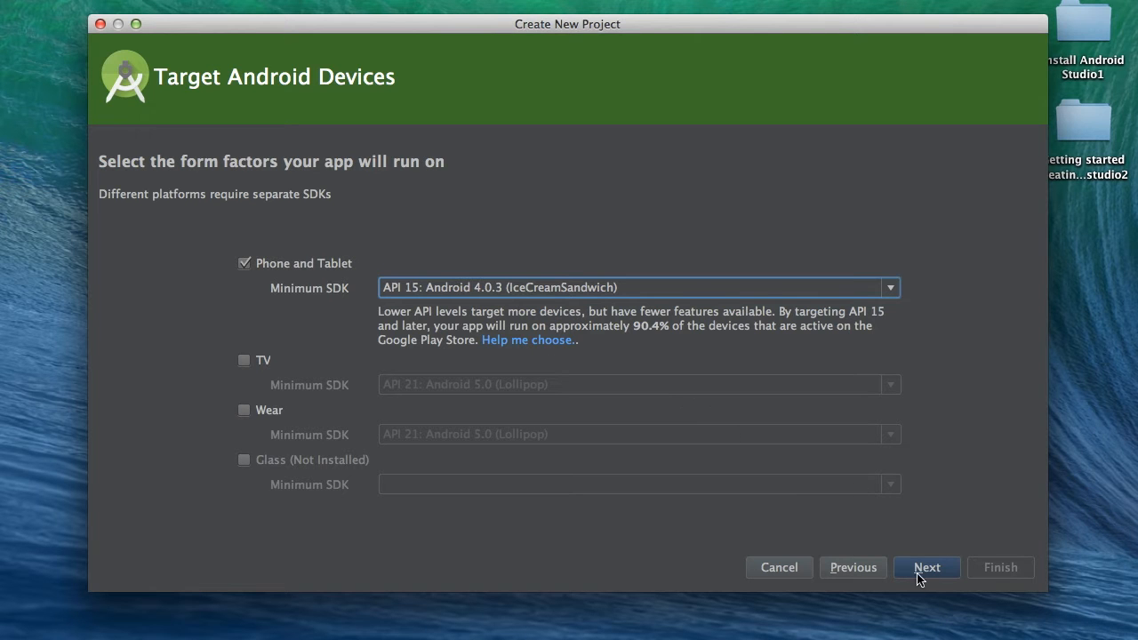
{"action": "left_click", "coordinate": [926, 567]}
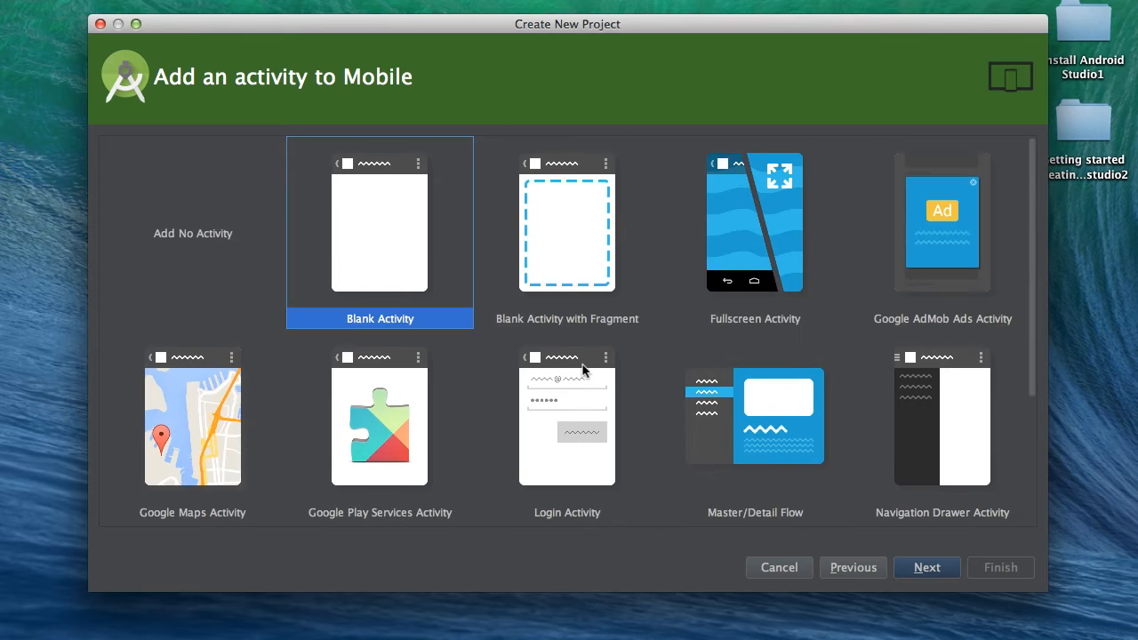
{"action": "mouse_move", "coordinate": [400, 270]}
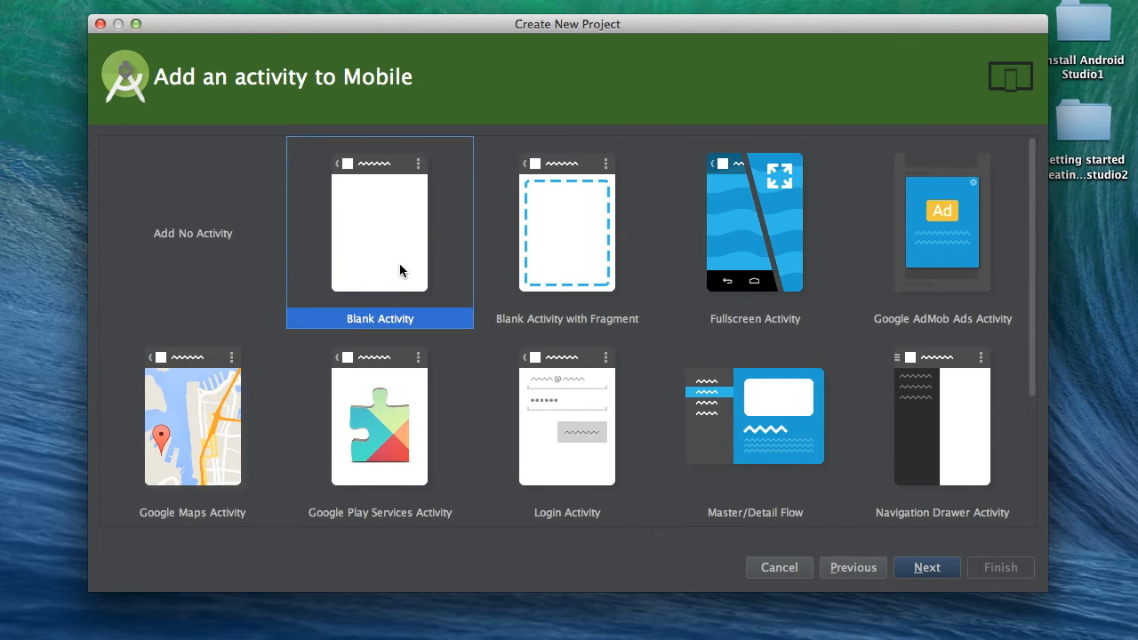
{"action": "mouse_move", "coordinate": [340, 277]}
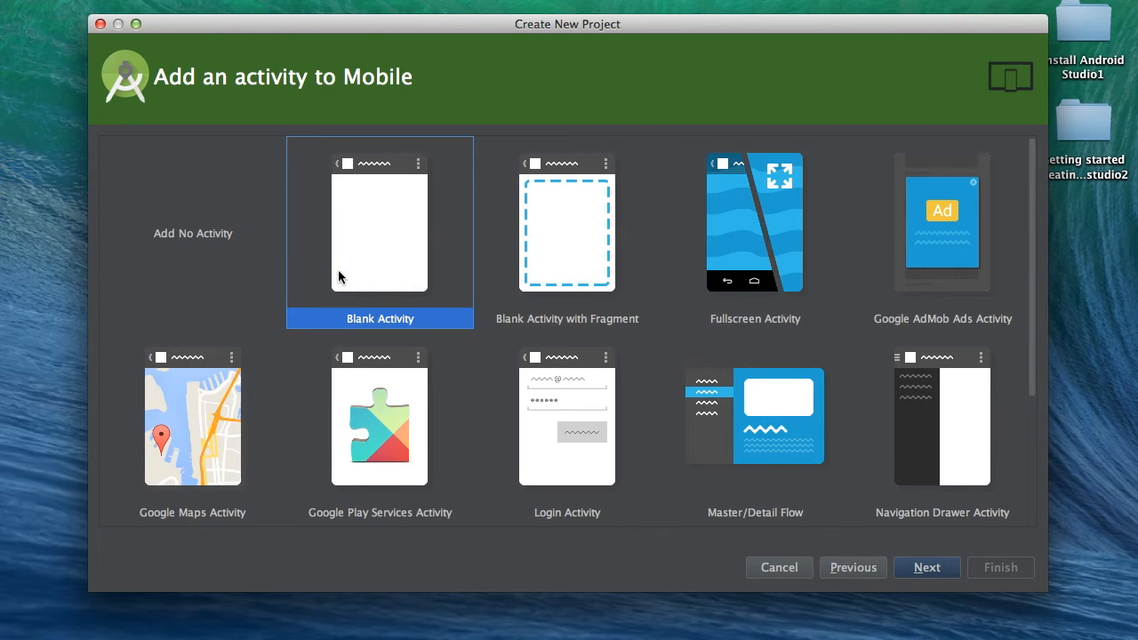
Step: Select the Blank Activity template and continue to the Customize the Activity page
{"action": "left_click", "coordinate": [192, 233]}
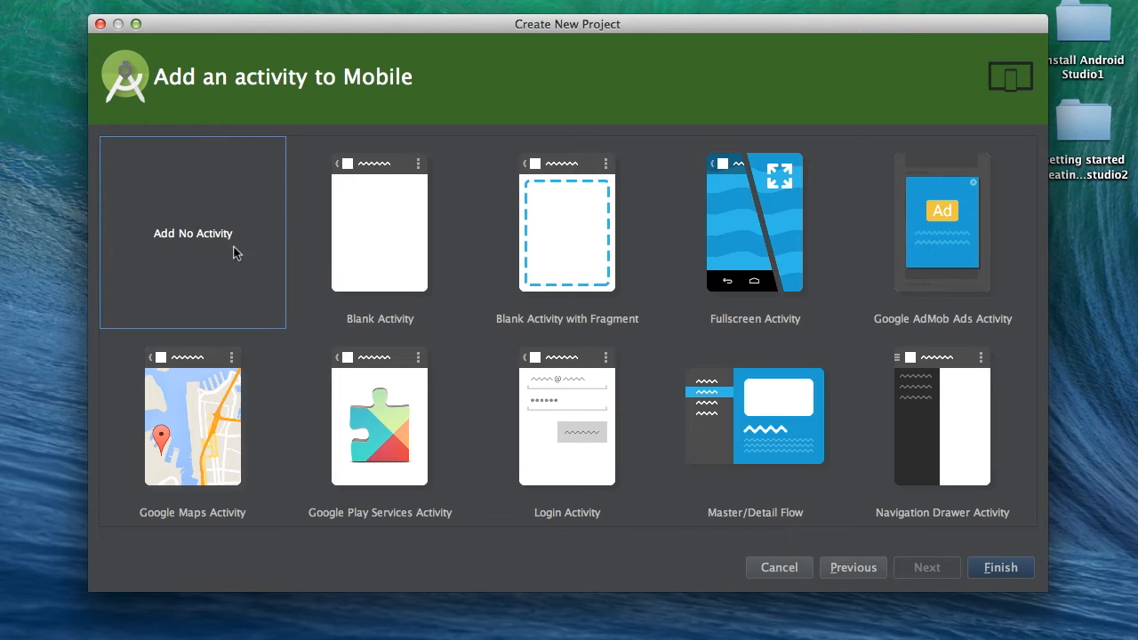
{"action": "mouse_move", "coordinate": [283, 235]}
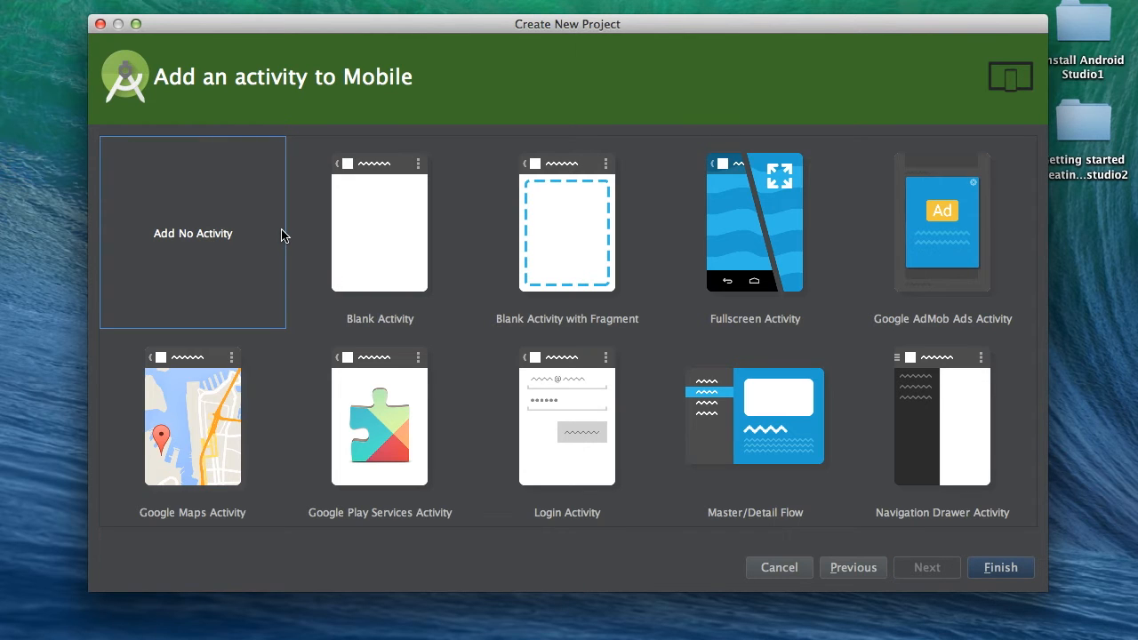
{"action": "mouse_move", "coordinate": [338, 242]}
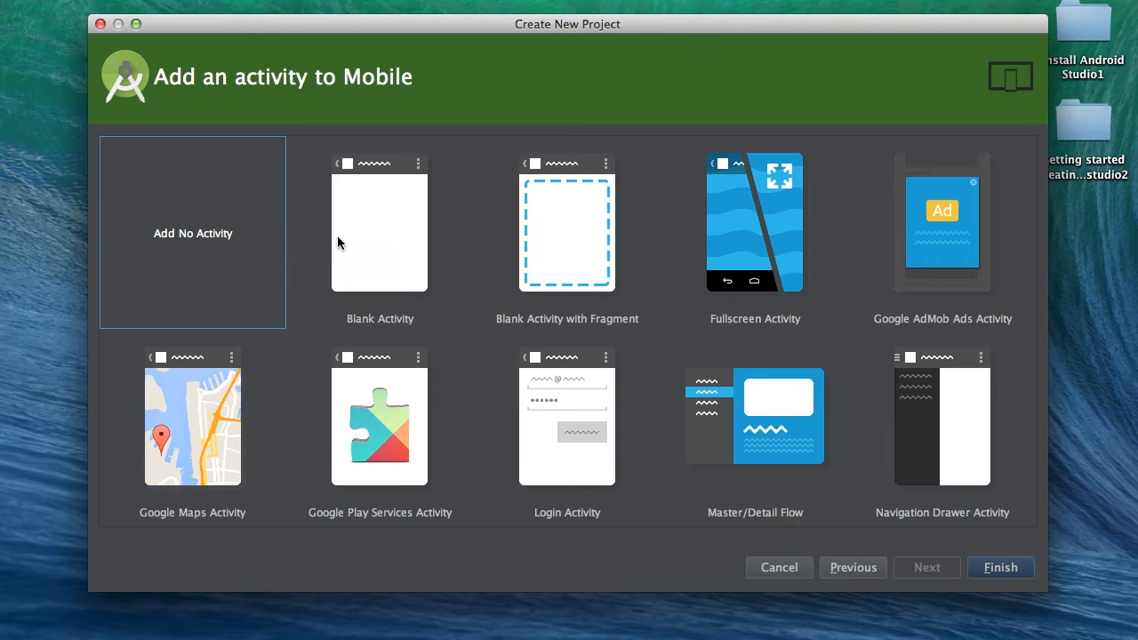
{"action": "left_click", "coordinate": [380, 233]}
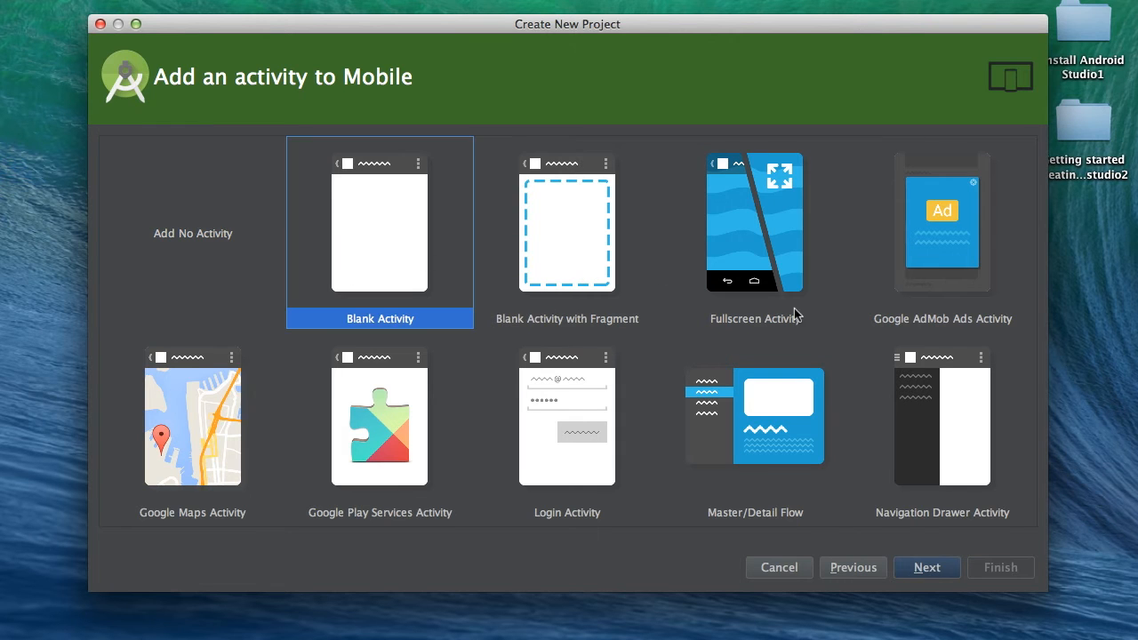
{"action": "scroll", "scroll_direction": "down", "scroll_amount": 3}
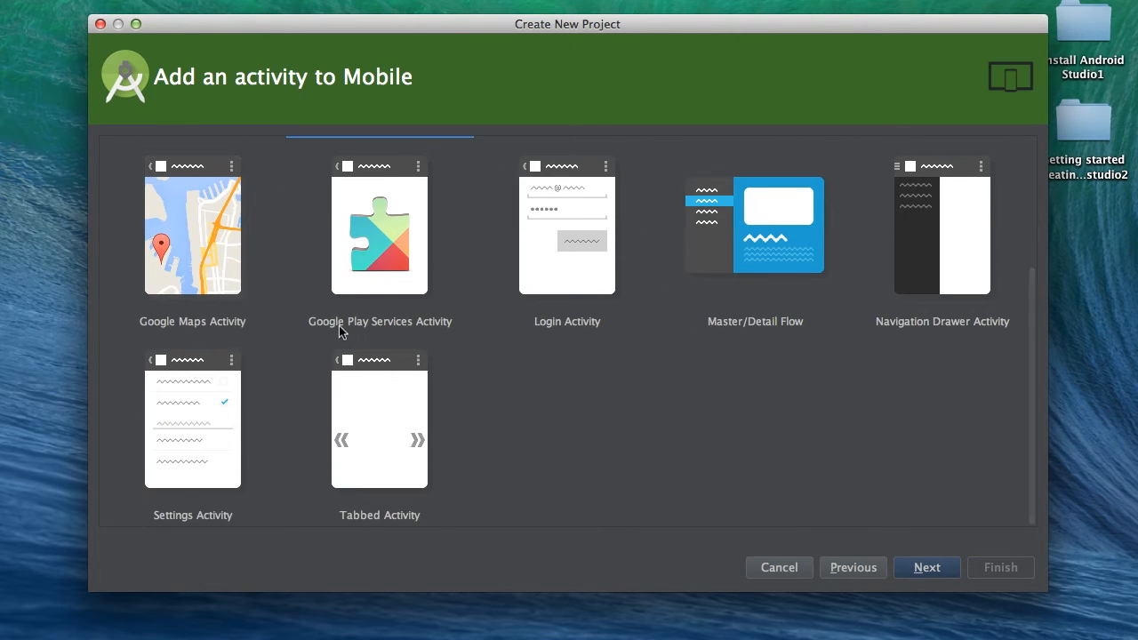
{"action": "scroll", "scroll_direction": "up", "scroll_amount": 3}
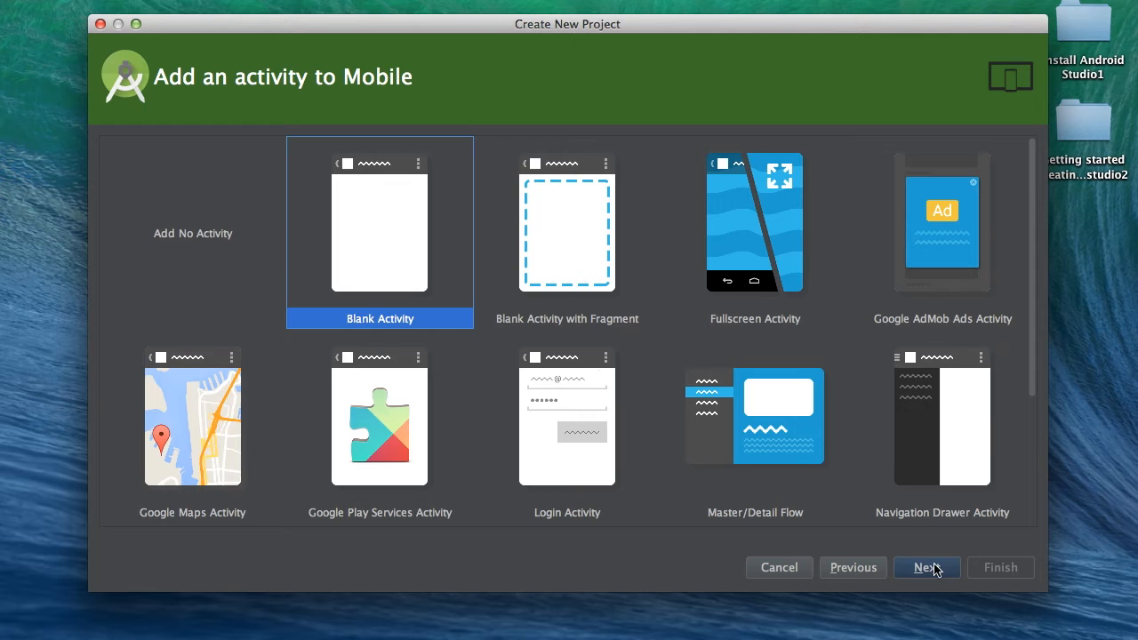
{"action": "left_click", "coordinate": [926, 567]}
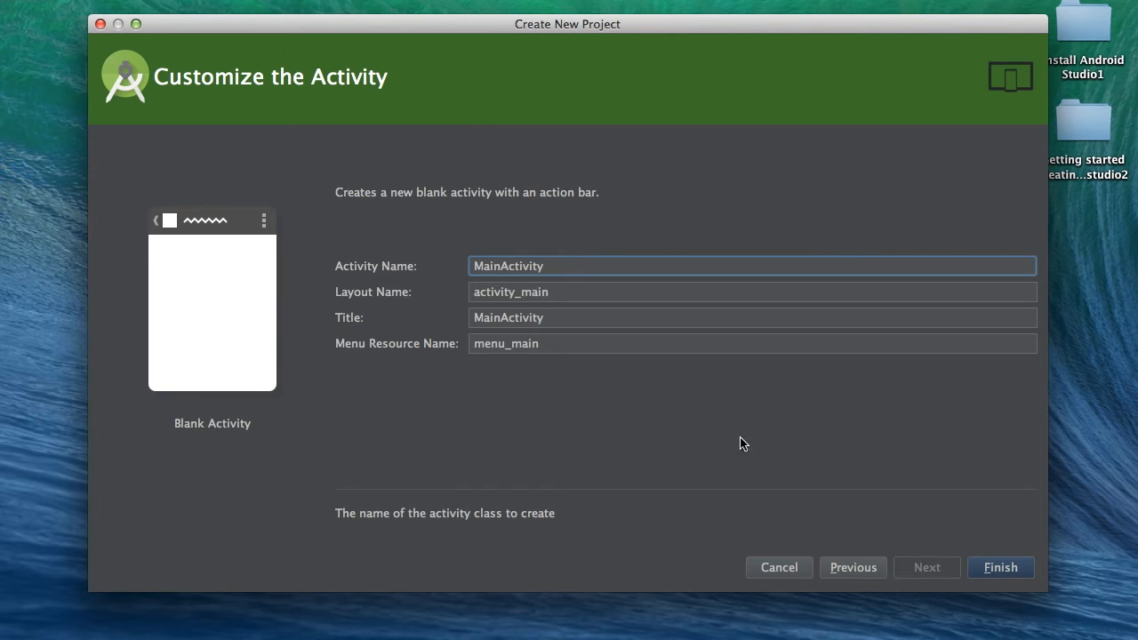
{"action": "mouse_move", "coordinate": [693, 398]}
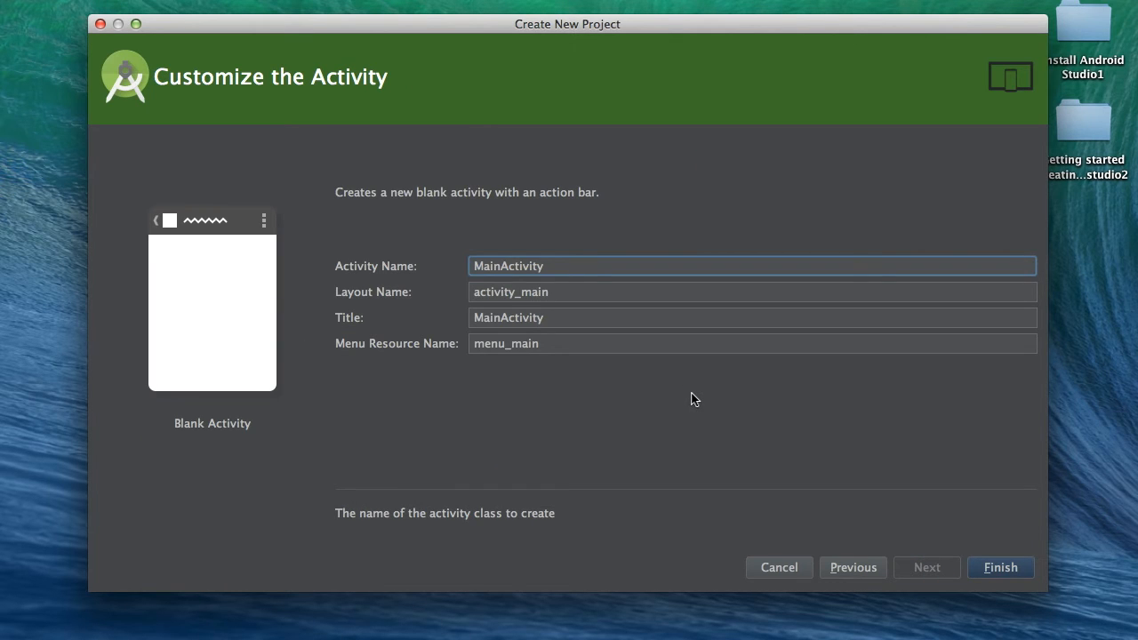
{"action": "mouse_move", "coordinate": [597, 295]}
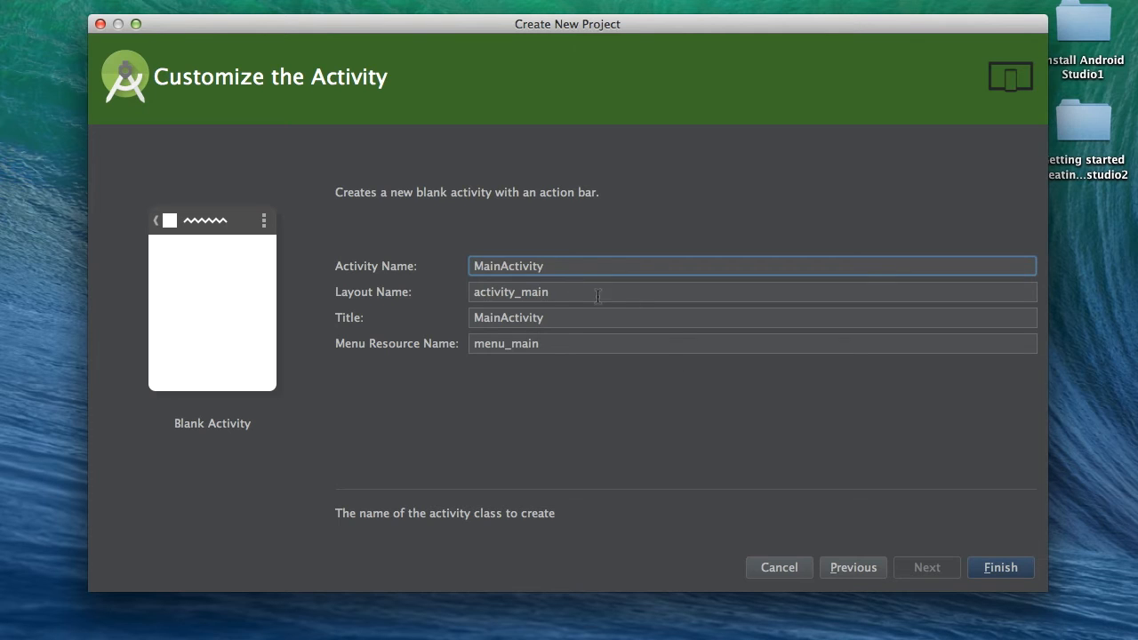
{"action": "mouse_move", "coordinate": [382, 306]}
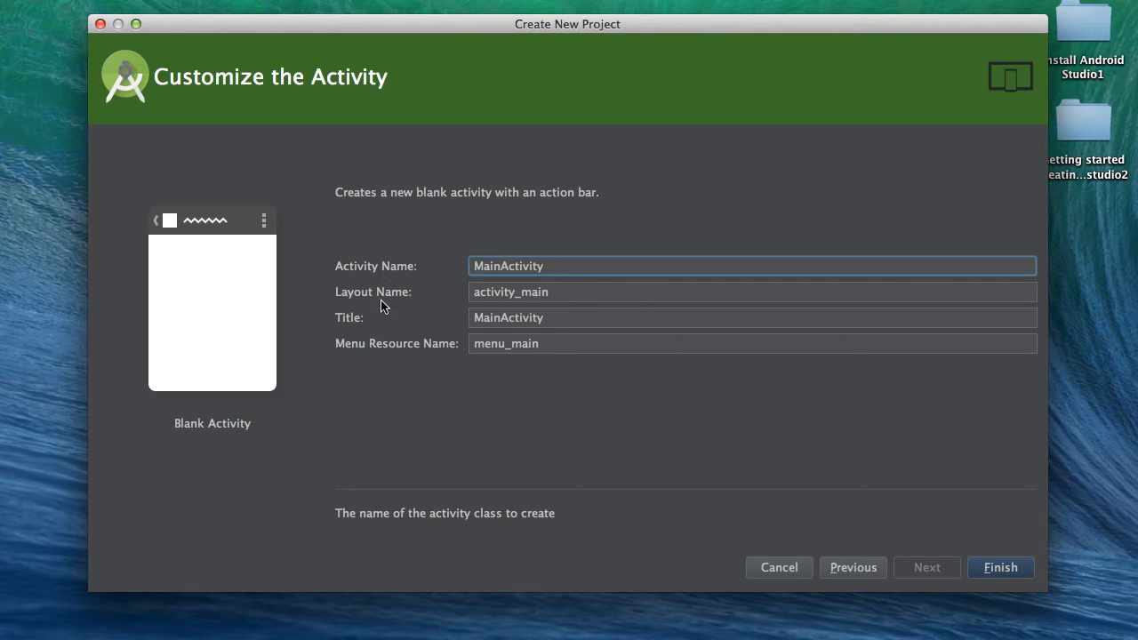
{"action": "mouse_move", "coordinate": [407, 296]}
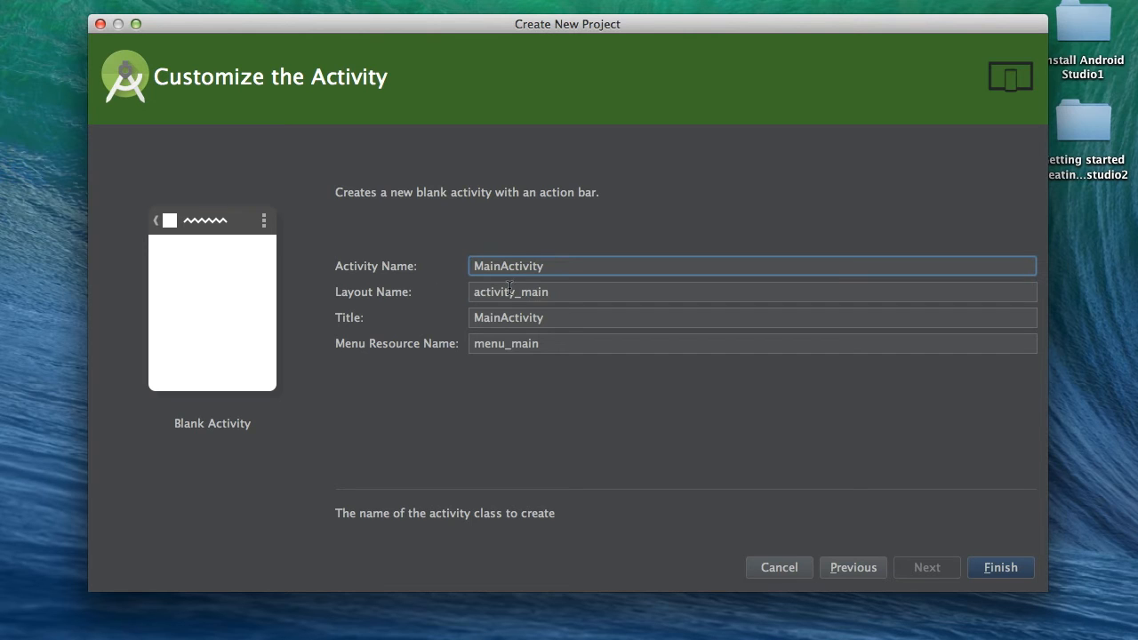
{"action": "left_click", "coordinate": [750, 292]}
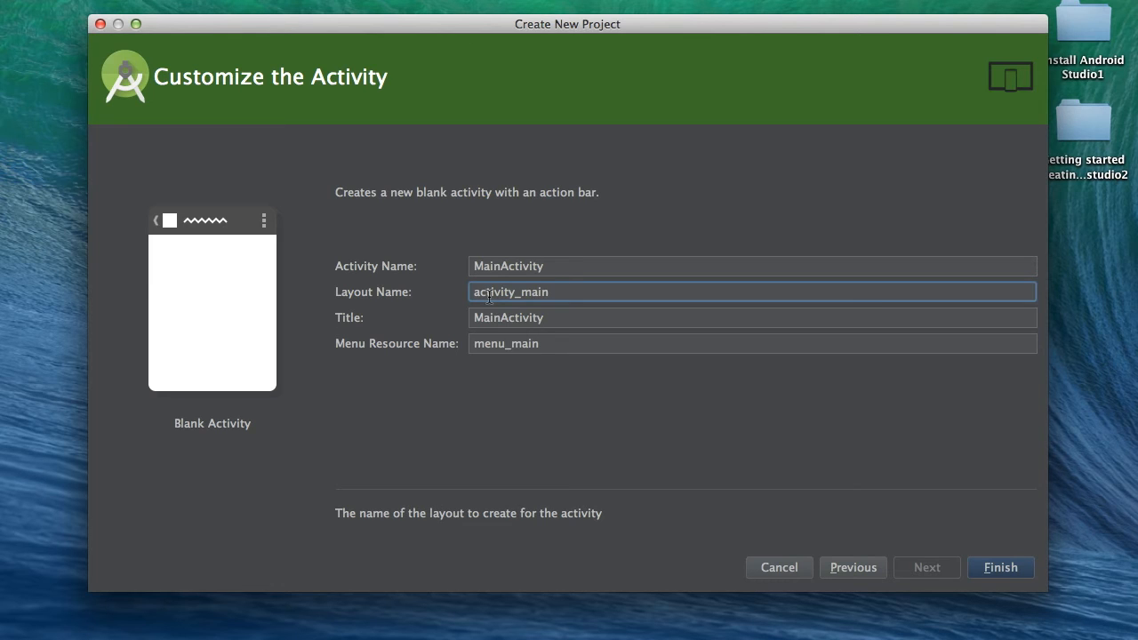
{"action": "mouse_move", "coordinate": [537, 284]}
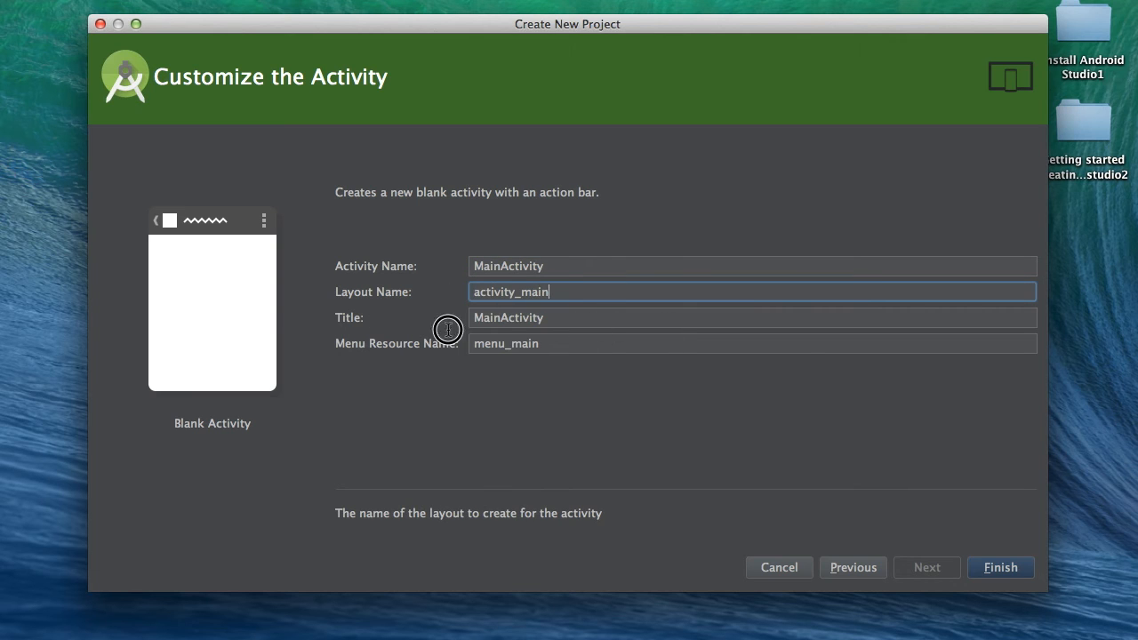
{"action": "left_click", "coordinate": [750, 267]}
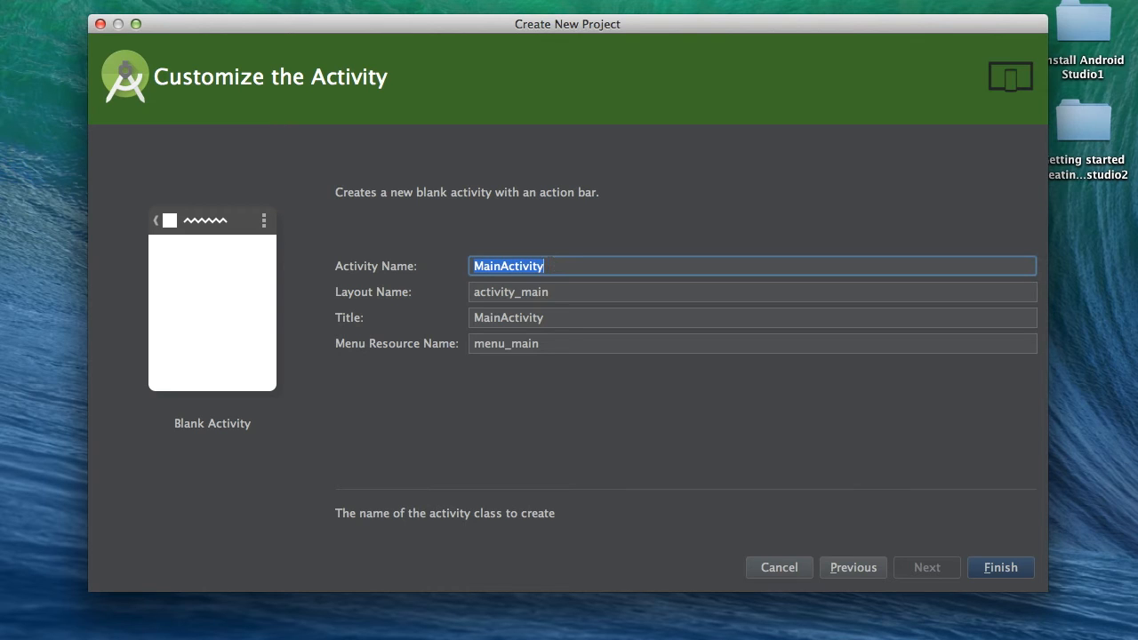
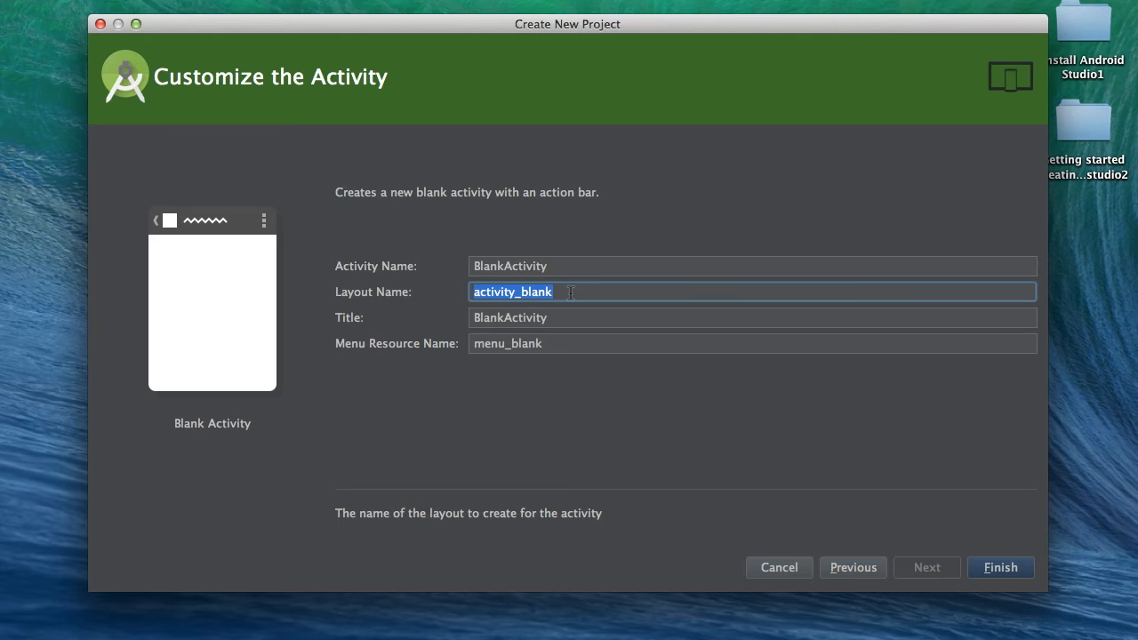
Step: Check layout activity_blank, title BlankActivity and menu menu_blank, then finish the wizard
{"action": "left_click", "coordinate": [750, 267]}
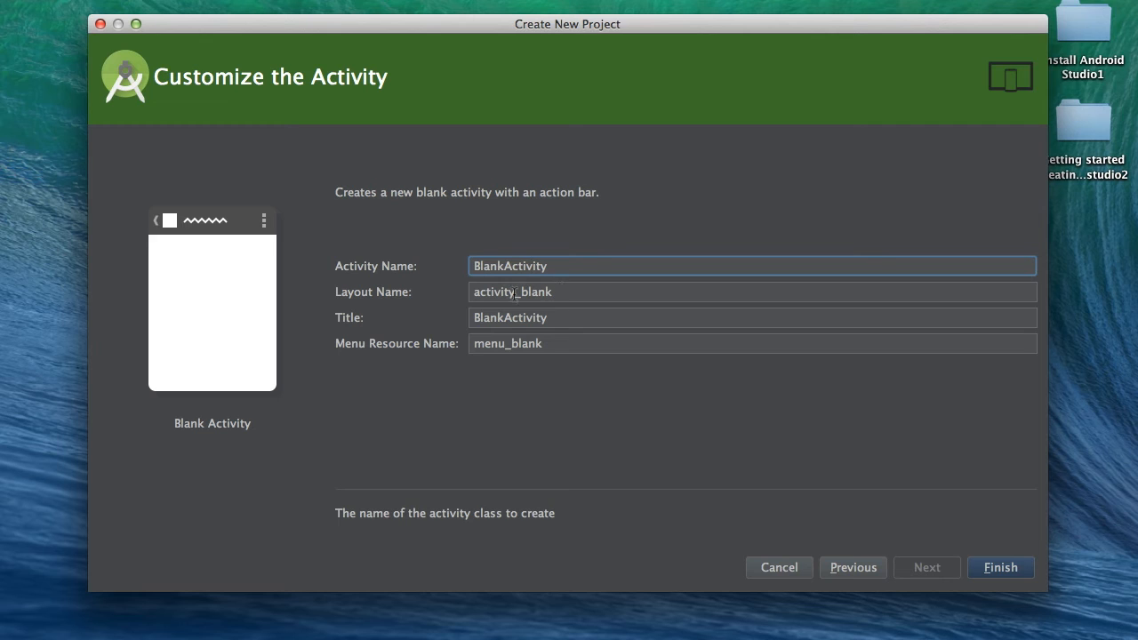
{"action": "left_click", "coordinate": [750, 291]}
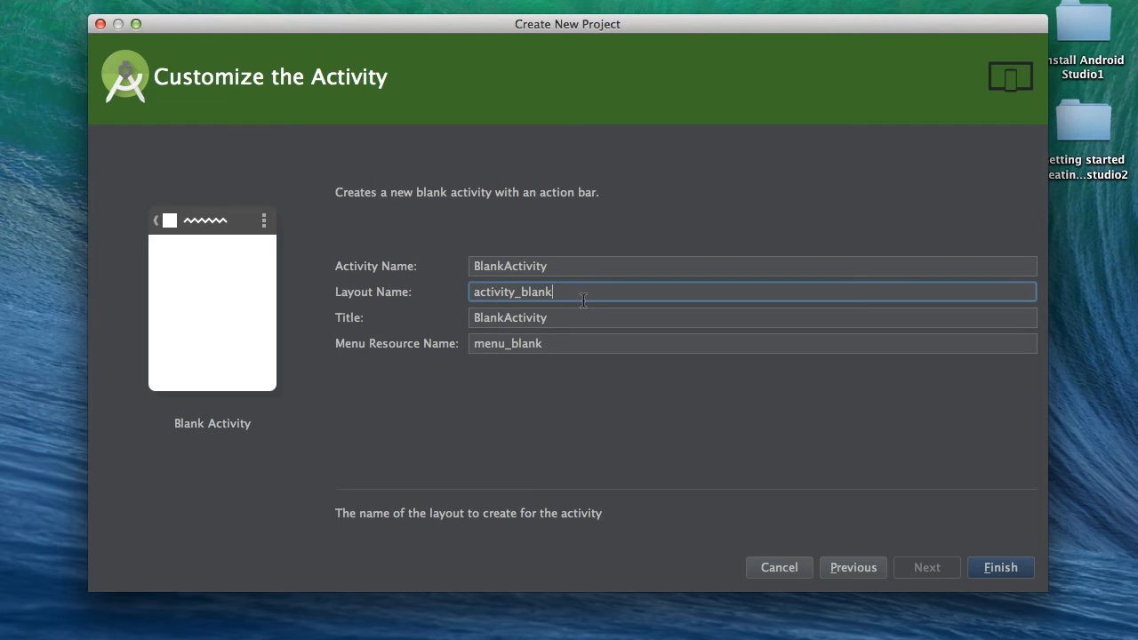
{"action": "left_click", "coordinate": [751, 317]}
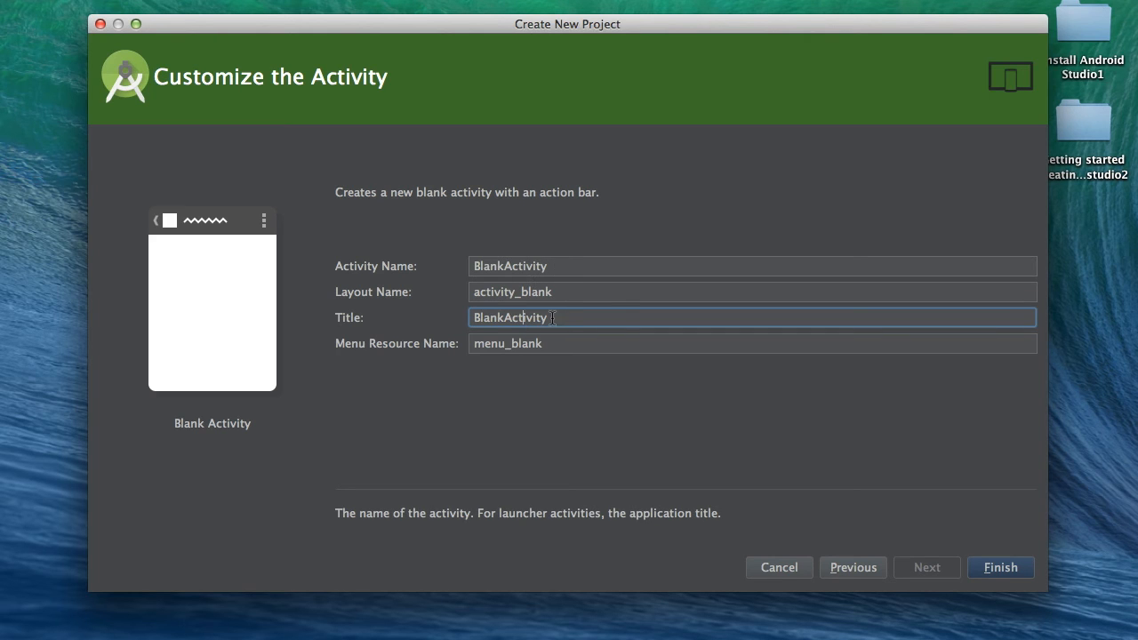
{"action": "left_click", "coordinate": [750, 343]}
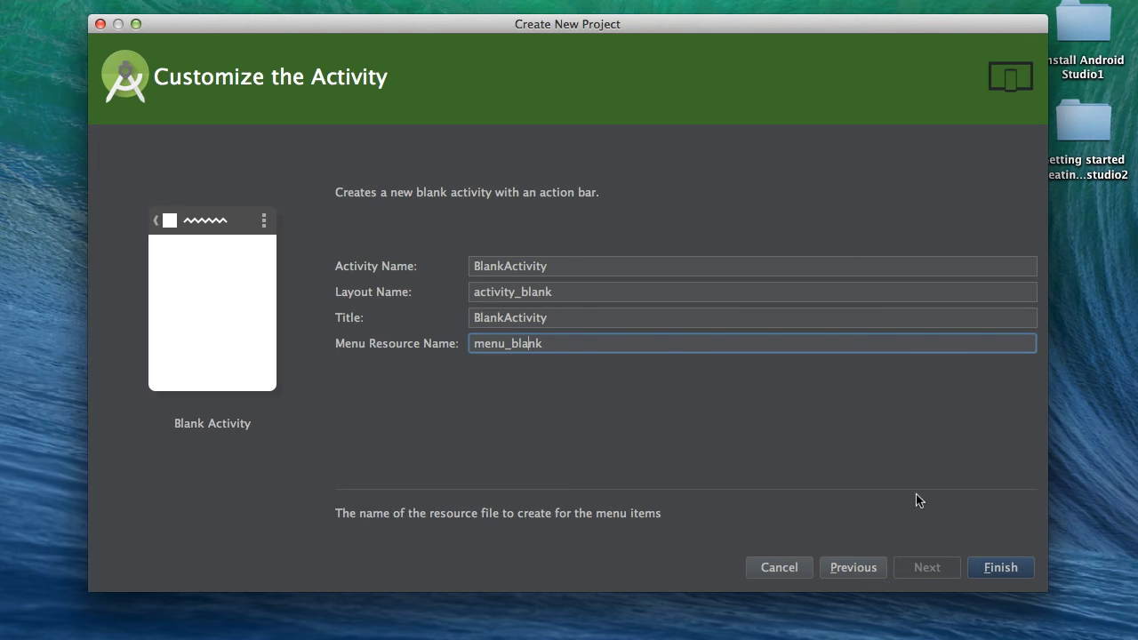
{"action": "left_click", "coordinate": [998, 567]}
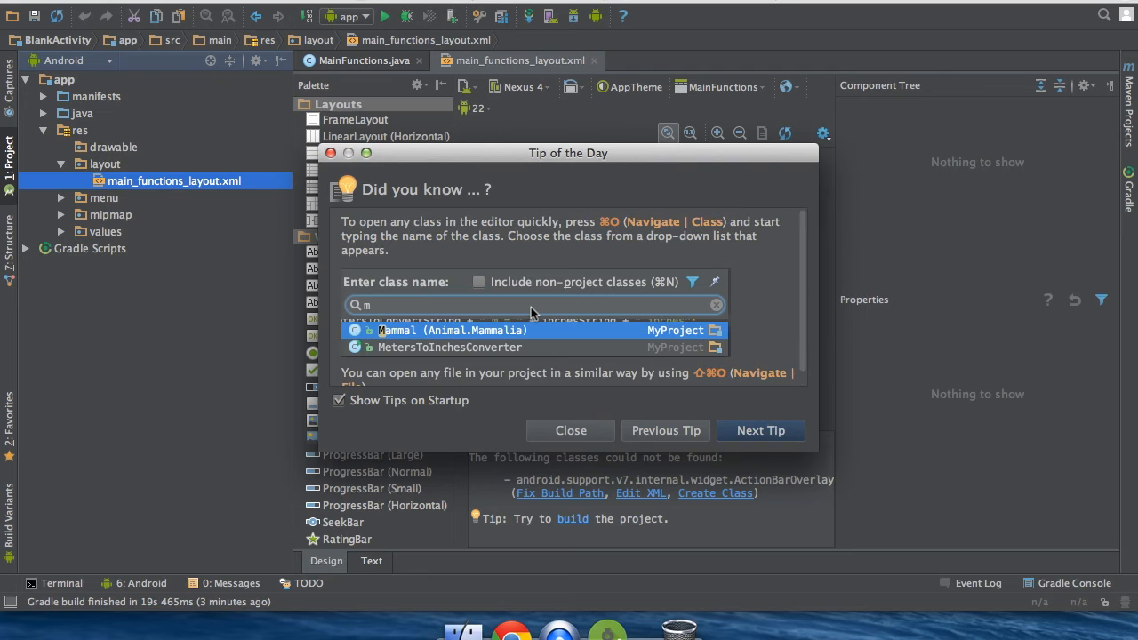
{"action": "mouse_move", "coordinate": [512, 302]}
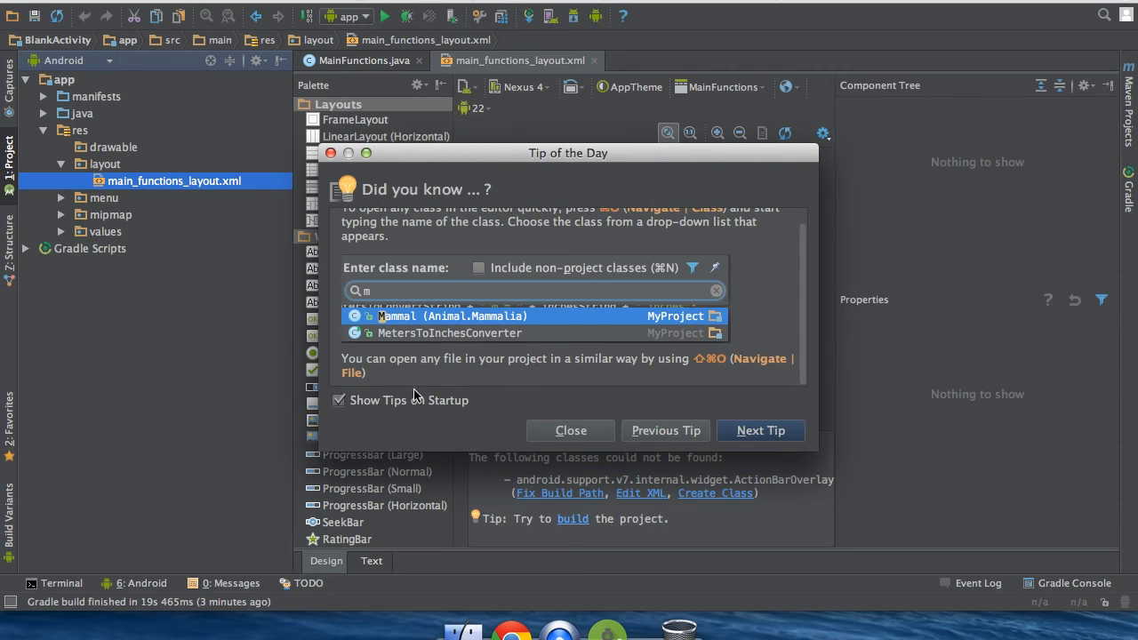
{"action": "mouse_move", "coordinate": [407, 407]}
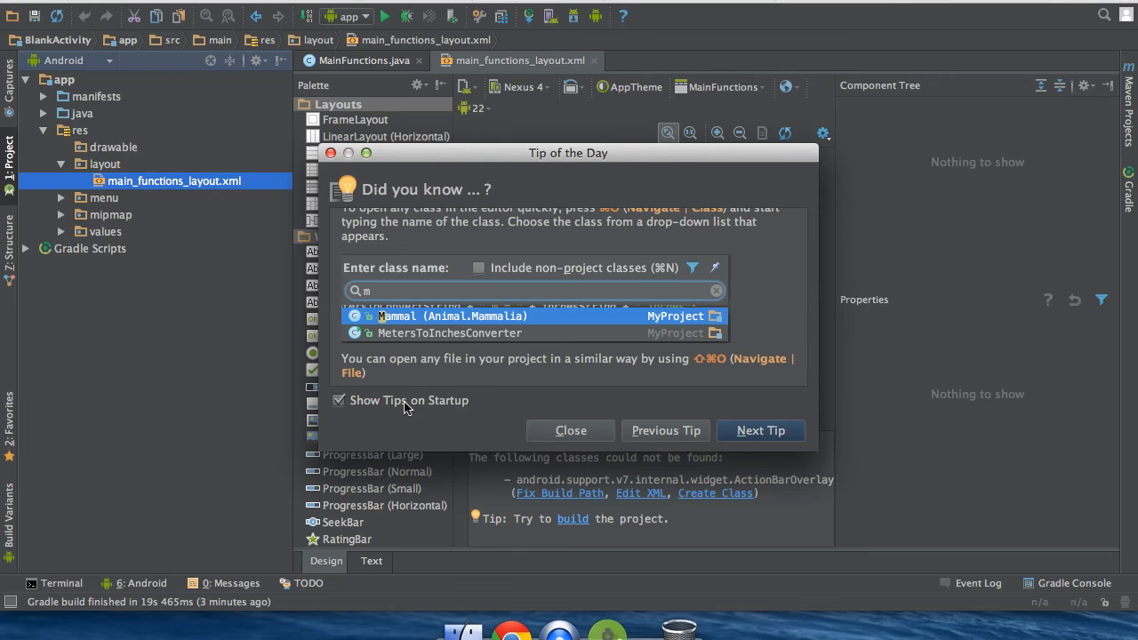
{"action": "mouse_move", "coordinate": [451, 416]}
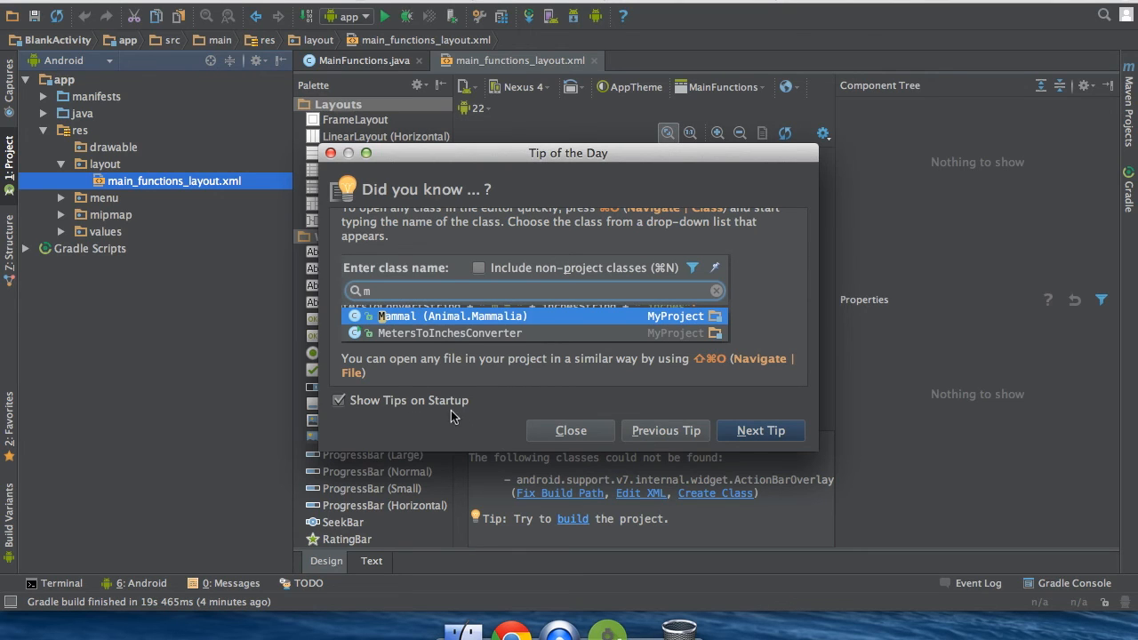
Step: Turn off Show Tips on Startup and close the Tip of the Day dialog
{"action": "left_click", "coordinate": [338, 400]}
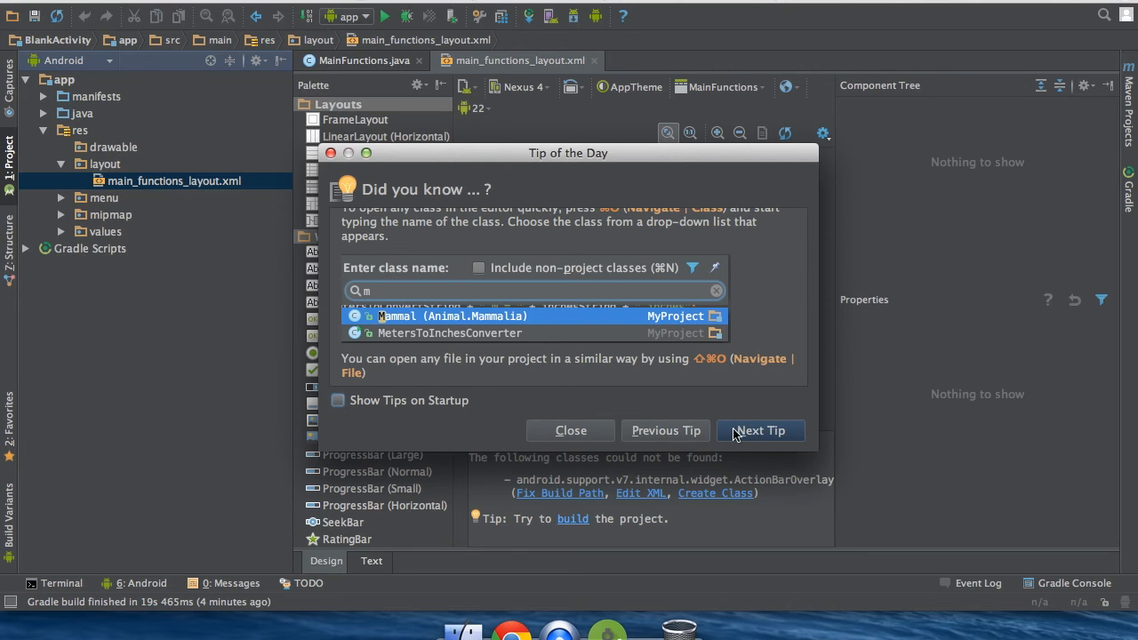
{"action": "left_click", "coordinate": [569, 430]}
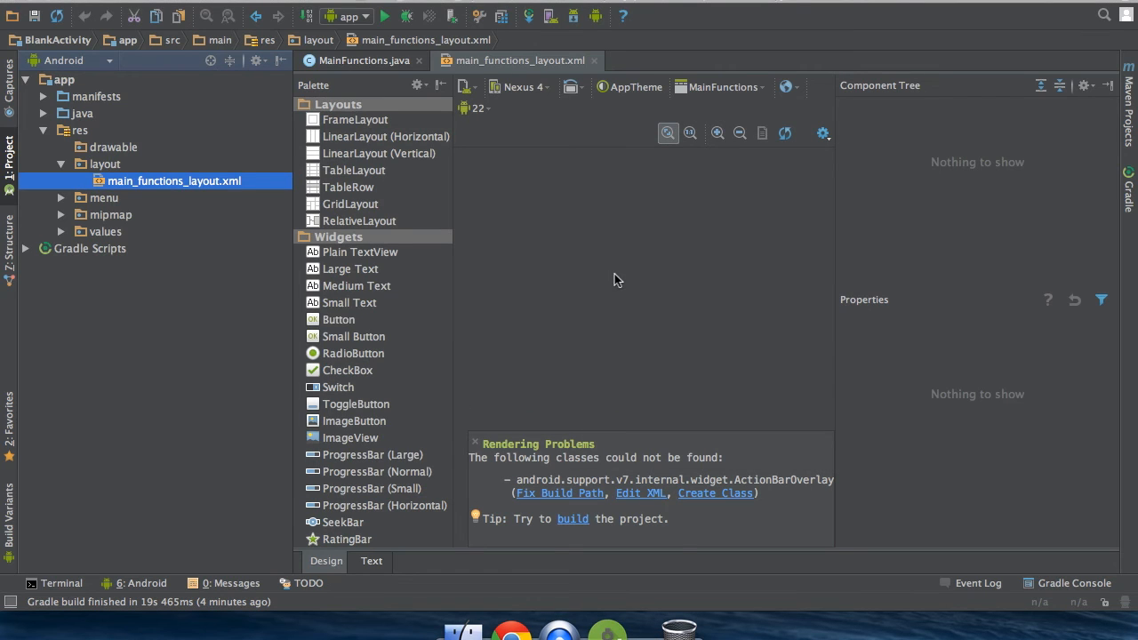
{"action": "mouse_move", "coordinate": [608, 293]}
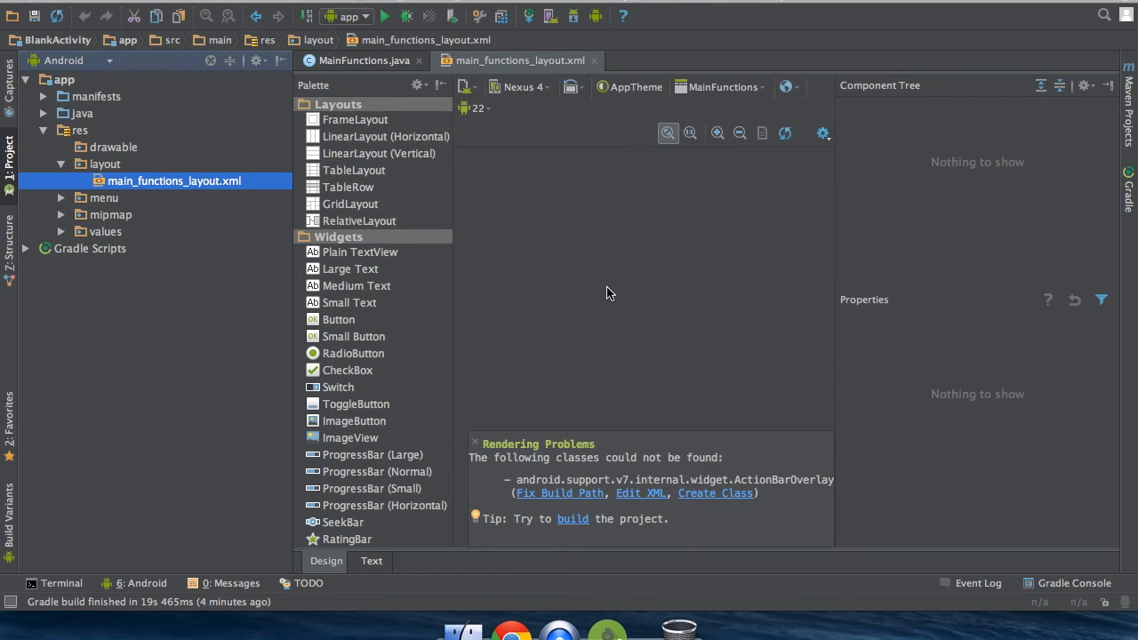
{"action": "mouse_move", "coordinate": [605, 349]}
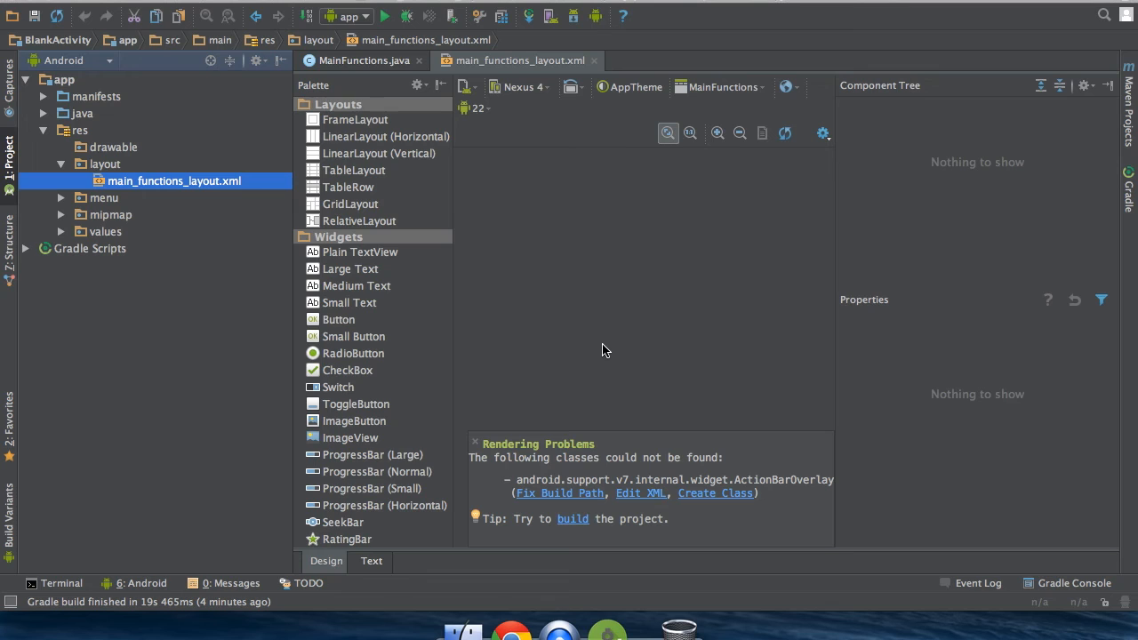
{"action": "mouse_move", "coordinate": [562, 462]}
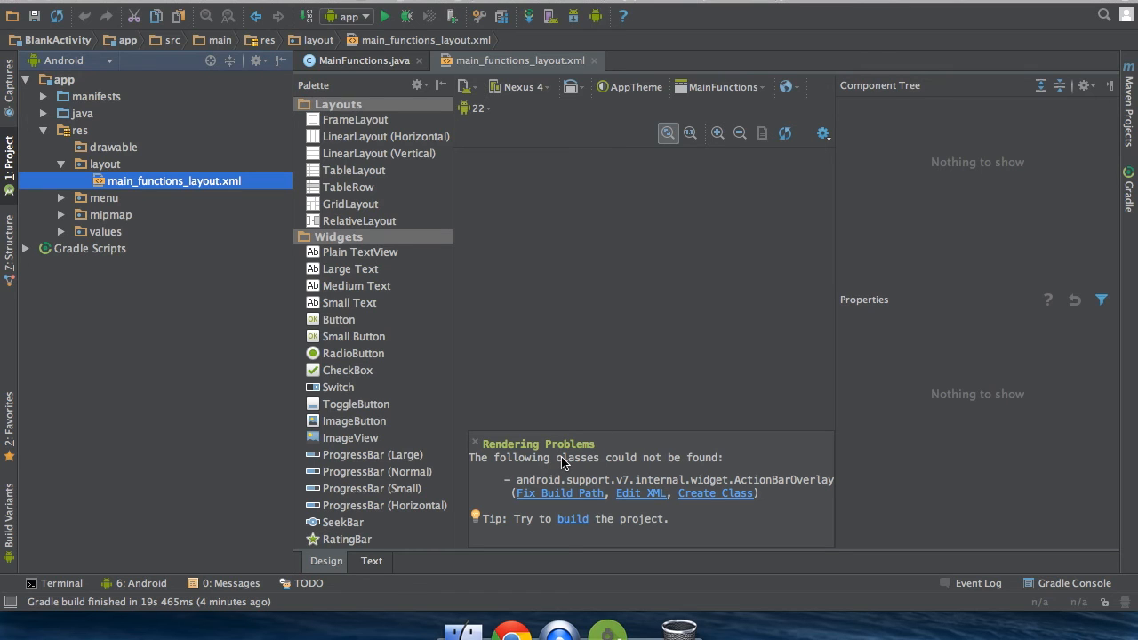
{"action": "mouse_move", "coordinate": [720, 298]}
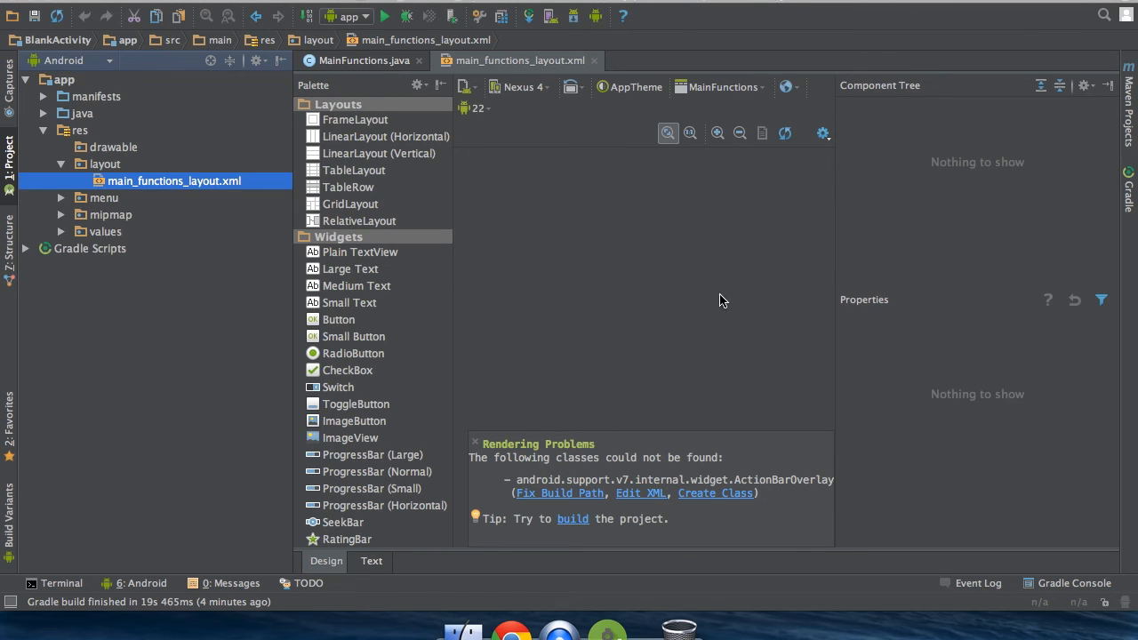
{"action": "mouse_move", "coordinate": [611, 480]}
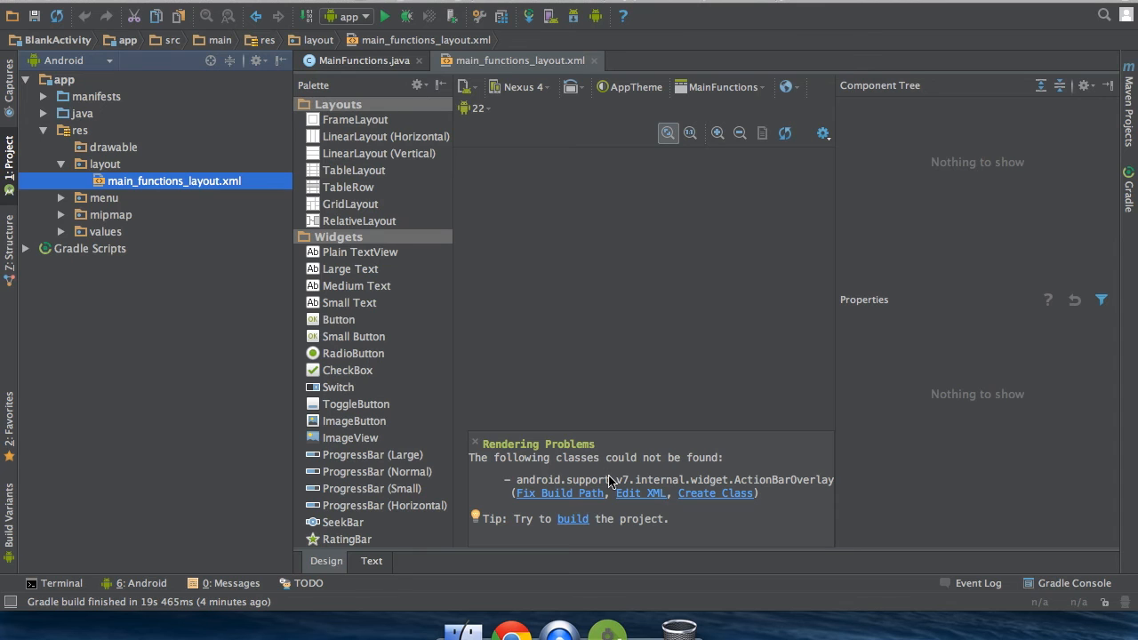
{"action": "mouse_move", "coordinate": [595, 444]}
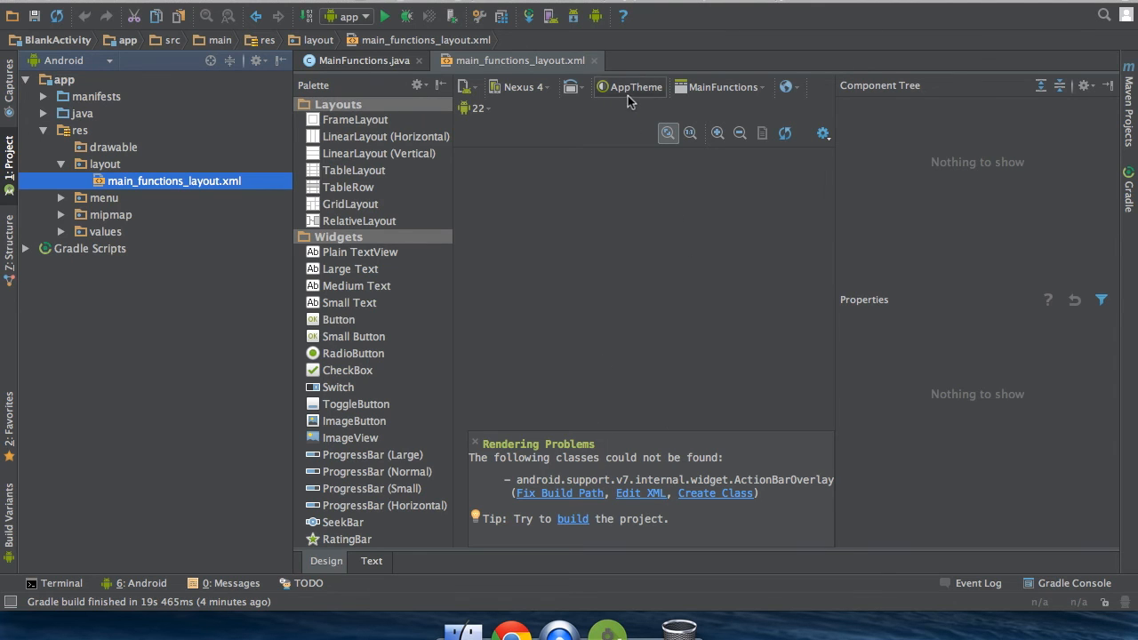
Step: Select Material Light > Material.Light as the preview theme so the Blank Activity screen renders
{"action": "left_click", "coordinate": [633, 85]}
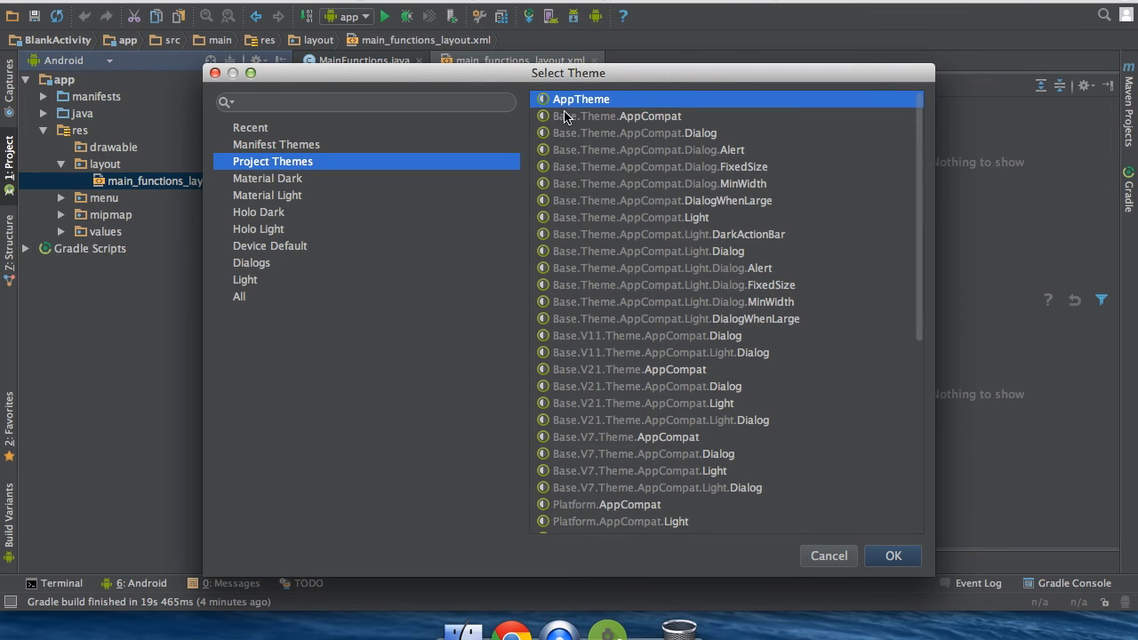
{"action": "left_click", "coordinate": [267, 178]}
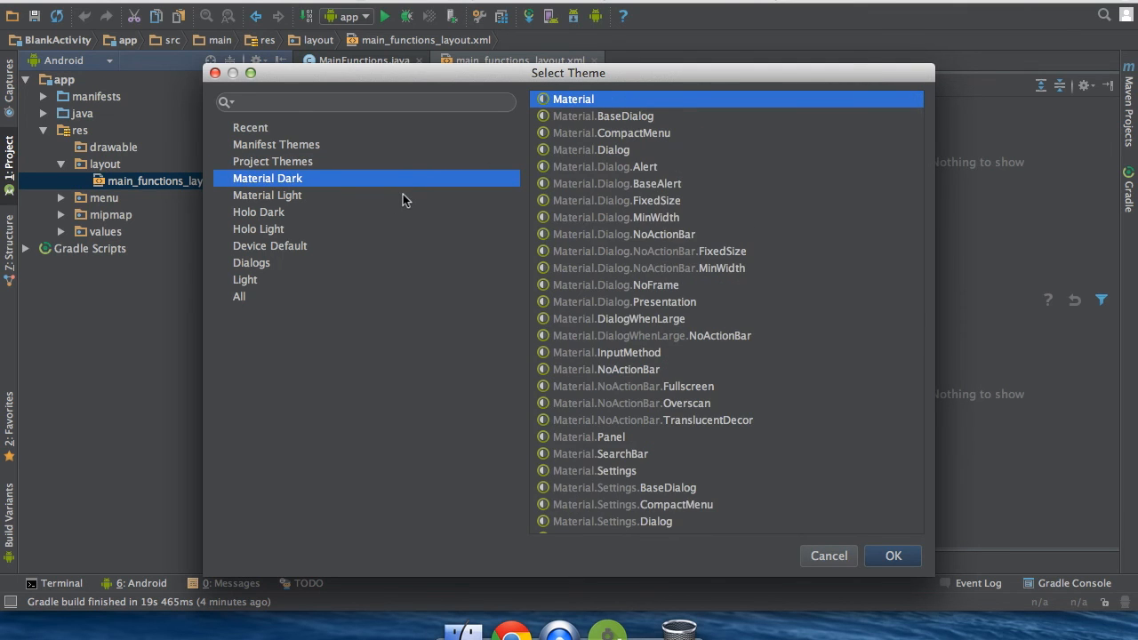
{"action": "left_click", "coordinate": [267, 194]}
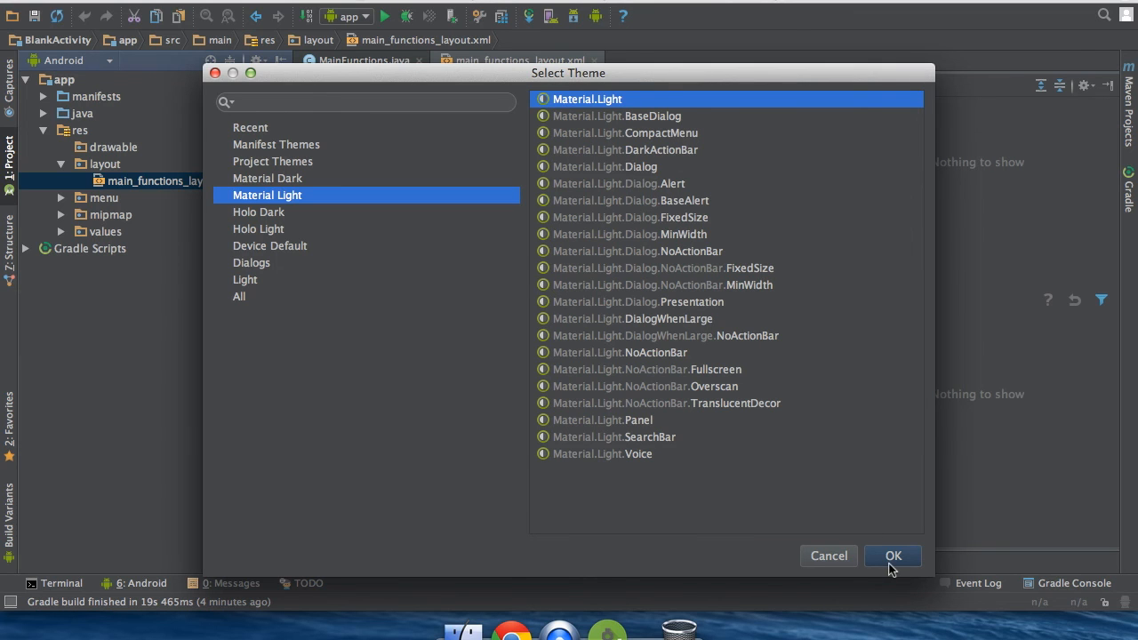
{"action": "left_click", "coordinate": [893, 555]}
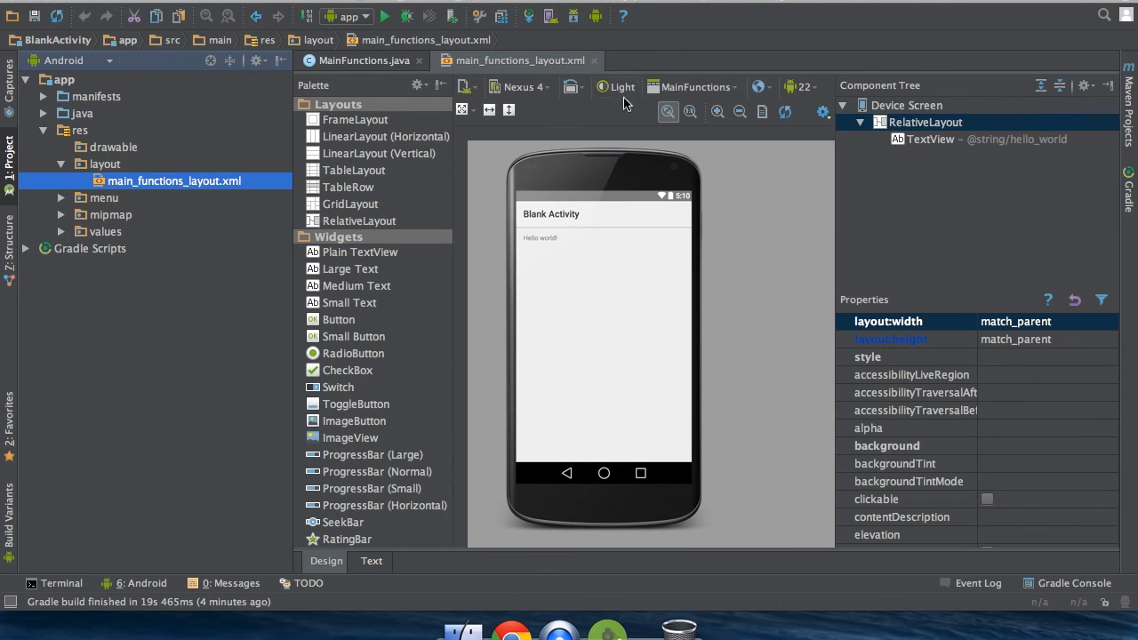
{"action": "left_click", "coordinate": [615, 85]}
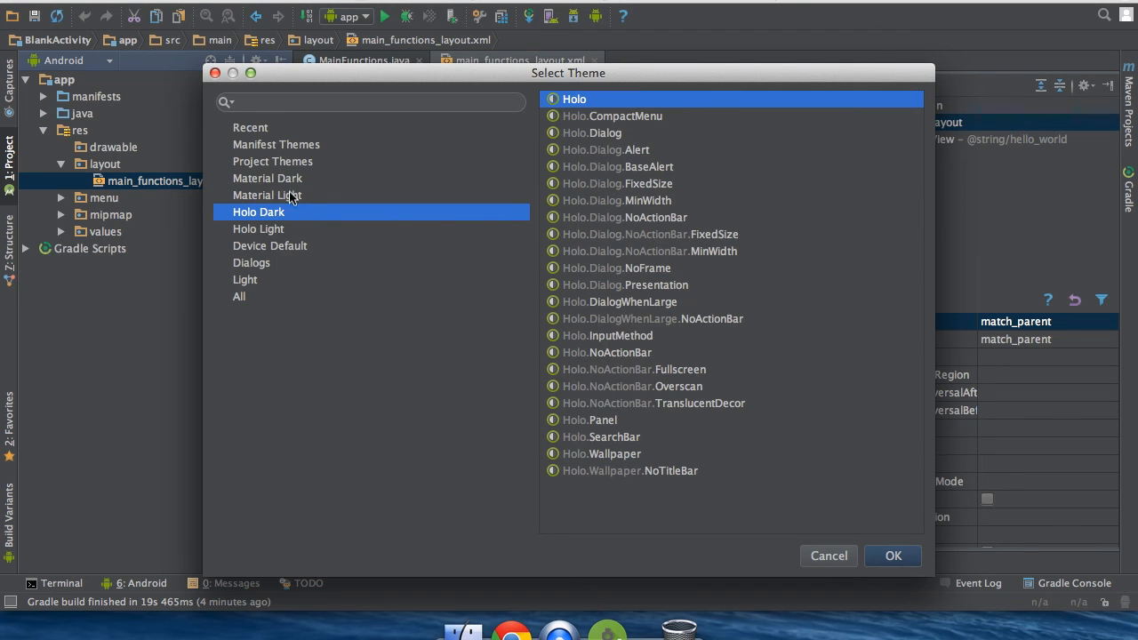
{"action": "left_click", "coordinate": [892, 555]}
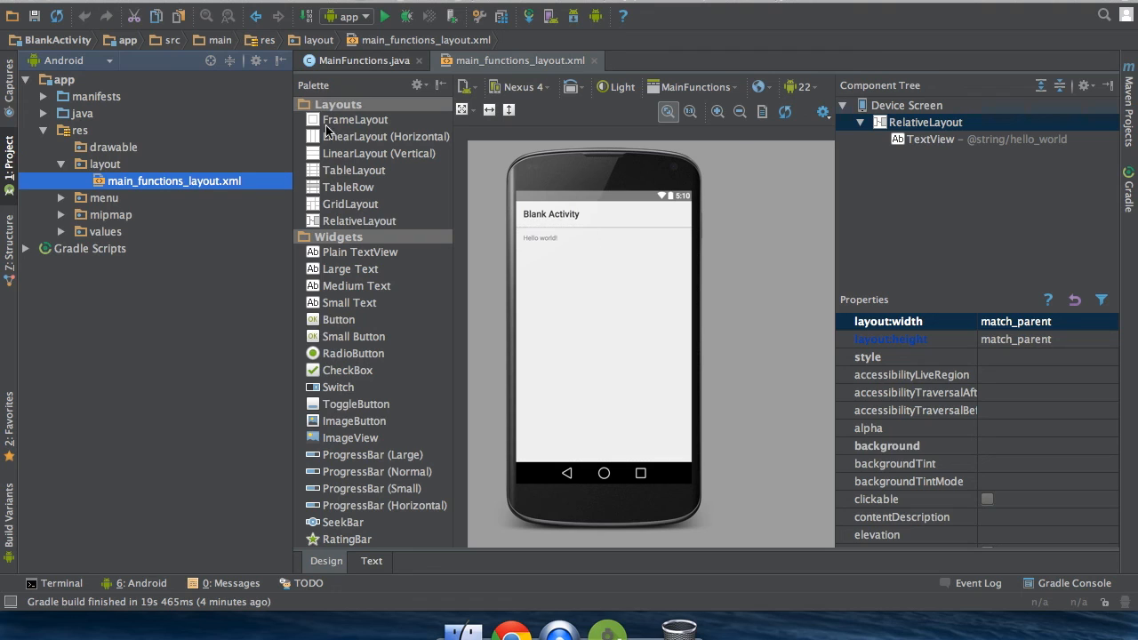
{"action": "mouse_move", "coordinate": [643, 252]}
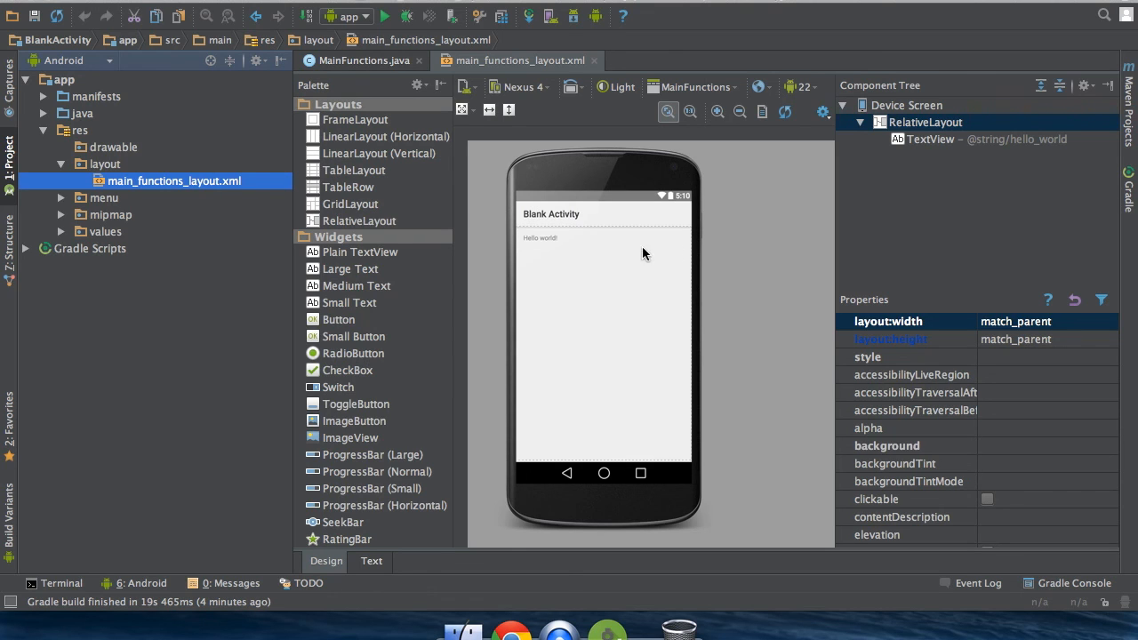
{"action": "mouse_move", "coordinate": [636, 71]}
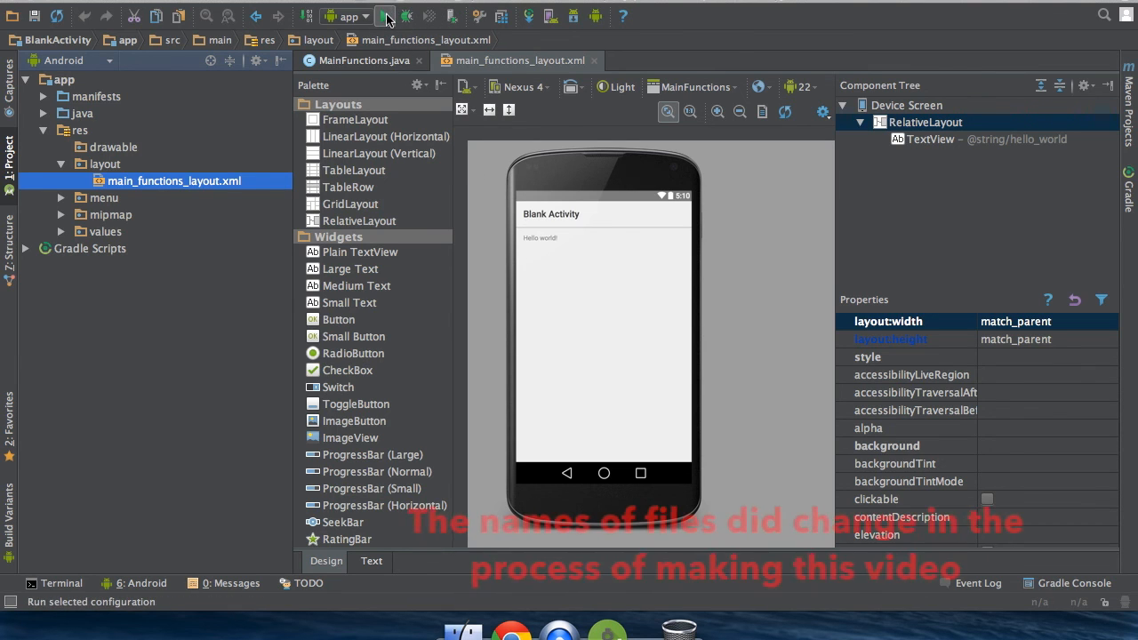
Step: Switch the editor to the MainFunctions.java source with its main_functions_layout and menu handling
{"action": "left_click", "coordinate": [384, 16]}
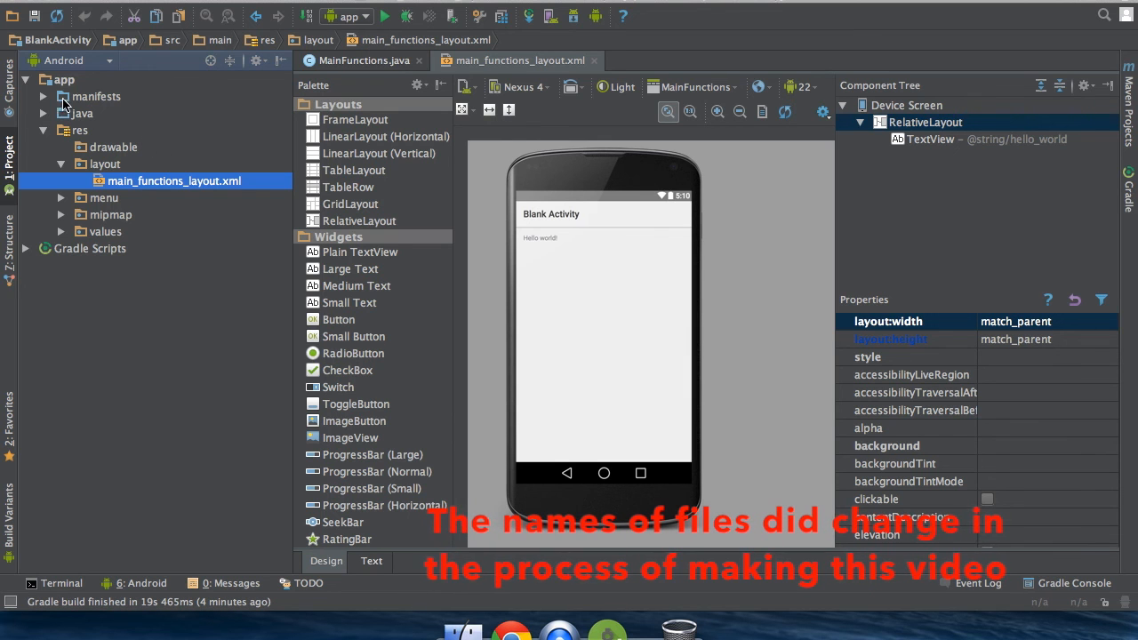
{"action": "left_click", "coordinate": [355, 61]}
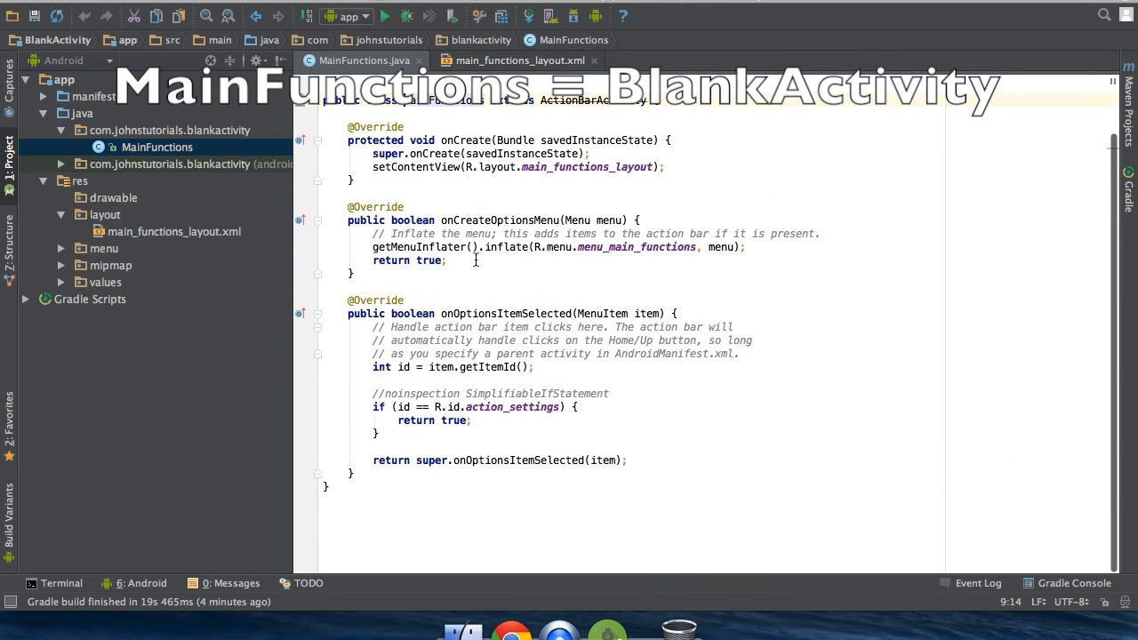
{"action": "scroll", "scroll_direction": "up", "scroll_amount": 3}
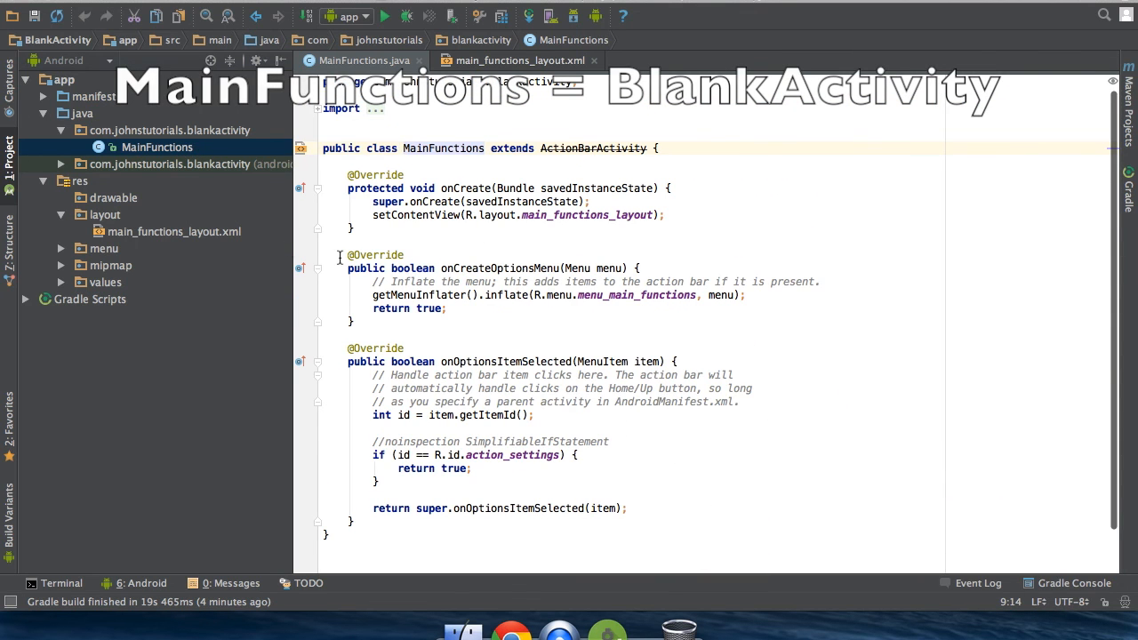
{"action": "left_click", "coordinate": [519, 60]}
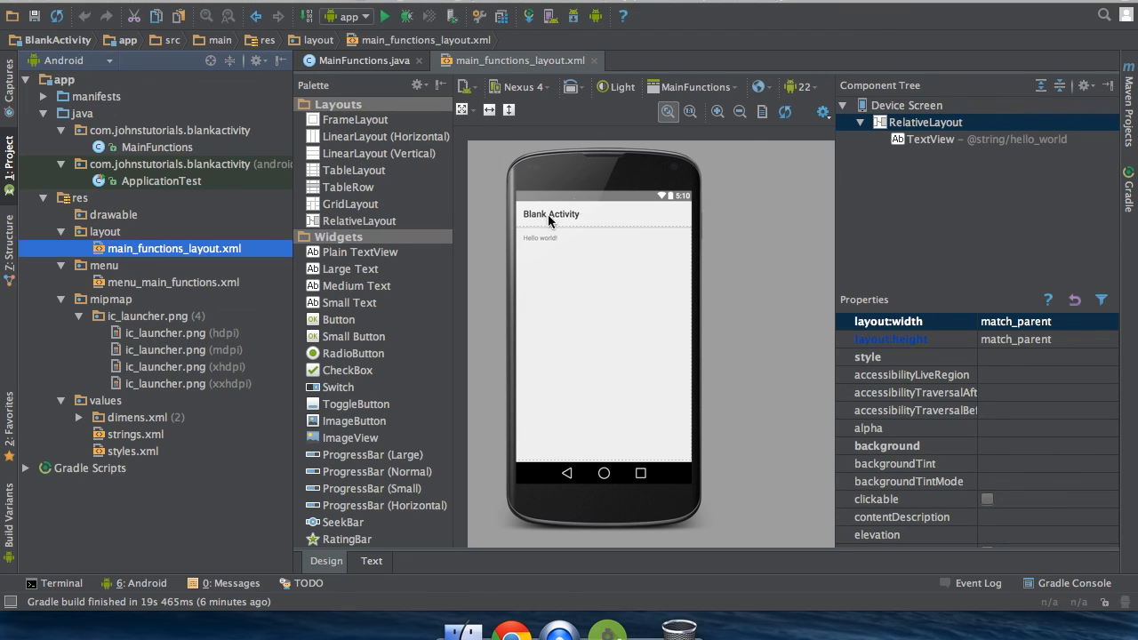
{"action": "mouse_move", "coordinate": [430, 186]}
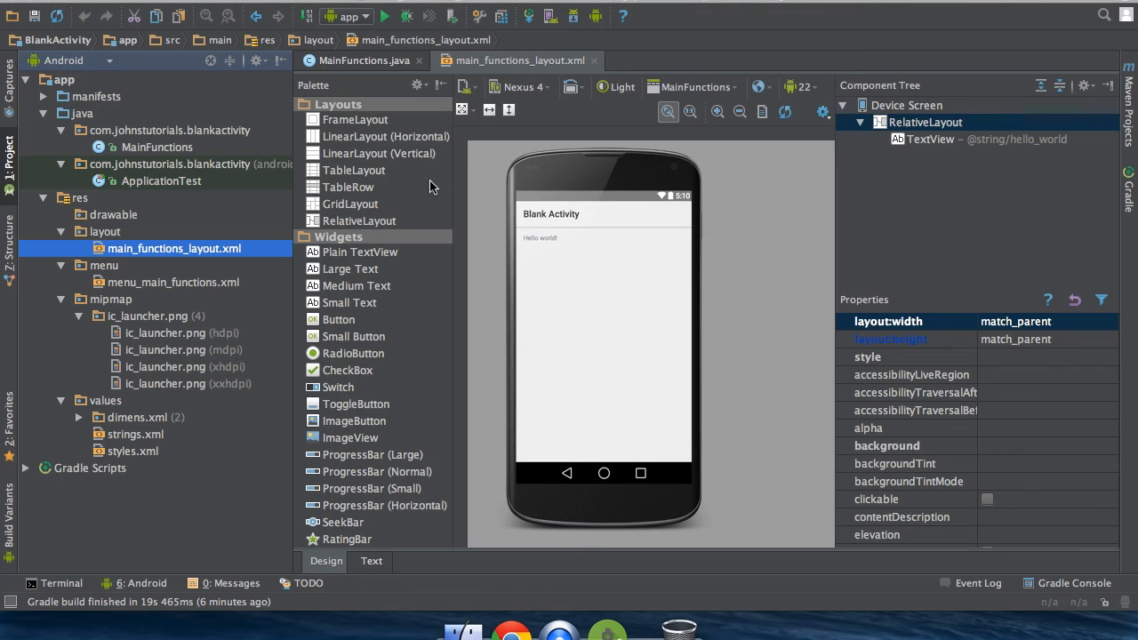
{"action": "left_click_drag", "start_coordinate": [354, 336], "coordinate": [561, 311]}
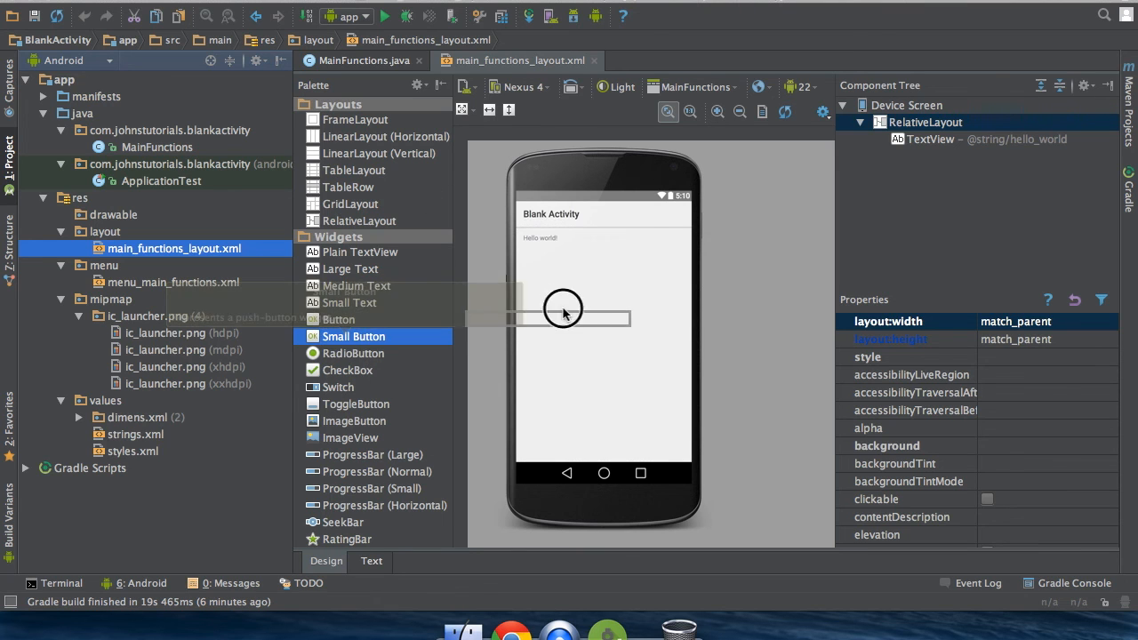
{"action": "left_click", "coordinate": [359, 61]}
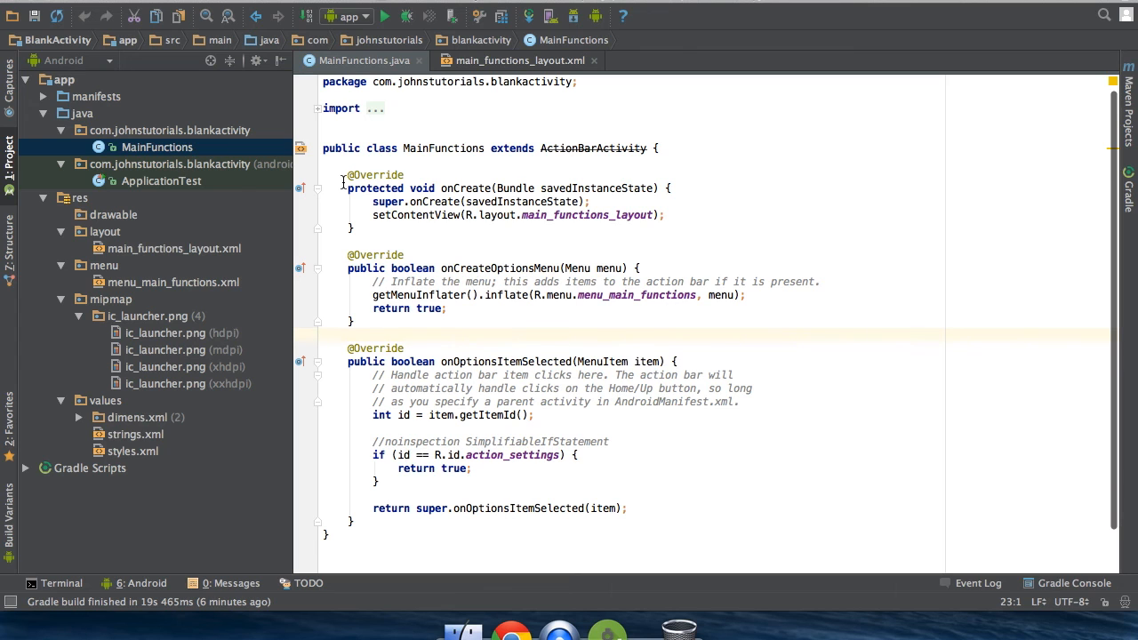
{"action": "mouse_move", "coordinate": [483, 57]}
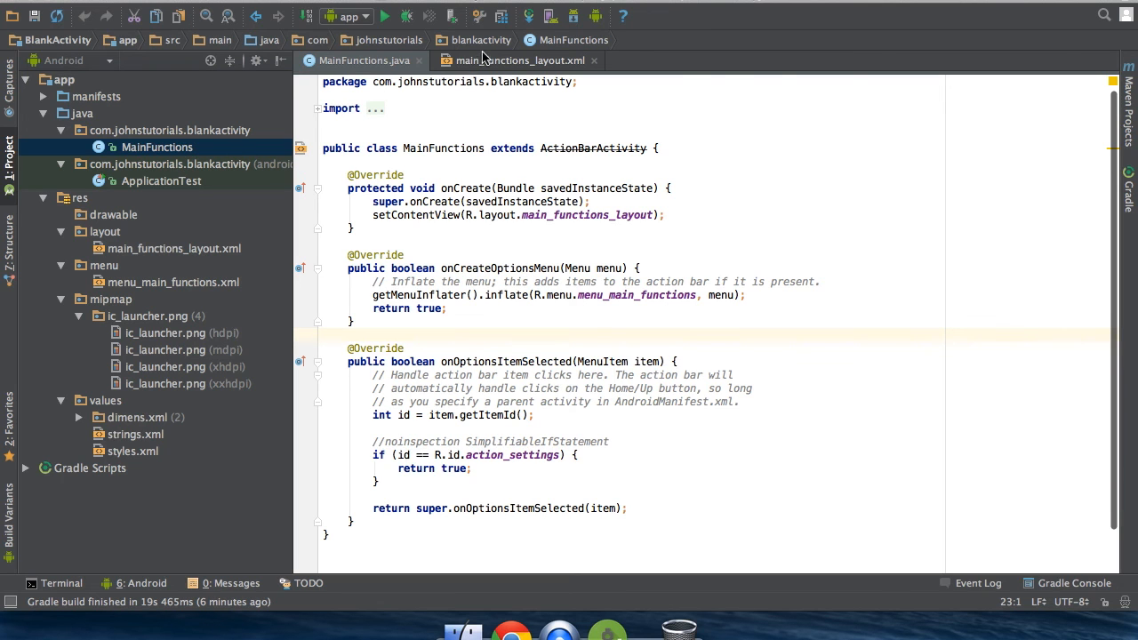
{"action": "left_click", "coordinate": [519, 60]}
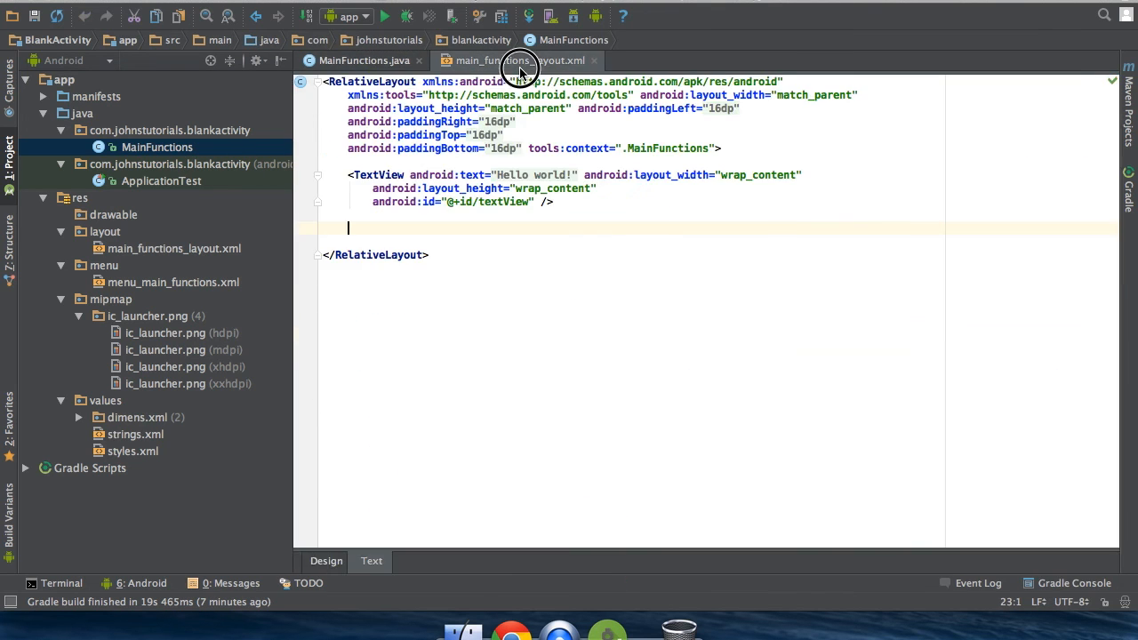
{"action": "left_click", "coordinate": [359, 61]}
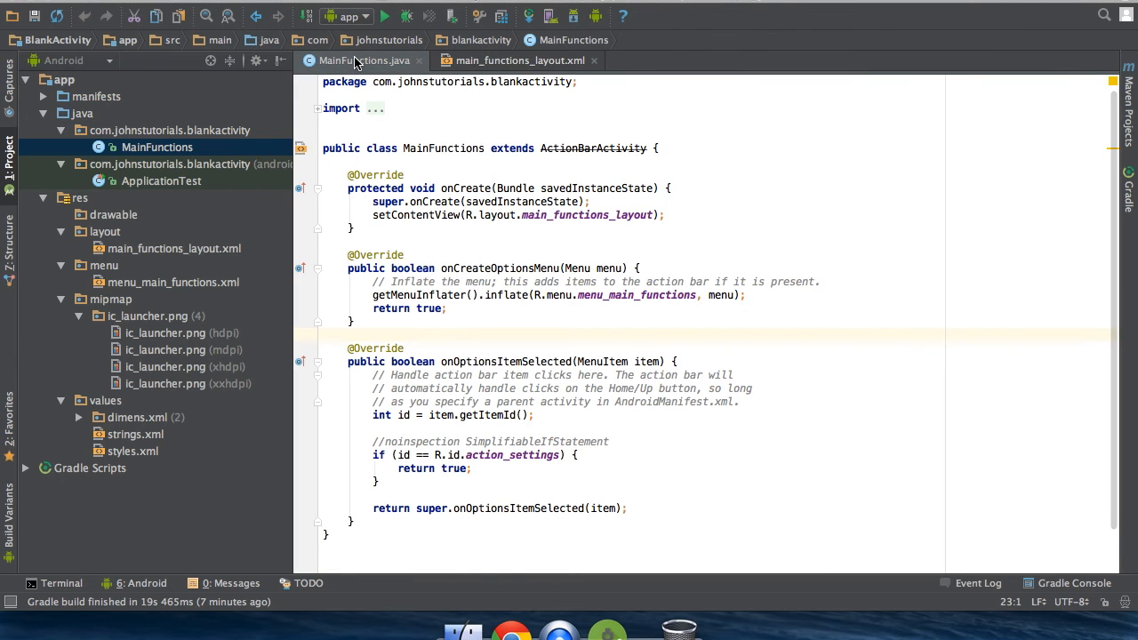